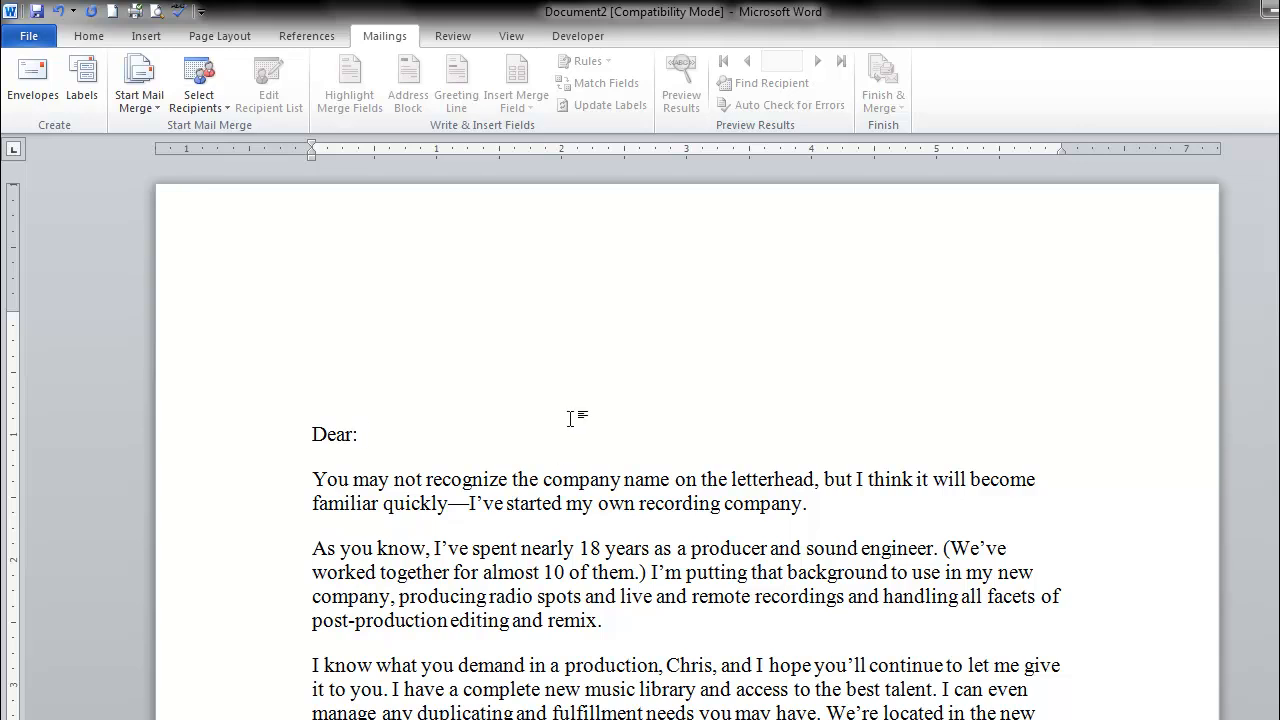
mouse_move(374, 428)
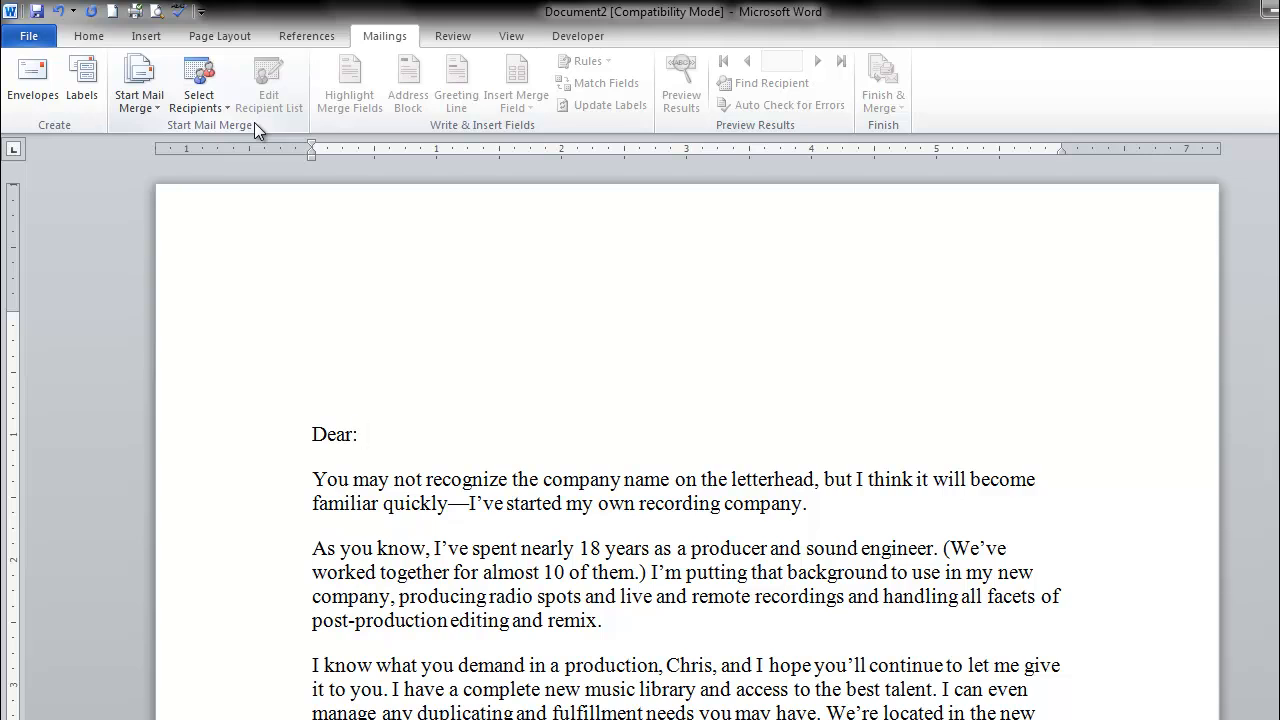
Choose Type New List under Select Recipients to begin a blank recipient list
left_click(365, 434)
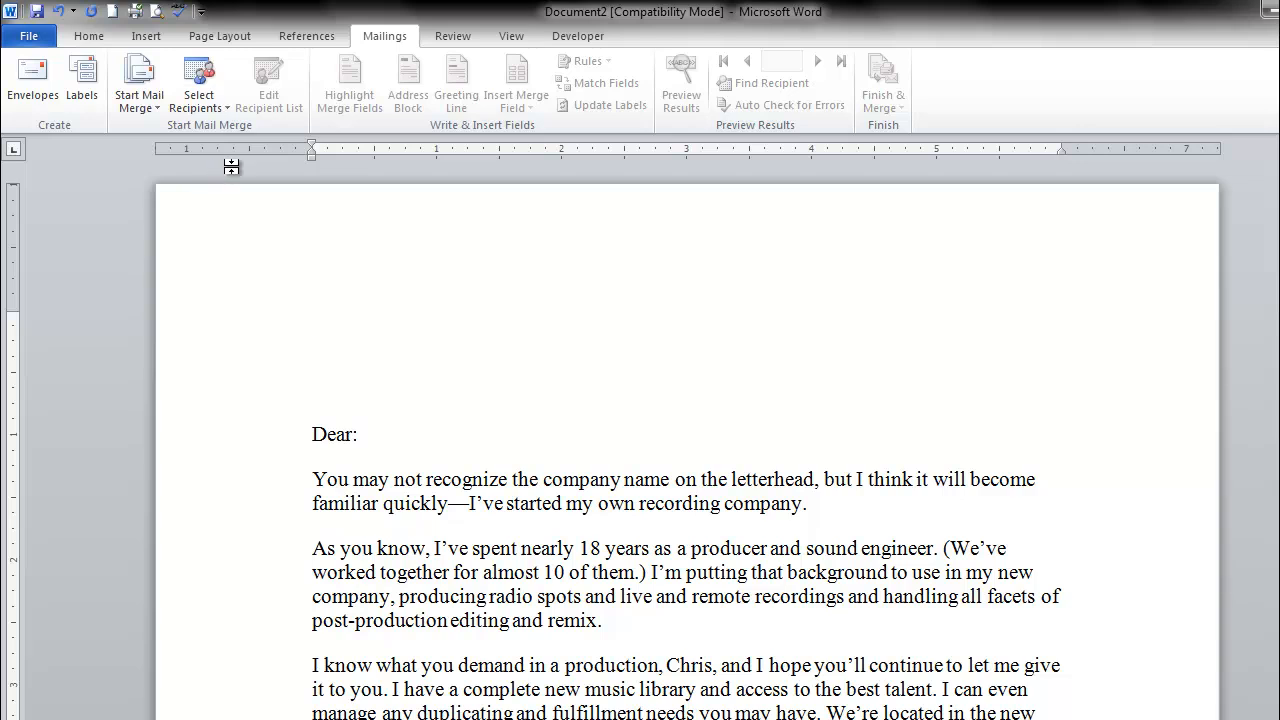
mouse_move(198, 80)
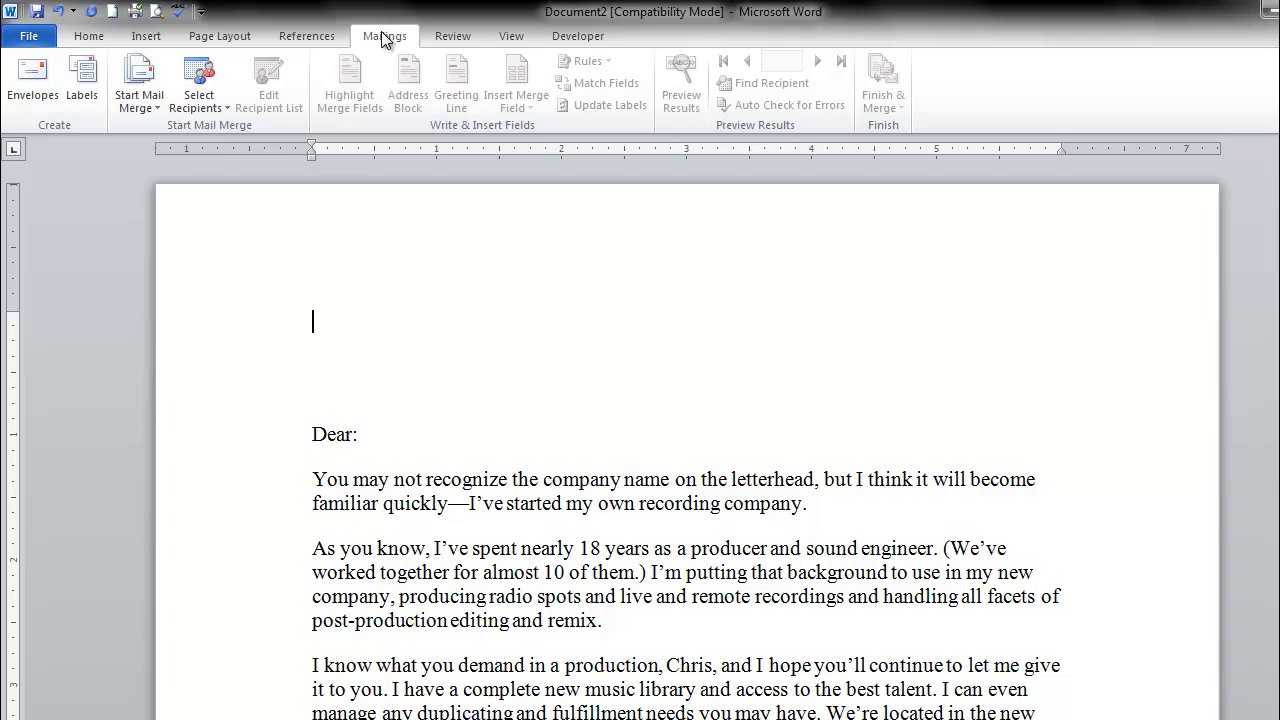
left_click(198, 82)
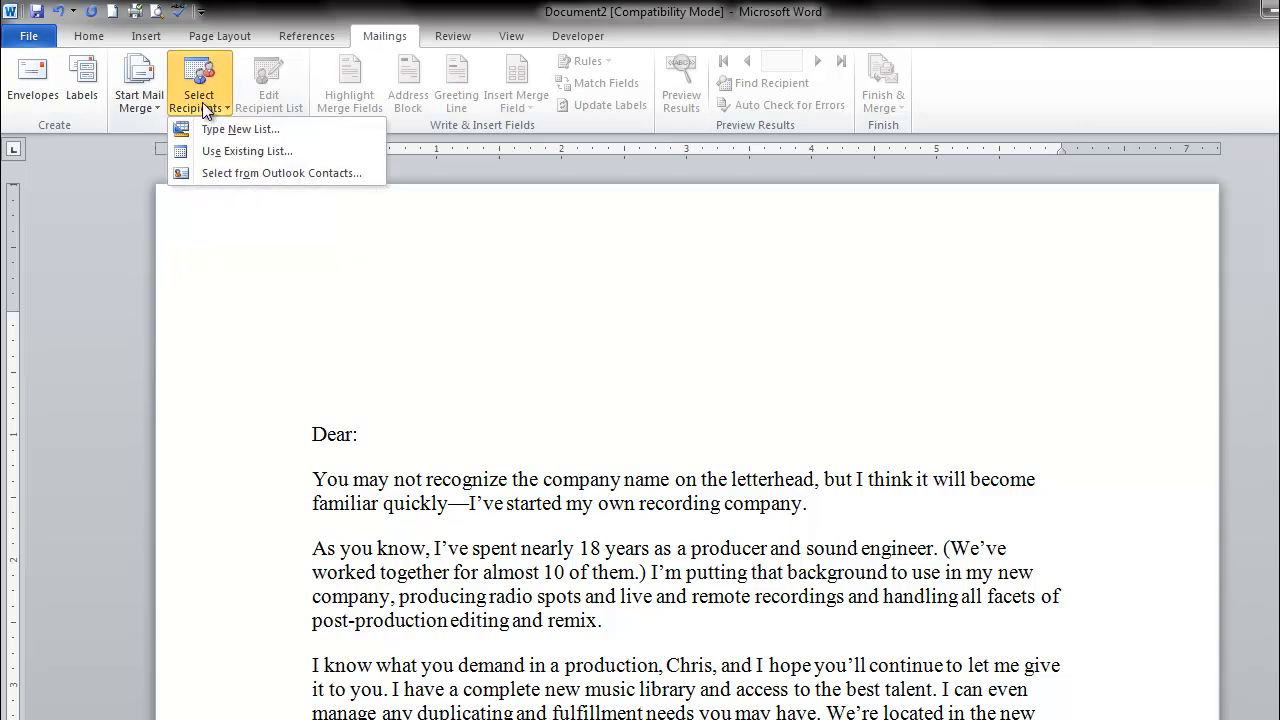
mouse_move(220, 135)
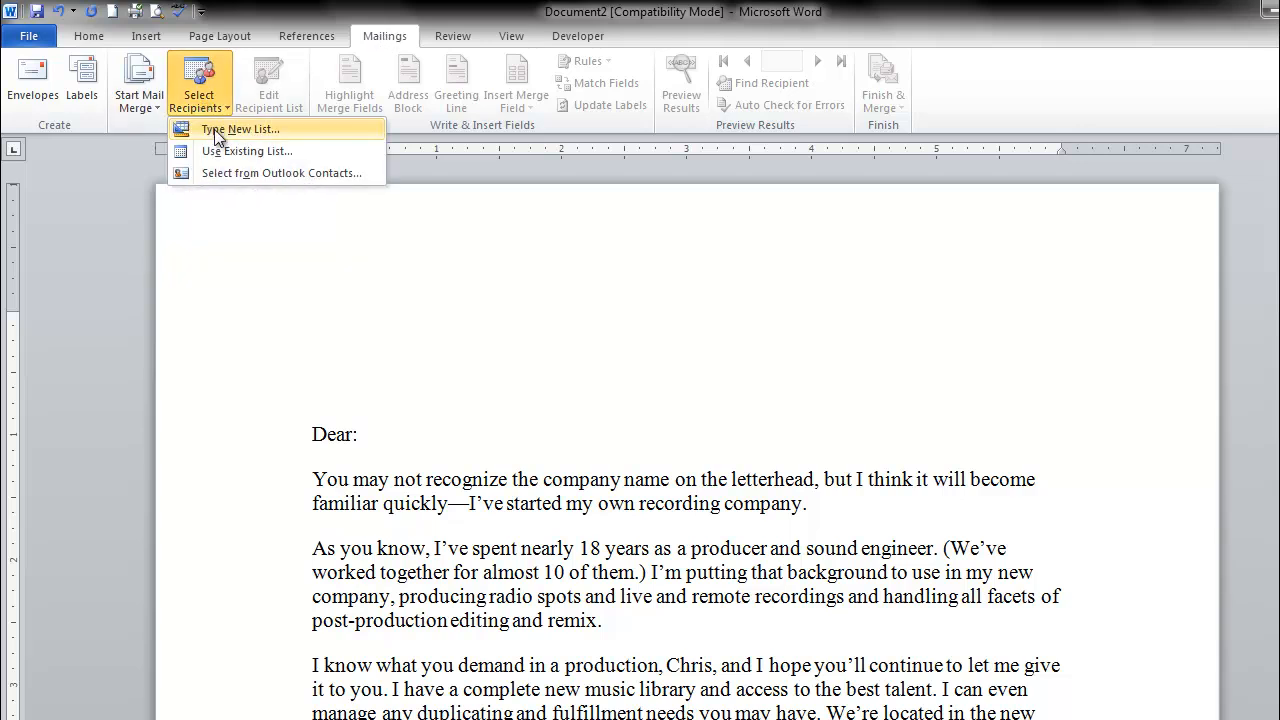
left_click(240, 128)
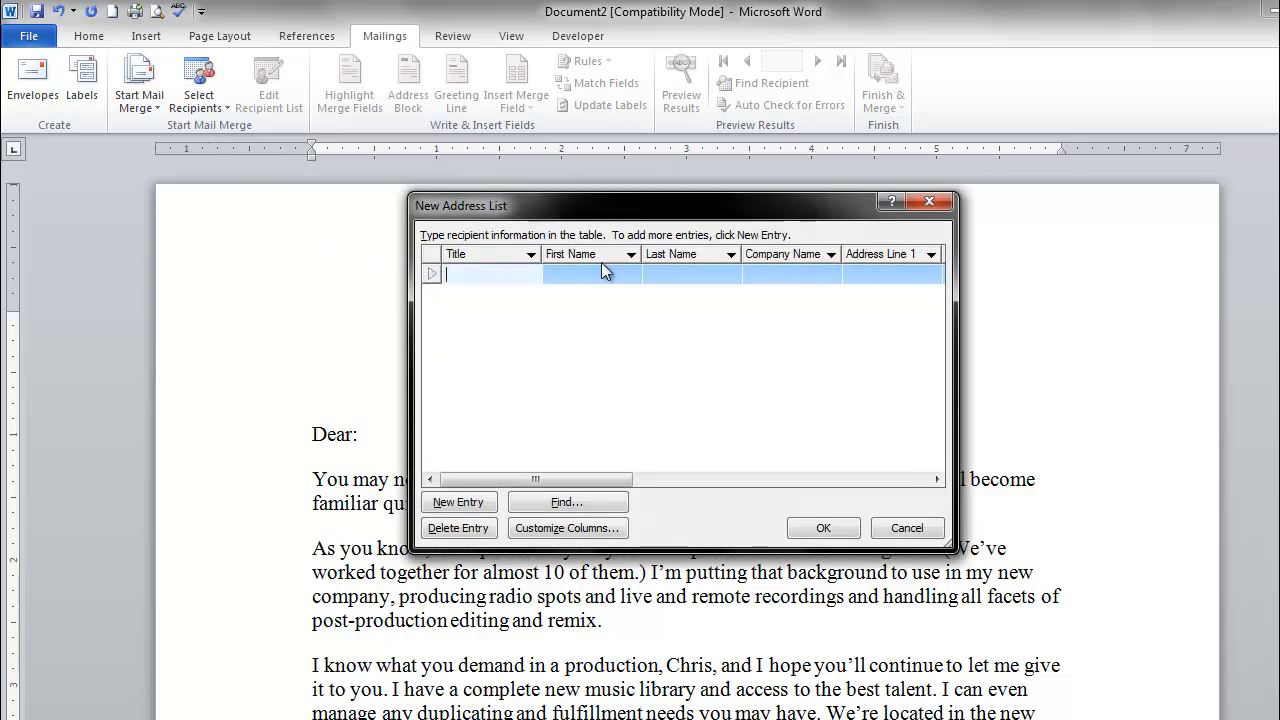
mouse_move(495, 222)
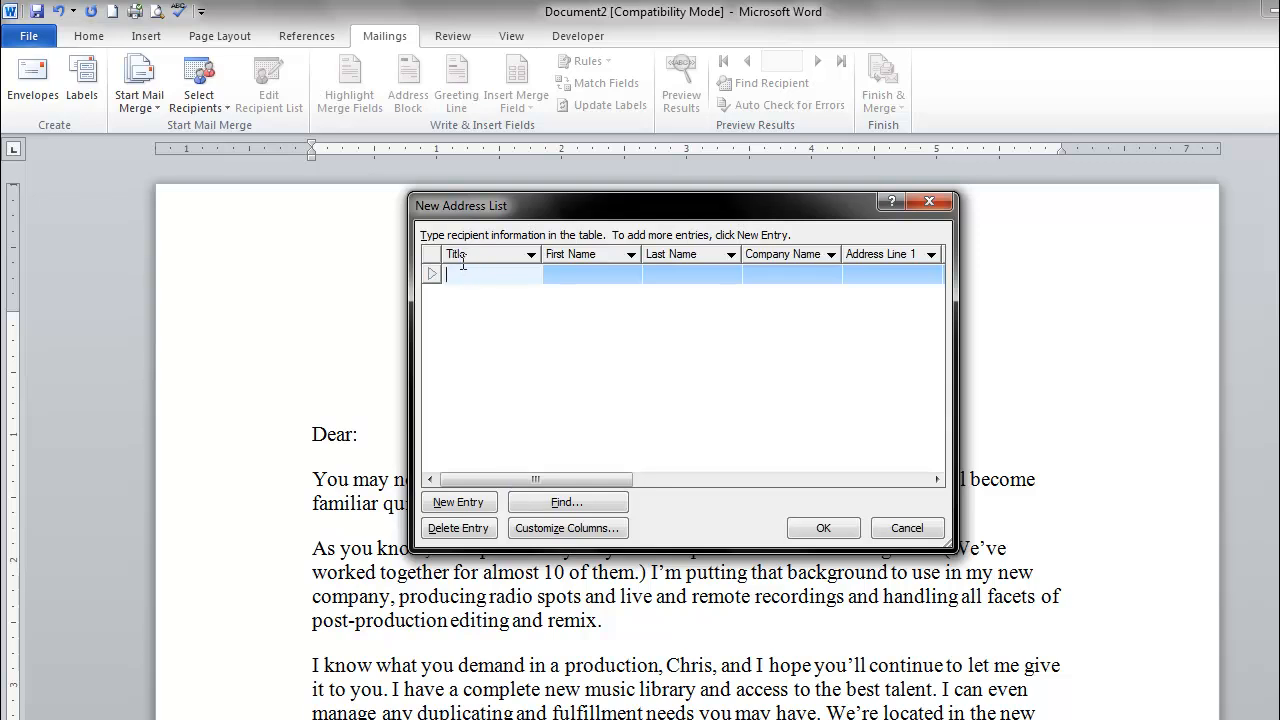
mouse_move(645, 440)
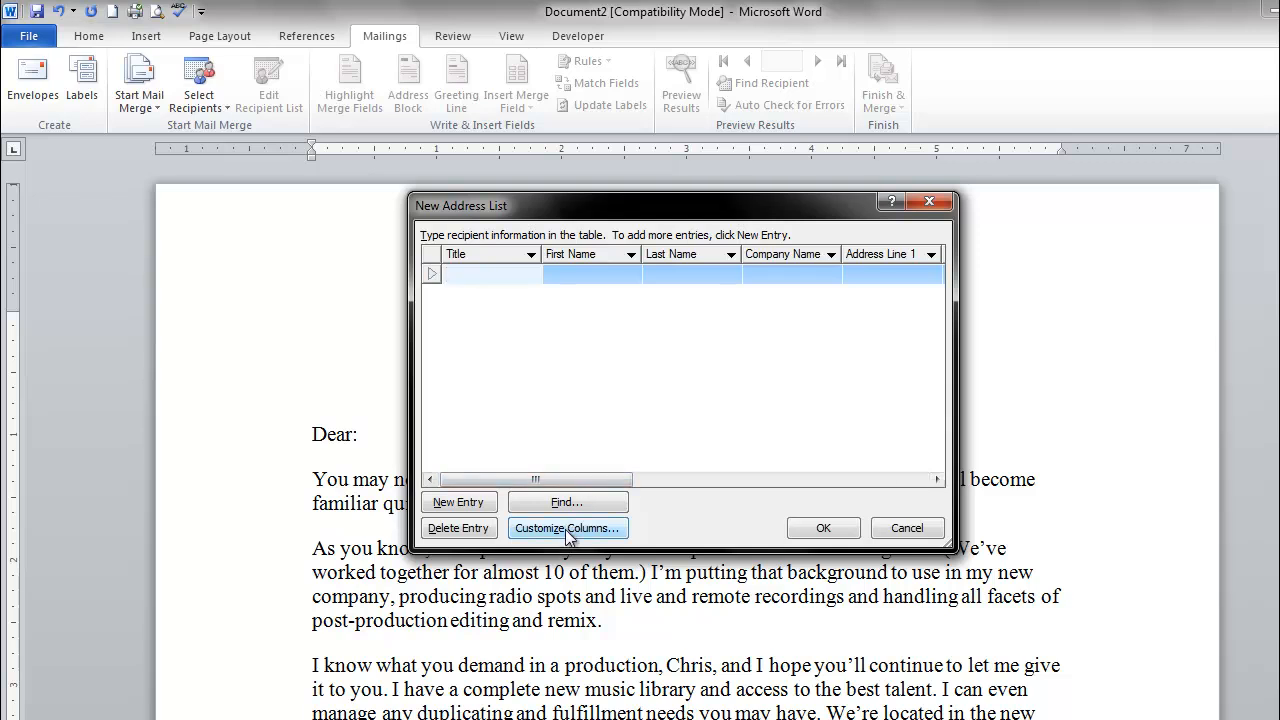
In Customize Columns, delete the Title, Company Name and Country or Region fields
left_click(567, 528)
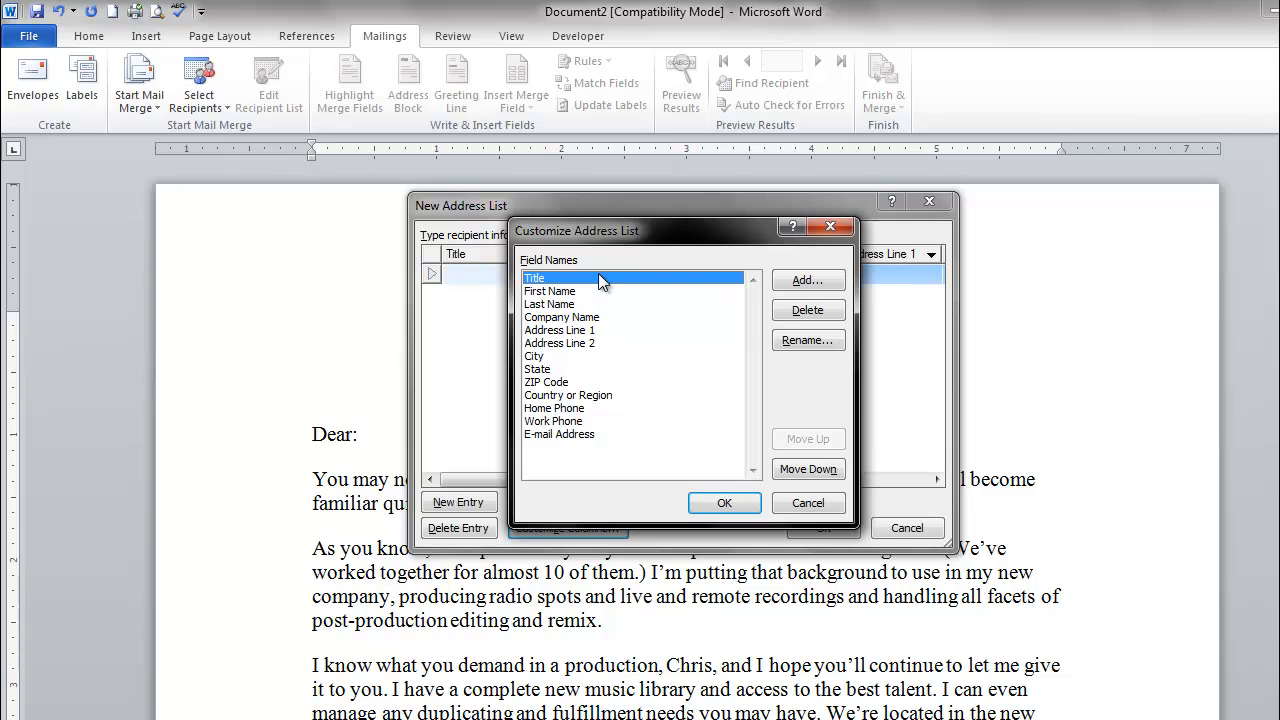
mouse_move(593, 283)
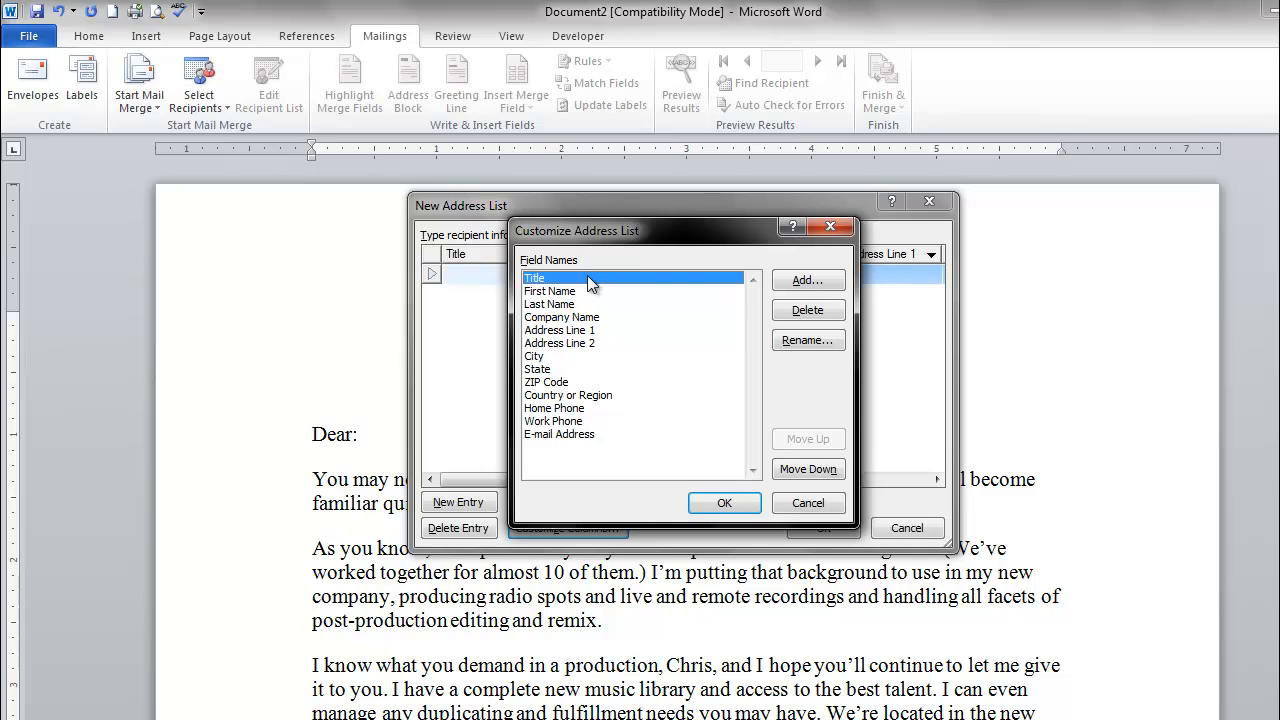
mouse_move(562, 390)
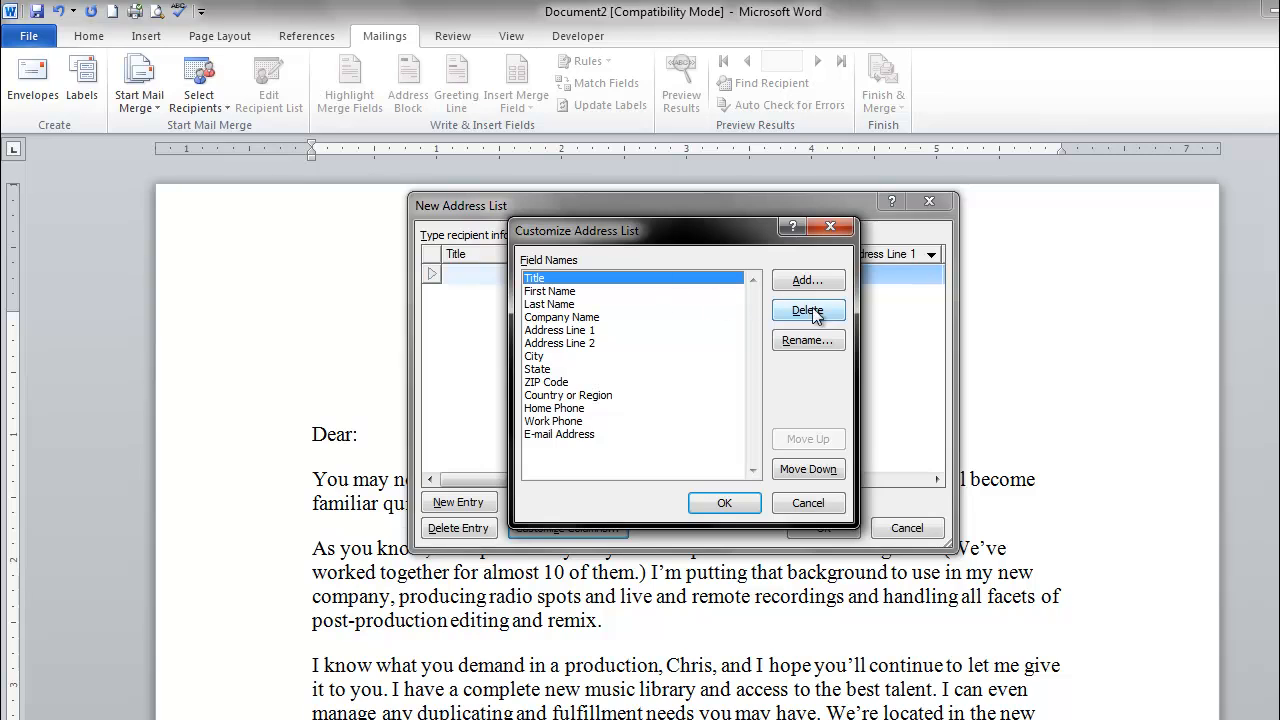
left_click(807, 310)
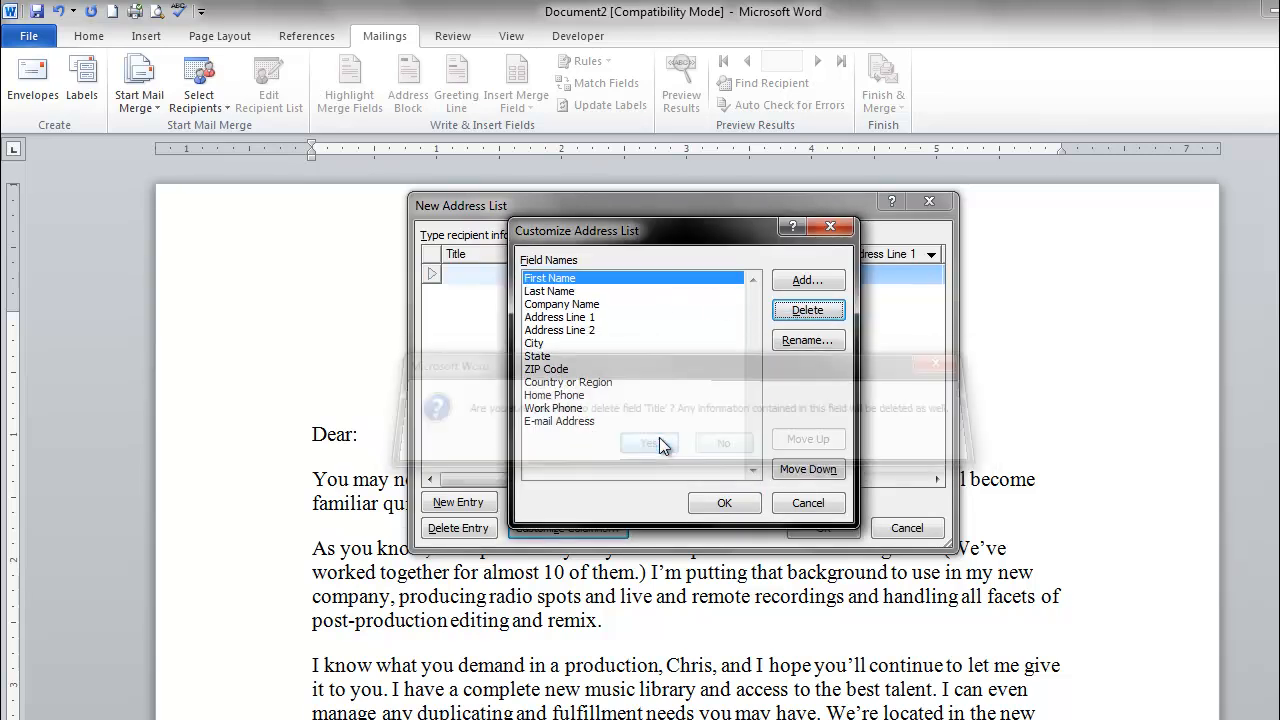
left_click(649, 443)
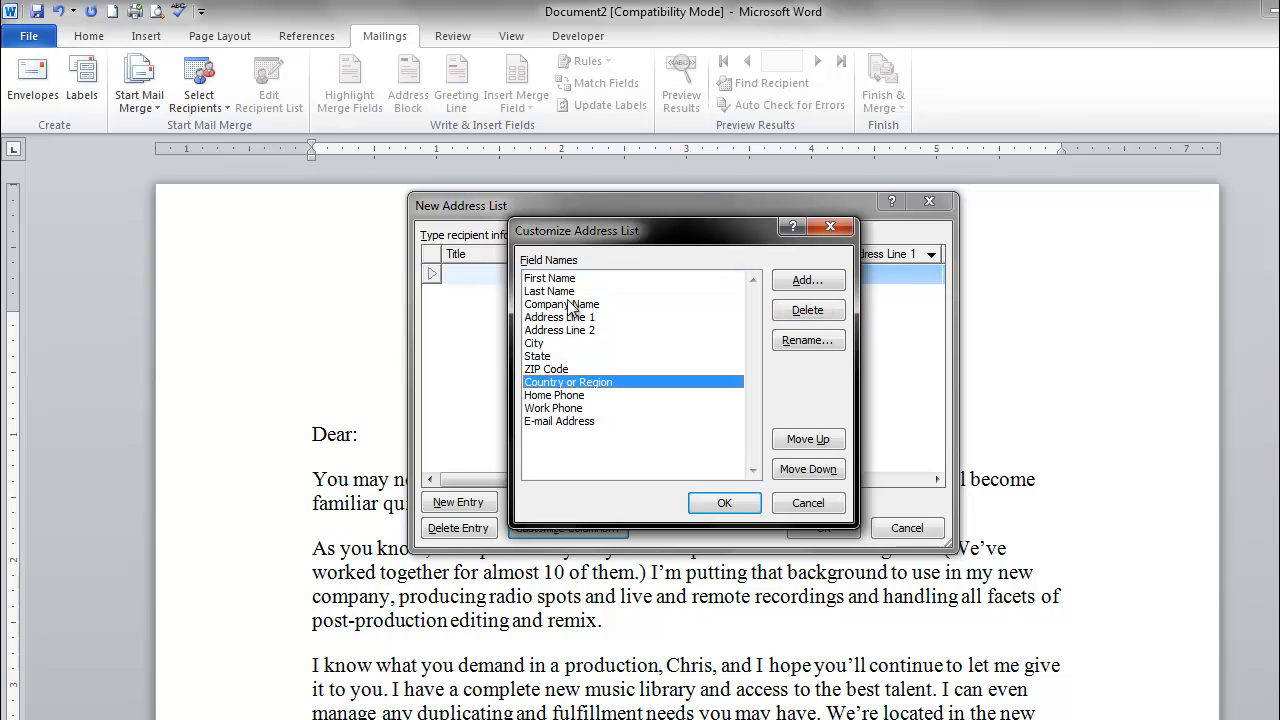
left_click(807, 309)
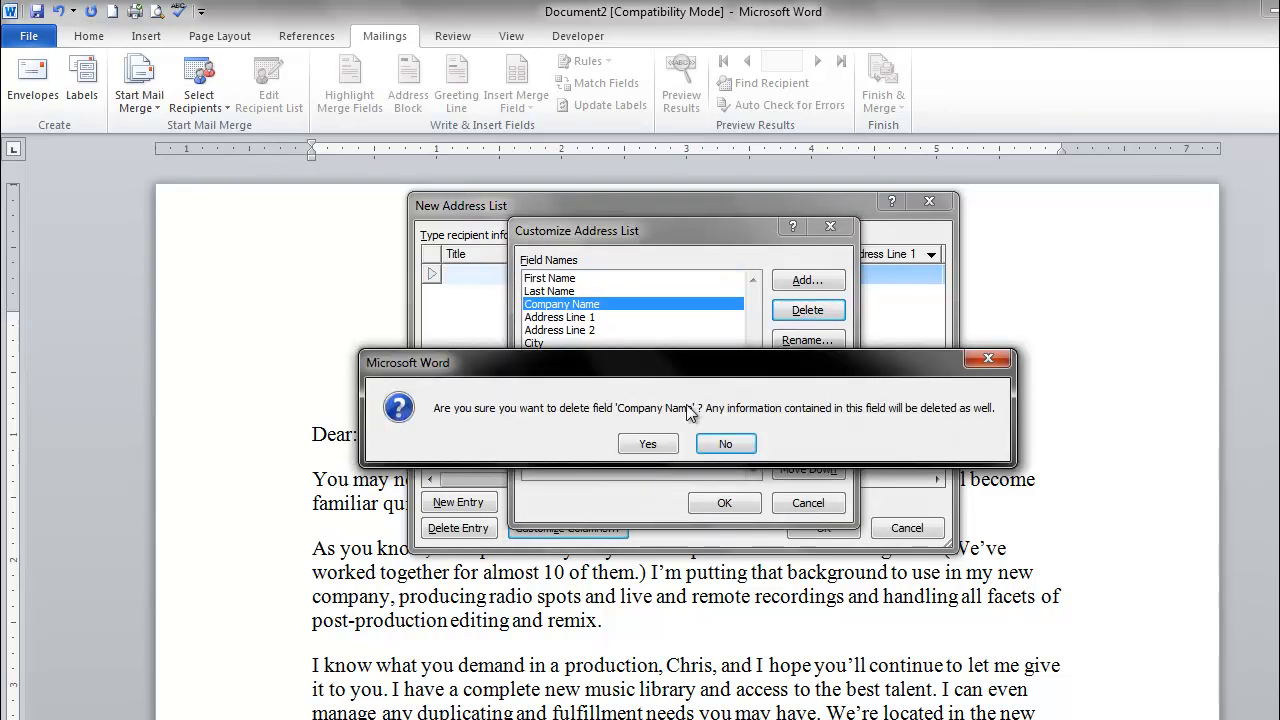
left_click(647, 443)
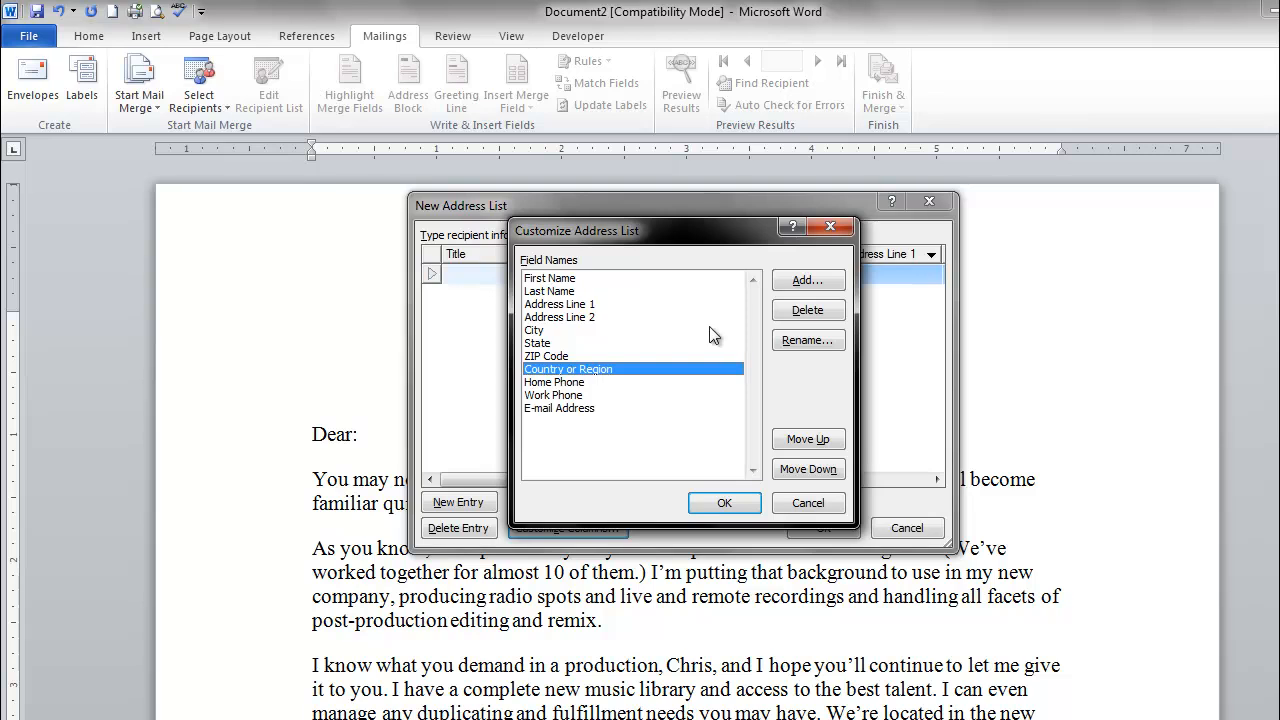
left_click(807, 309)
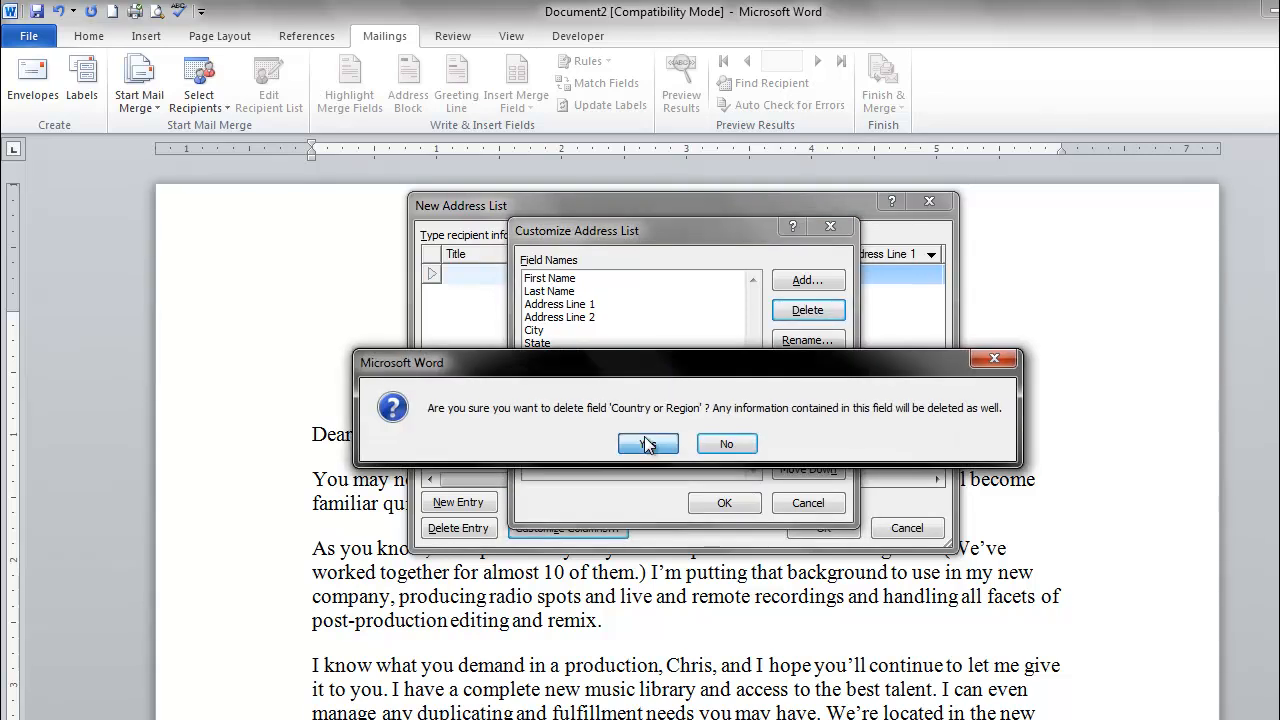
left_click(648, 443)
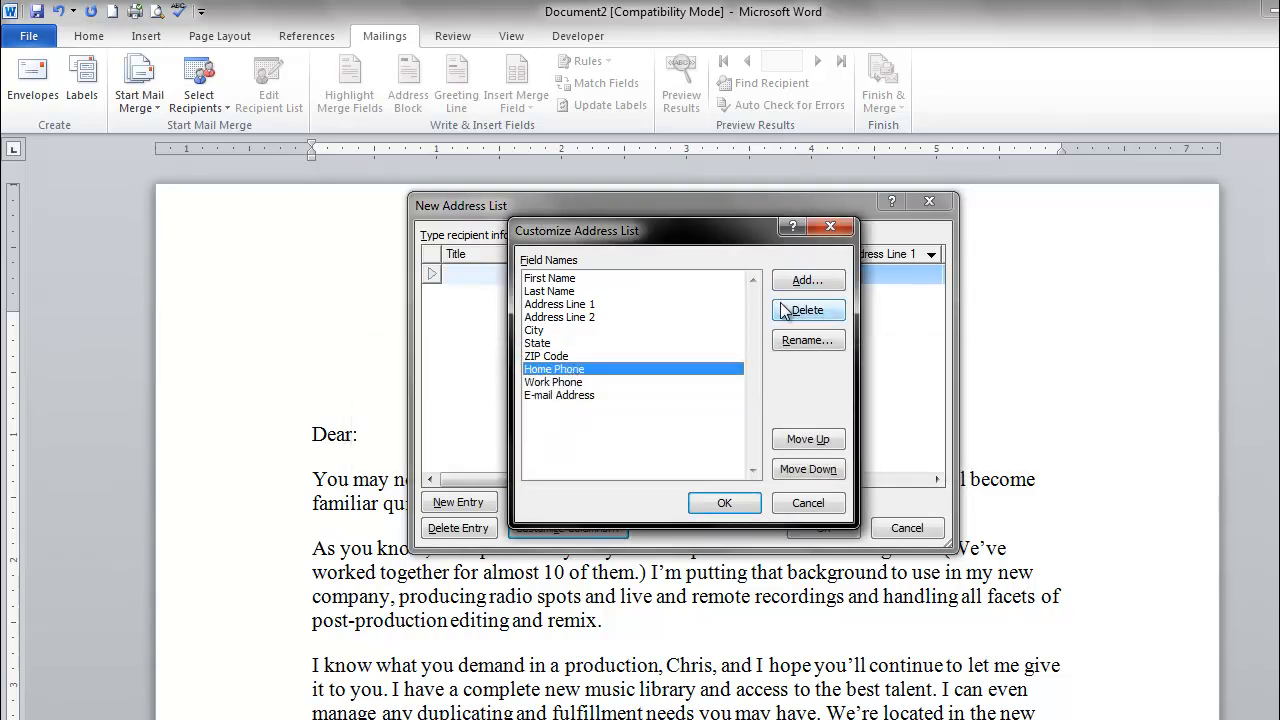
Delete the Home Phone and E-mail Address fields and apply the trimmed field list
left_click(808, 310)
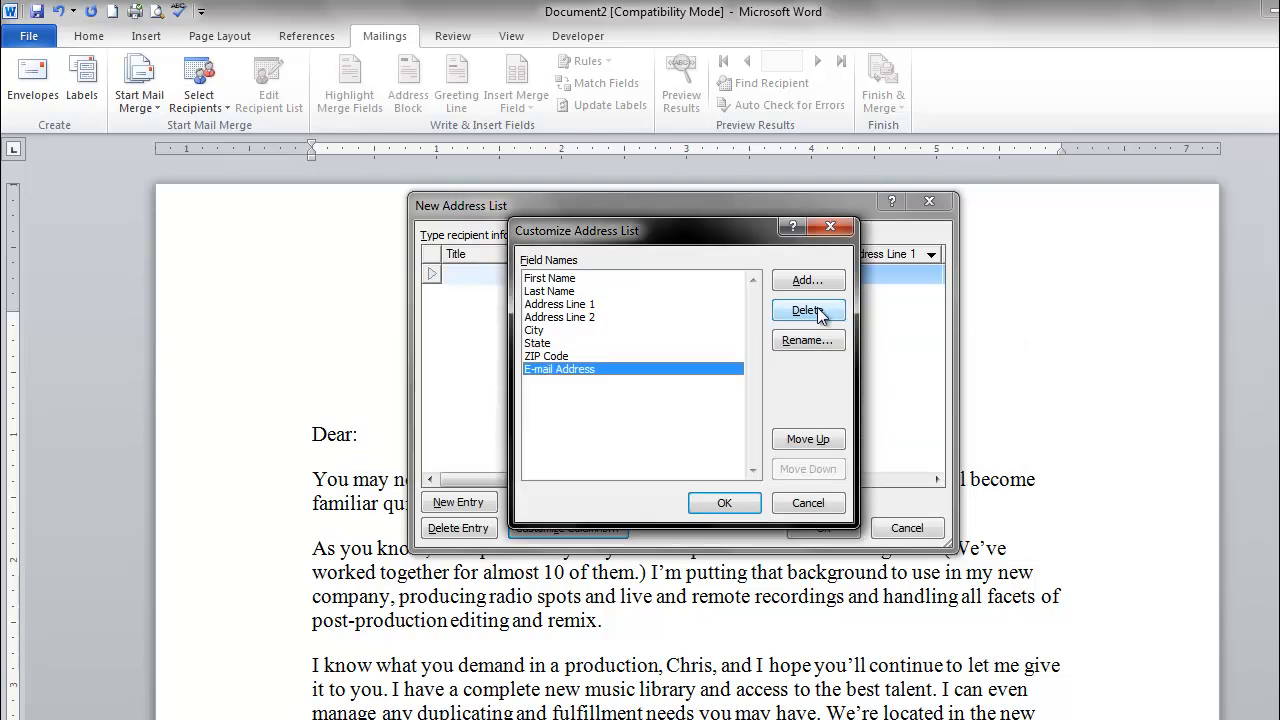
left_click(807, 310)
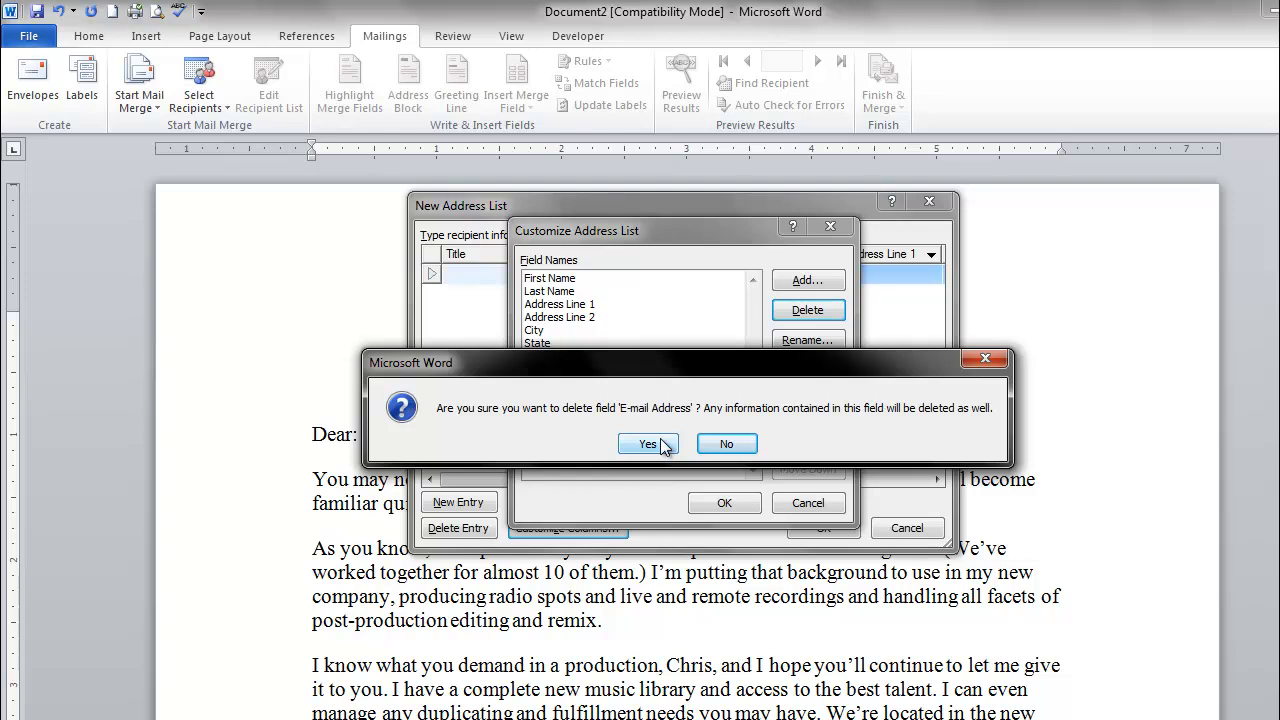
left_click(647, 443)
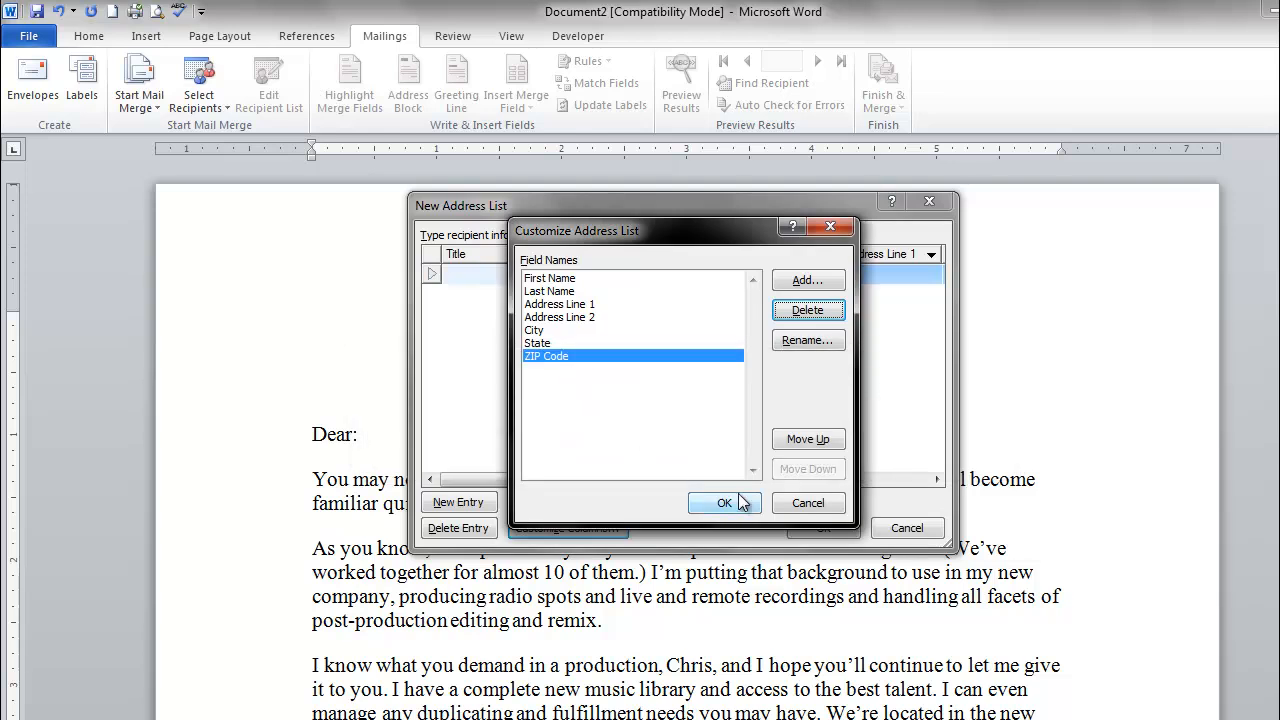
left_click(724, 502)
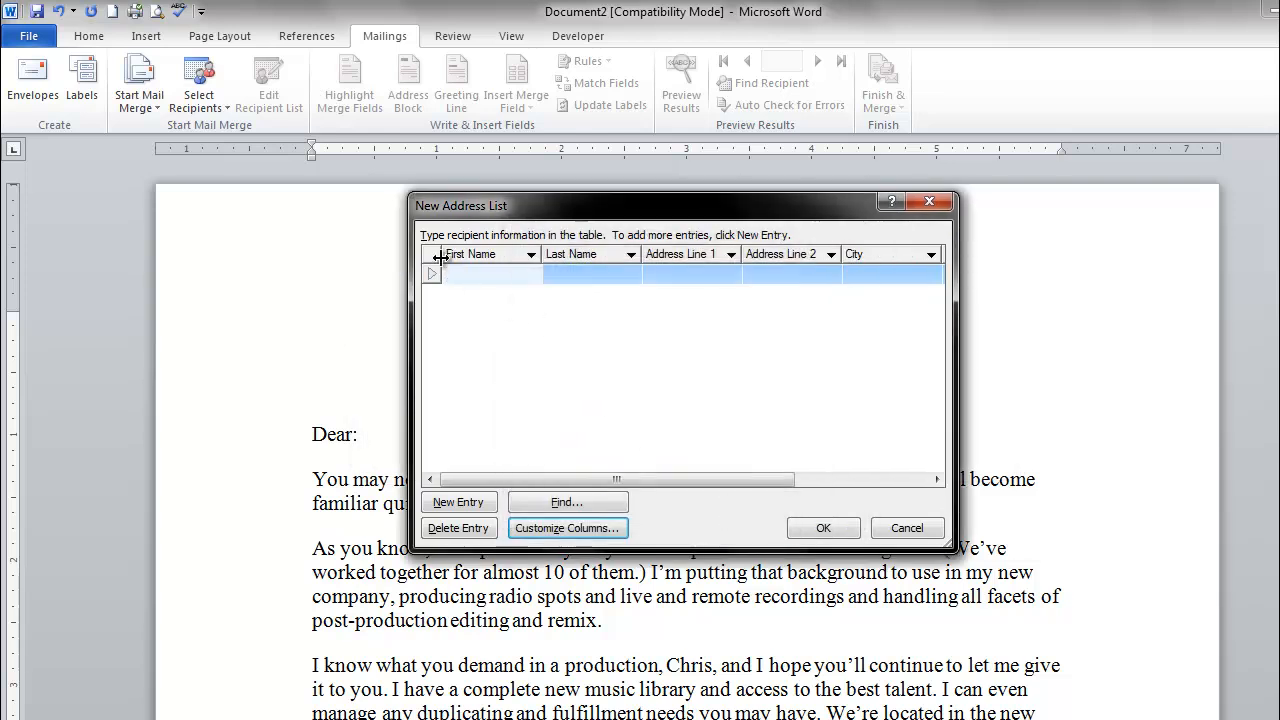
mouse_move(520, 443)
type("John")
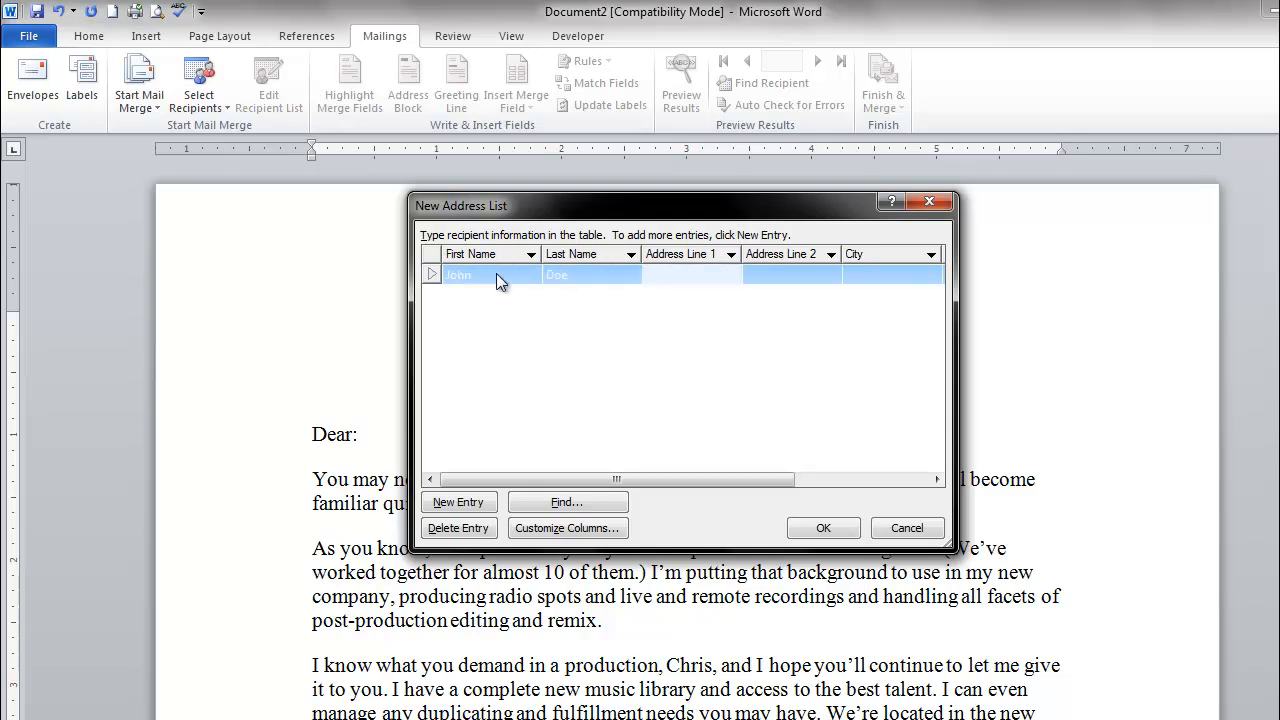
Fill the first row with John Doe, 123 Main Street, Apt 1, Any City
type("123 Main SYtr")
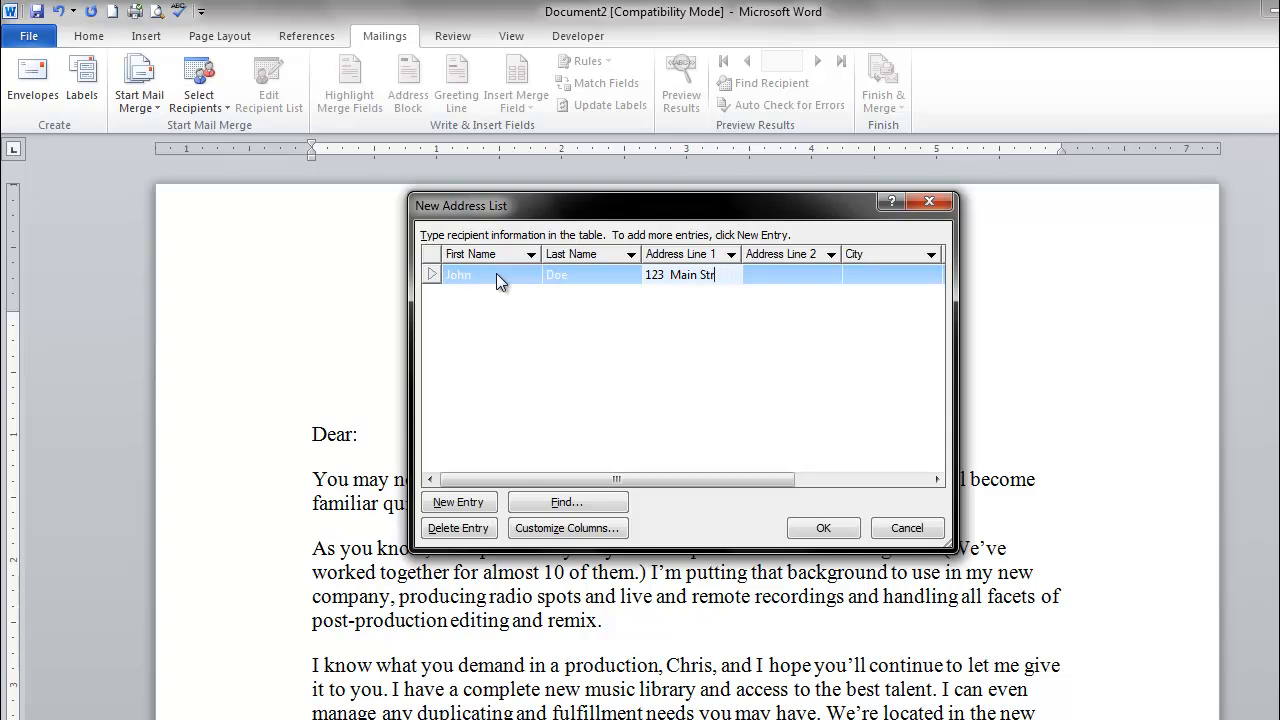
type("A")
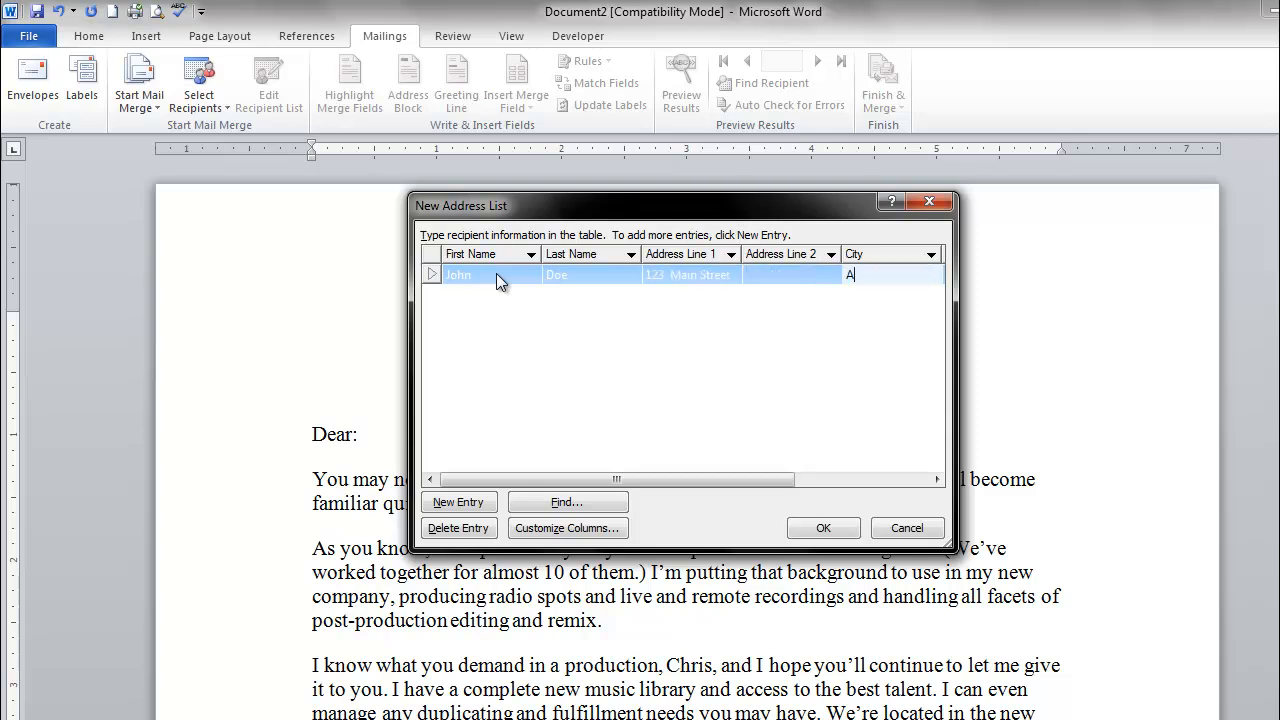
type("ny")
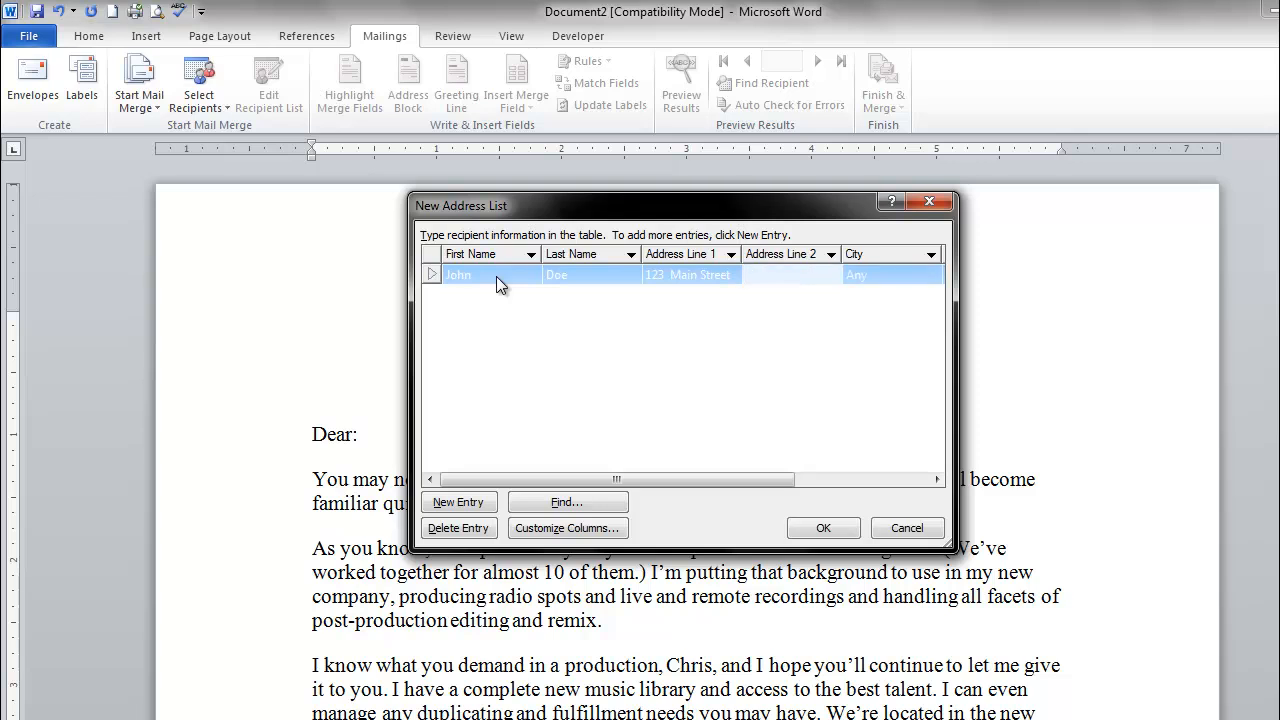
type("S")
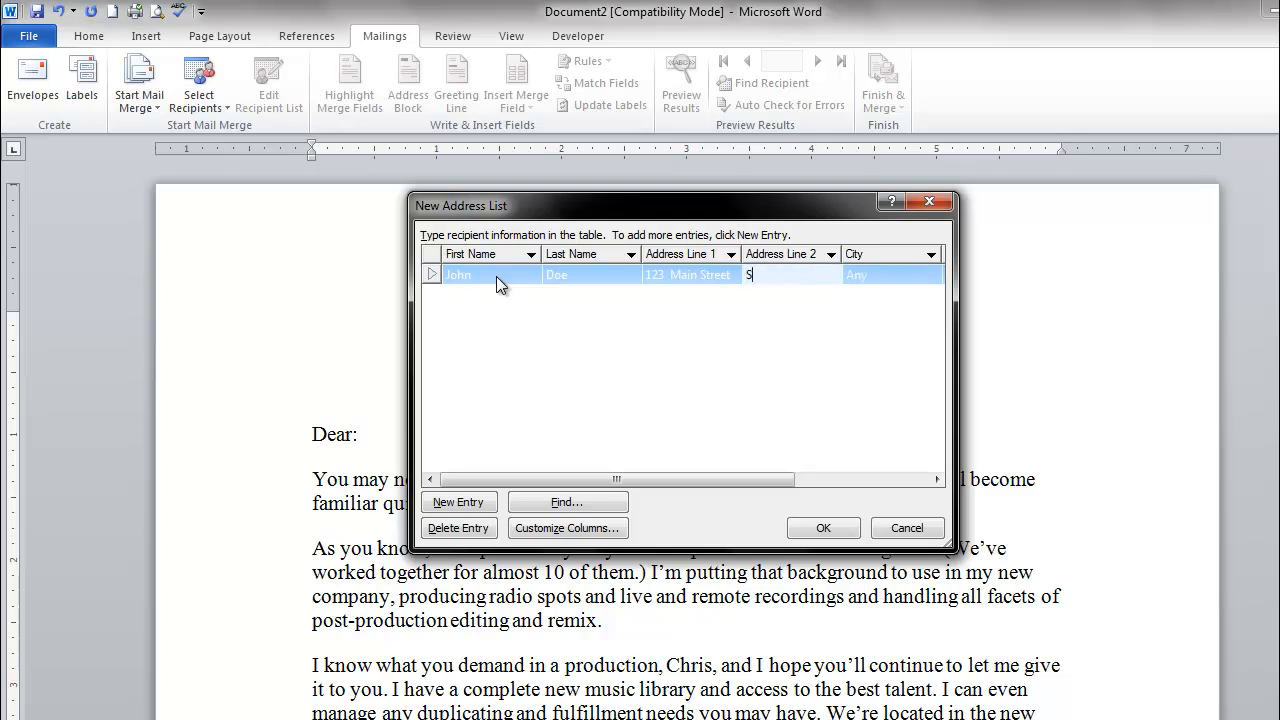
type("Apt 1")
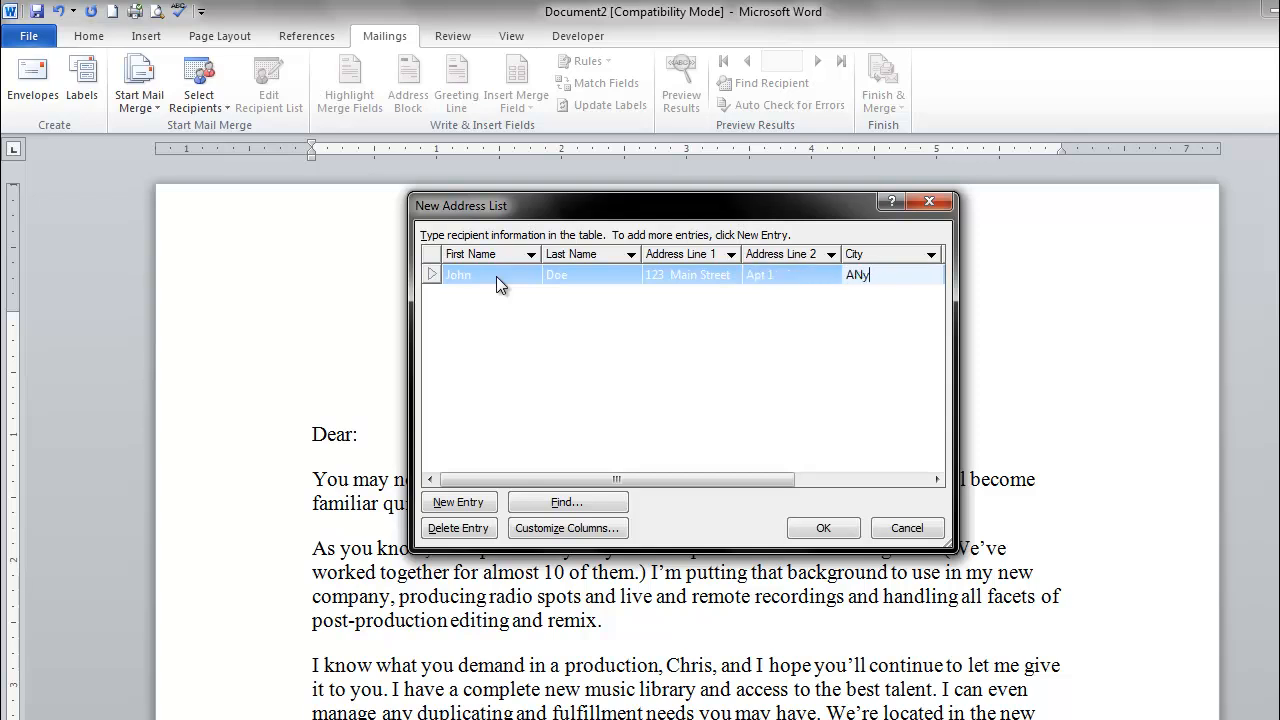
key("BackSpace")
type("ny City")
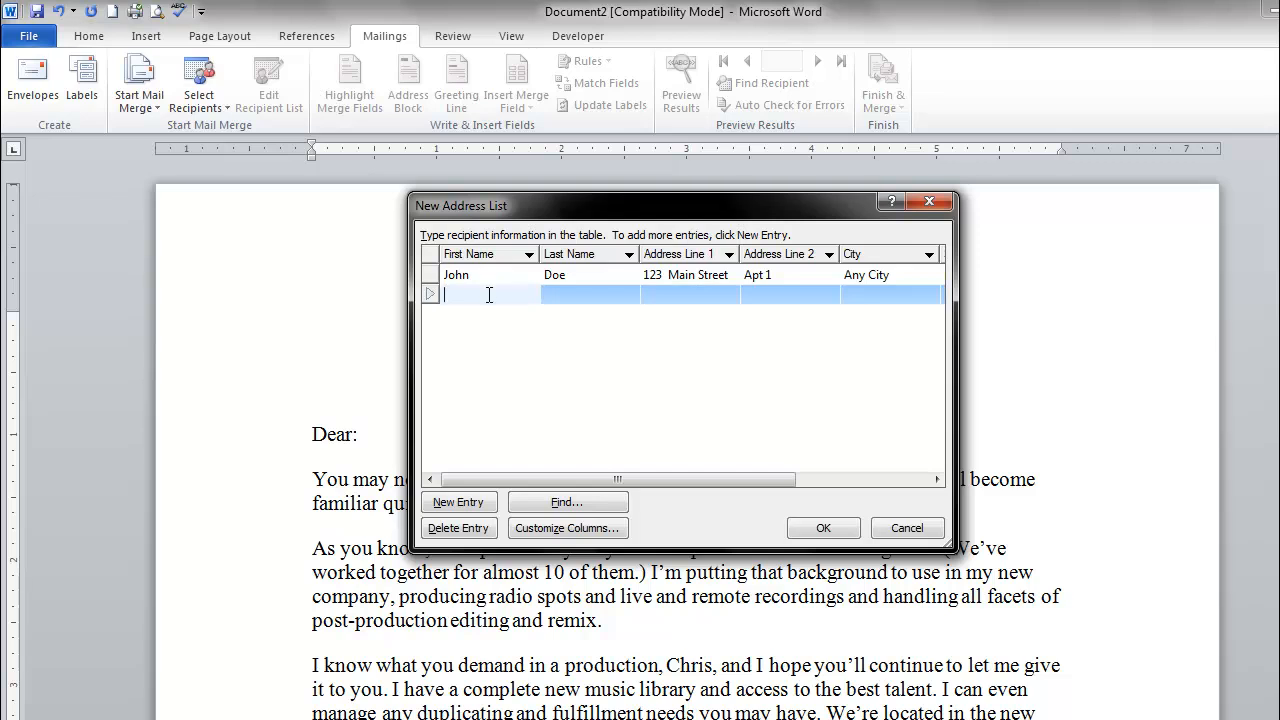
Fill the second row with Jane Doe, 1234 Main Drive, Apt 2, Any City, ME 12345
type("Jane")
left_click(590, 294)
type("Doe")
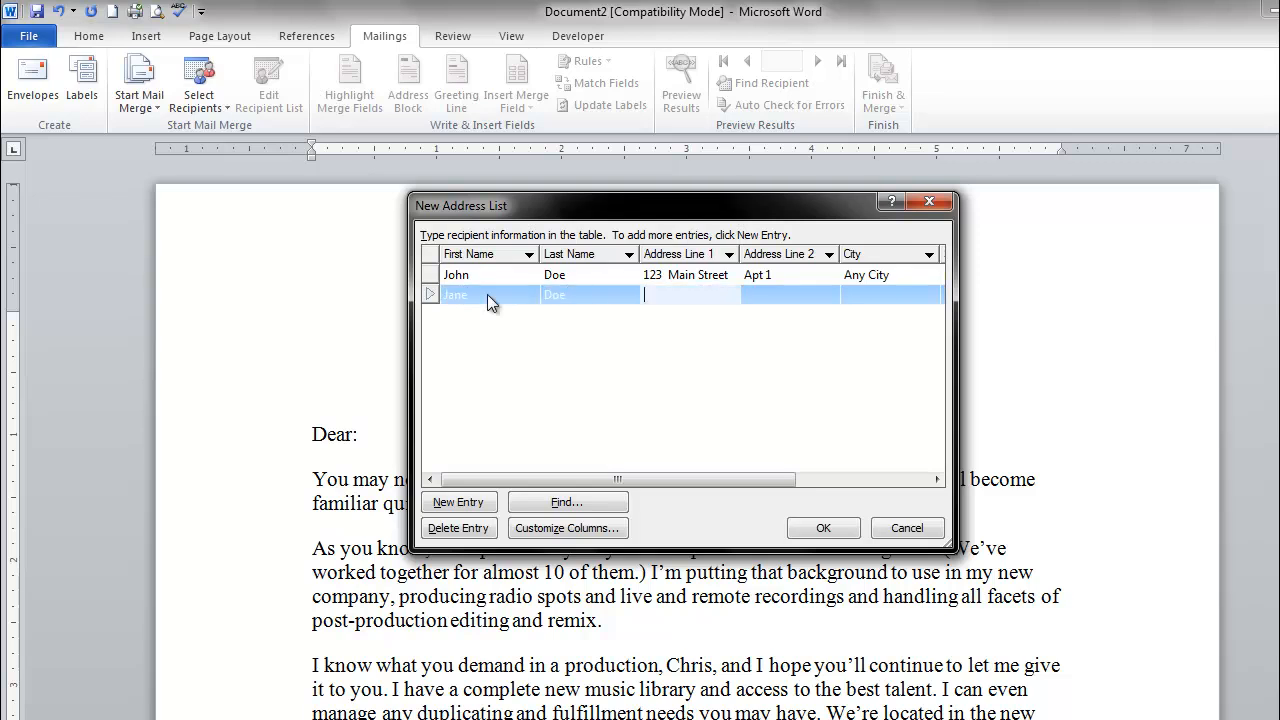
type("1234")
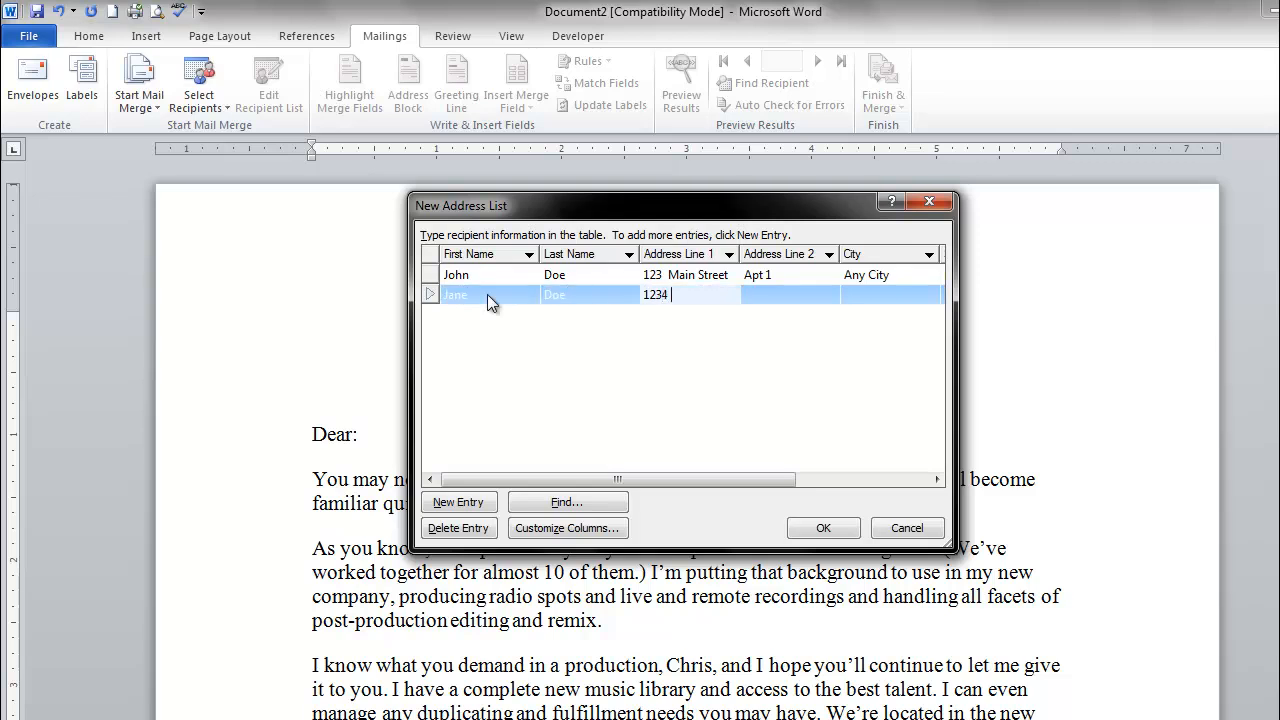
type("M")
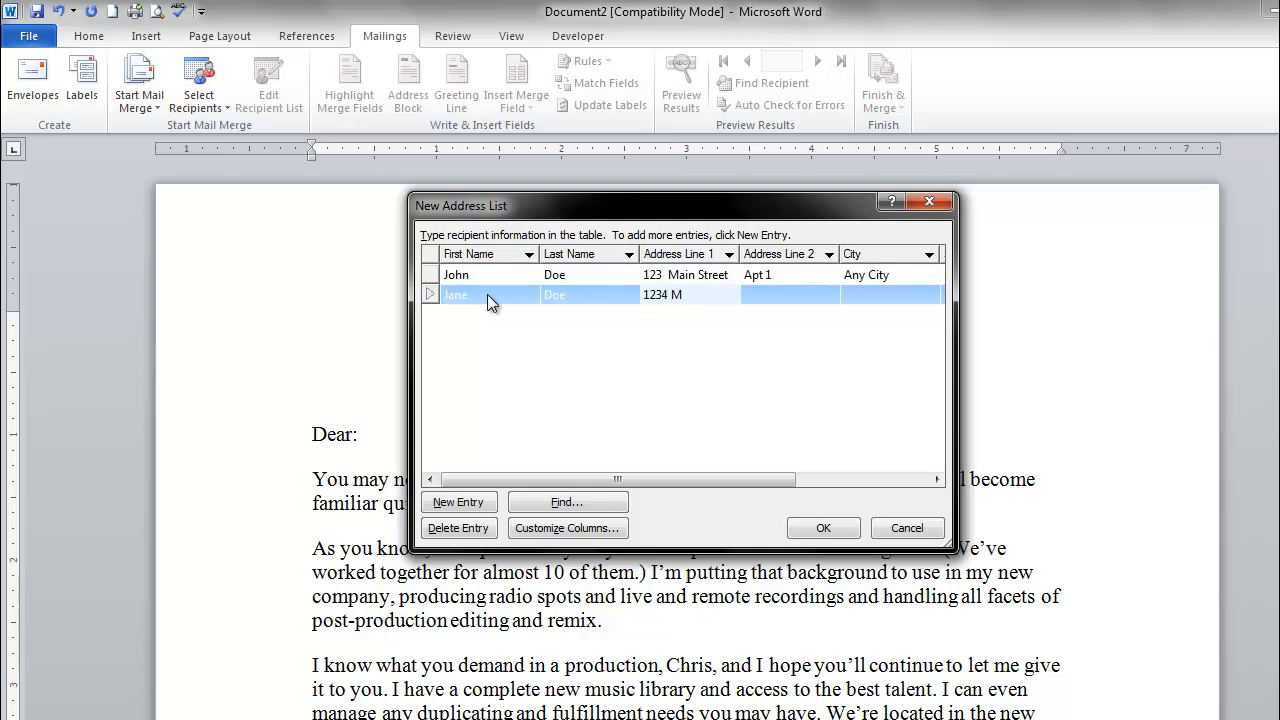
type("ain Dr")
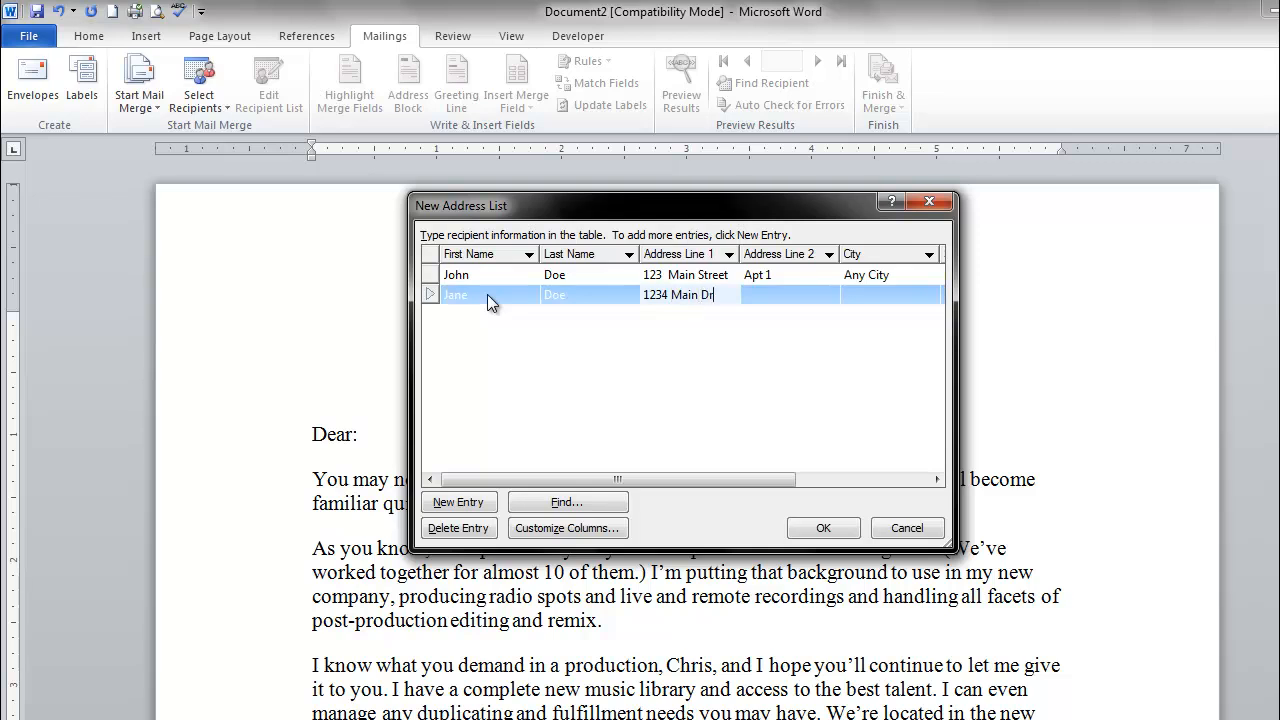
type("Apt 2")
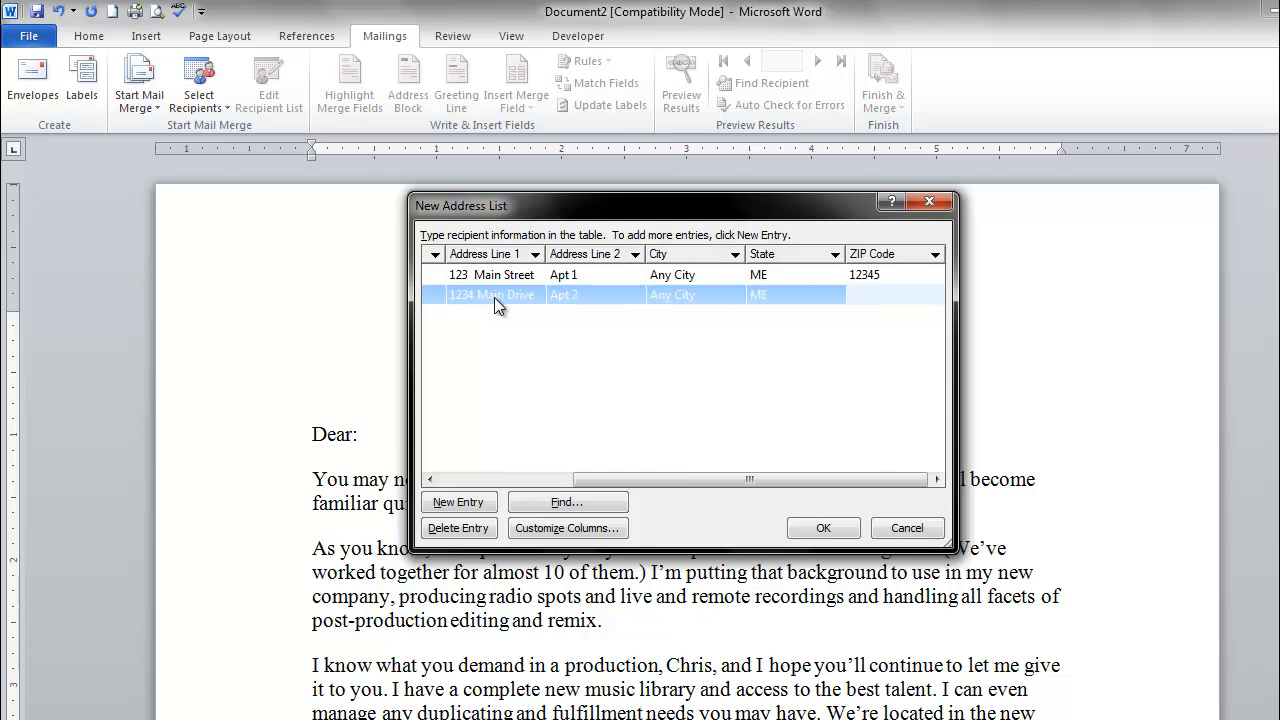
type("12345")
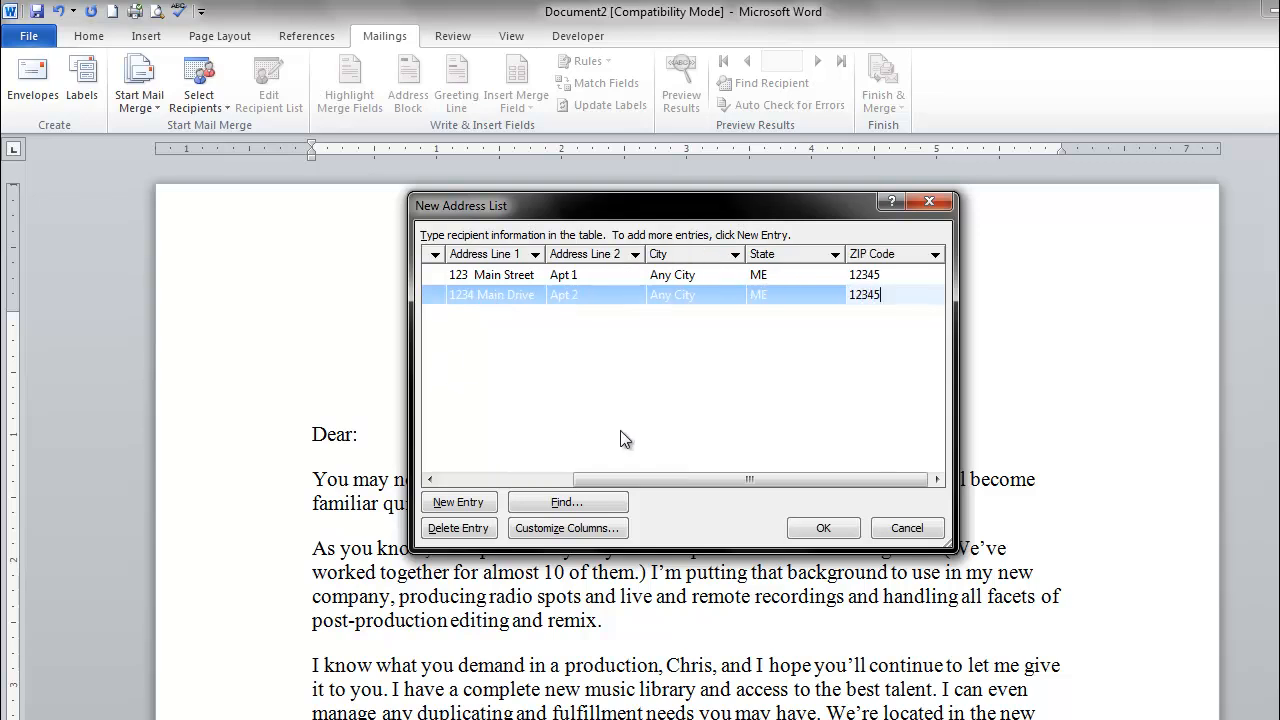
mouse_move(823, 527)
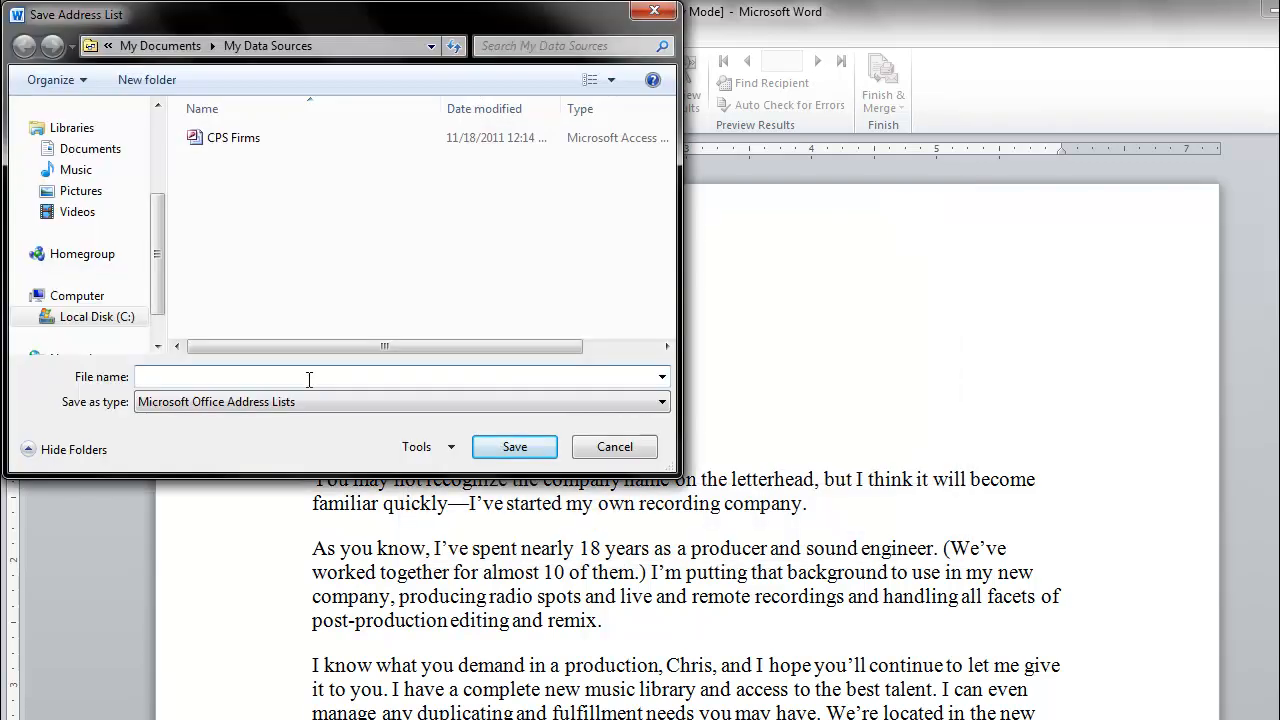
Save the recipient address list under the file name 'Test'
left_click(300, 377)
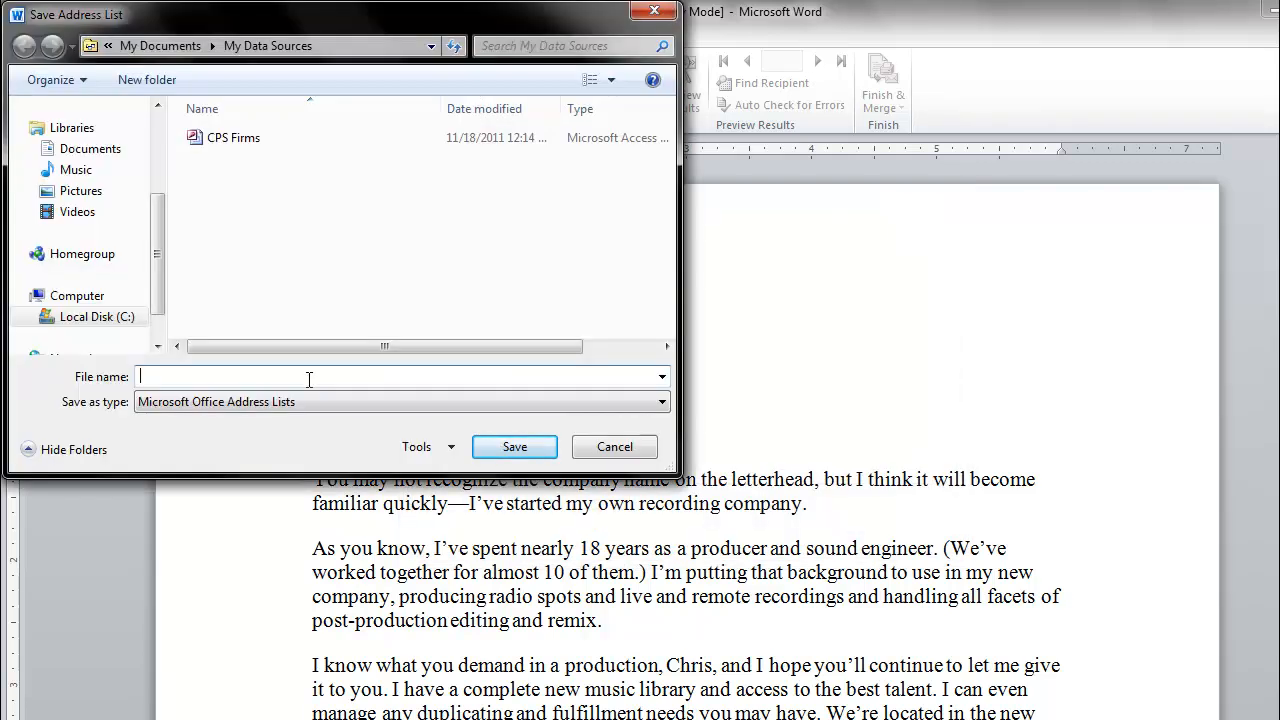
type("Test")
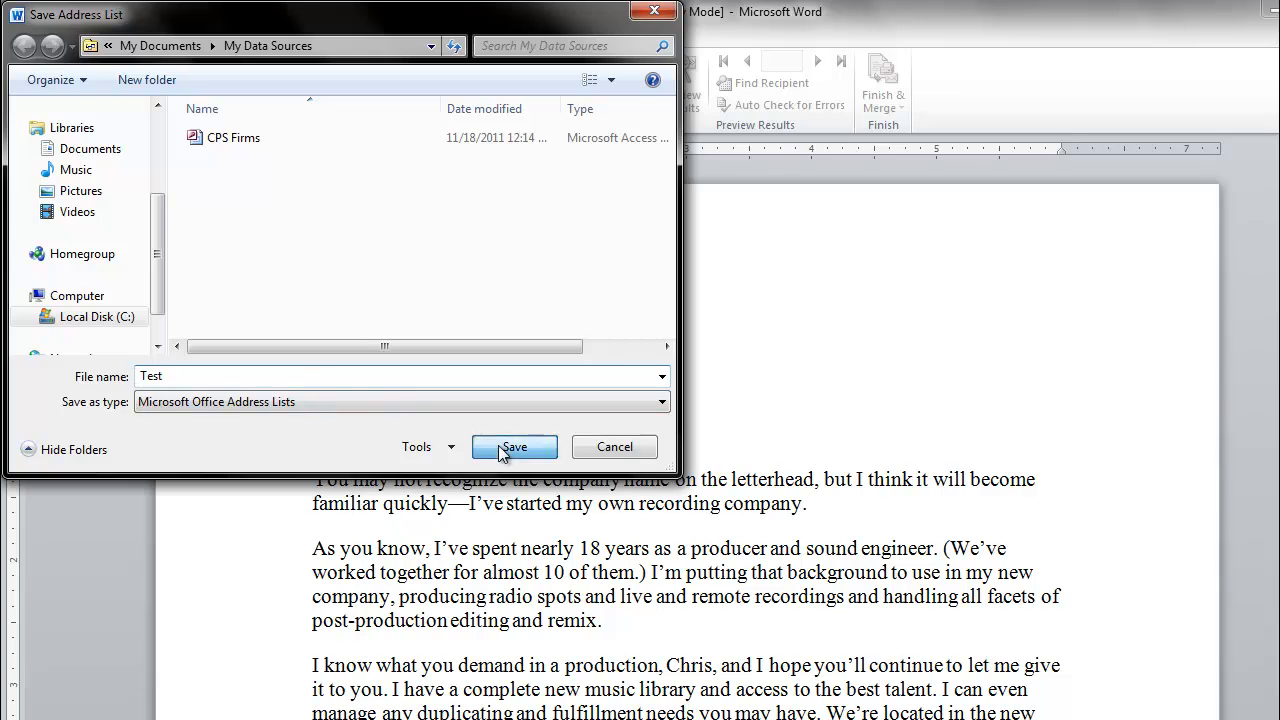
left_click(514, 446)
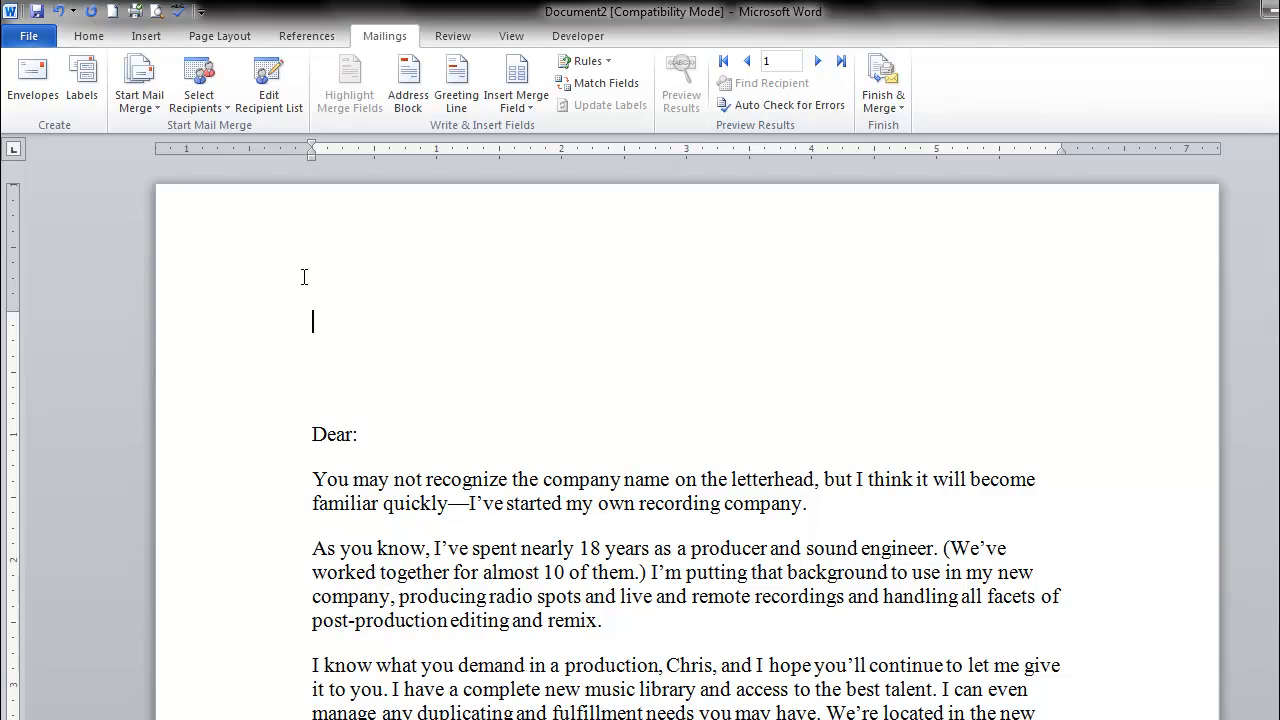
scroll("down", 3)
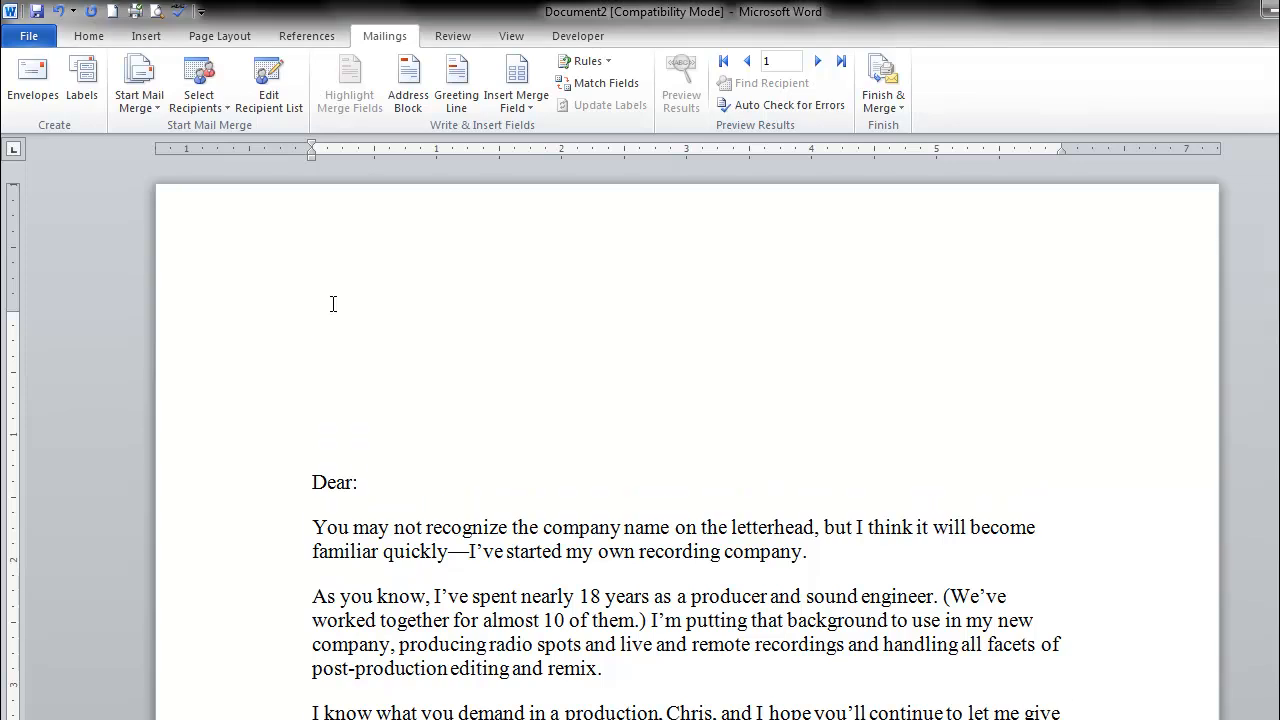
left_click(312, 320)
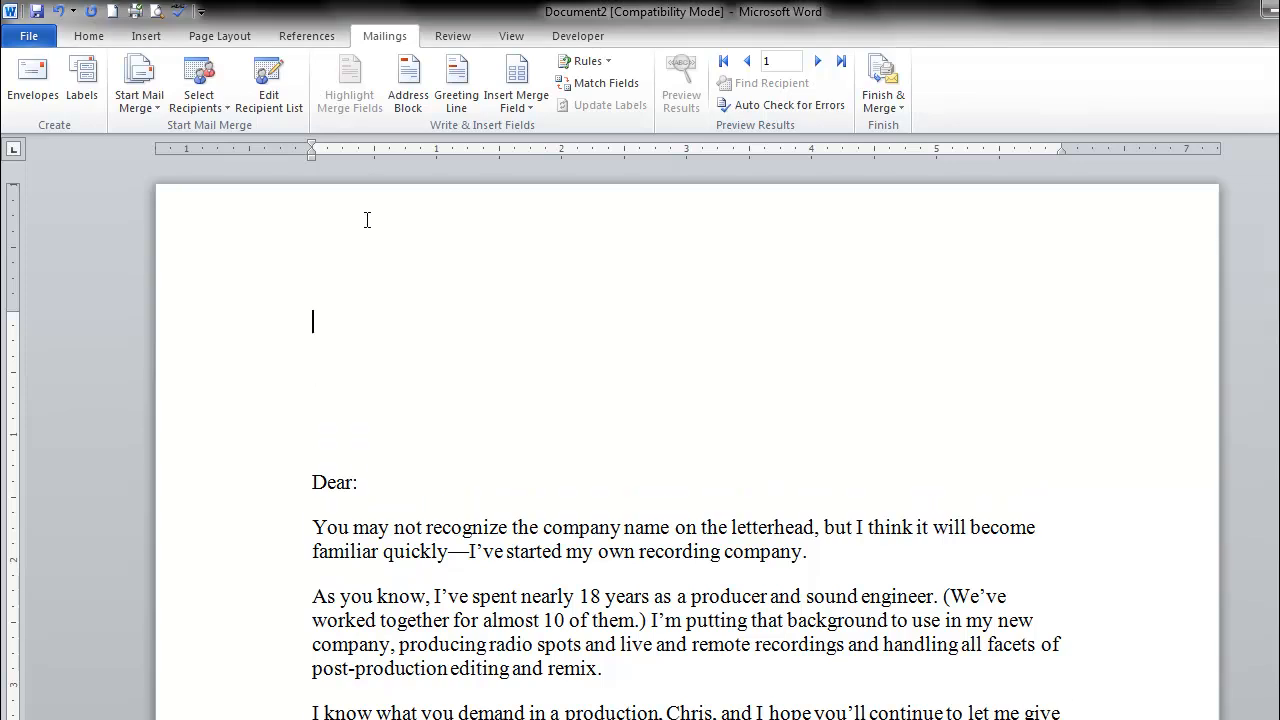
mouse_move(409, 219)
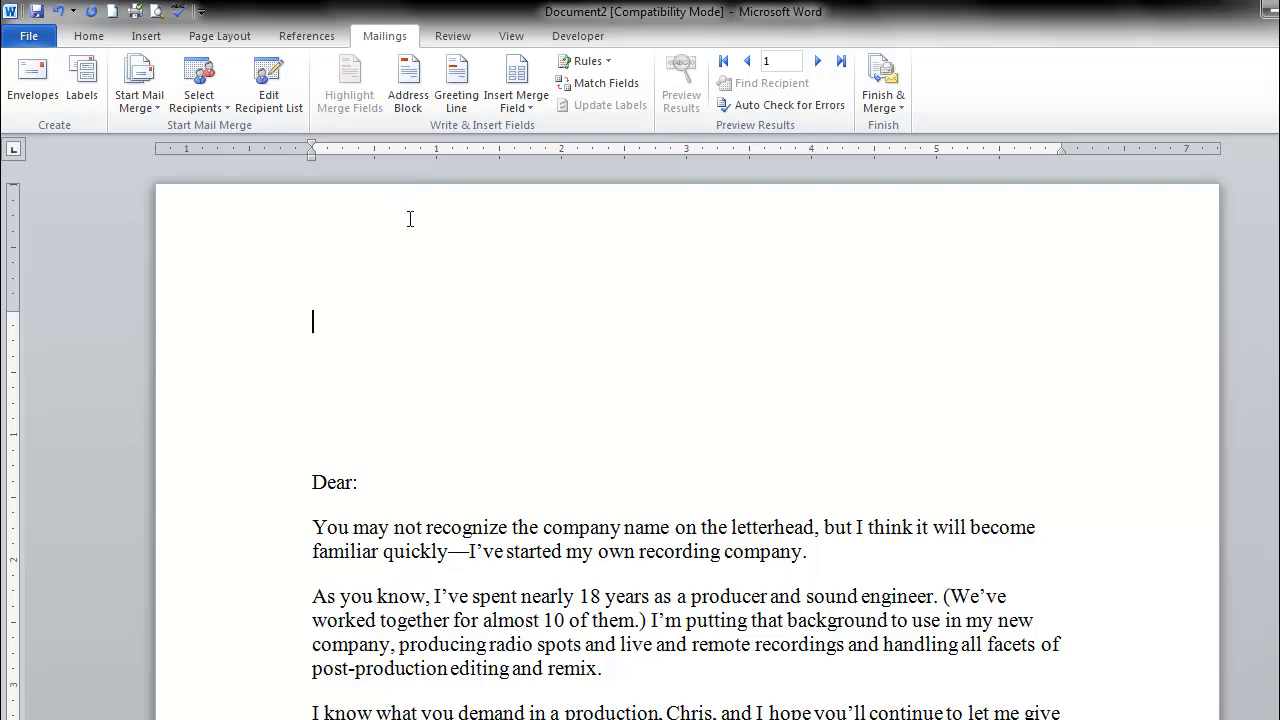
mouse_move(402, 221)
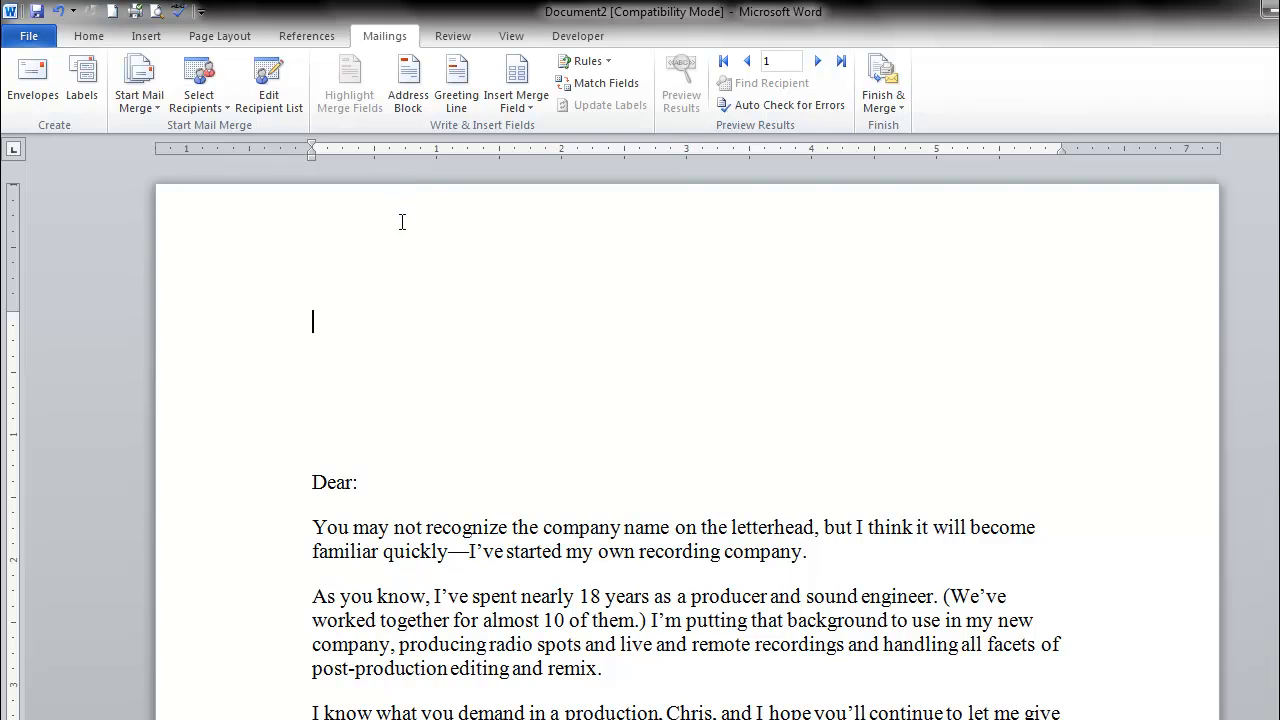
mouse_move(395, 223)
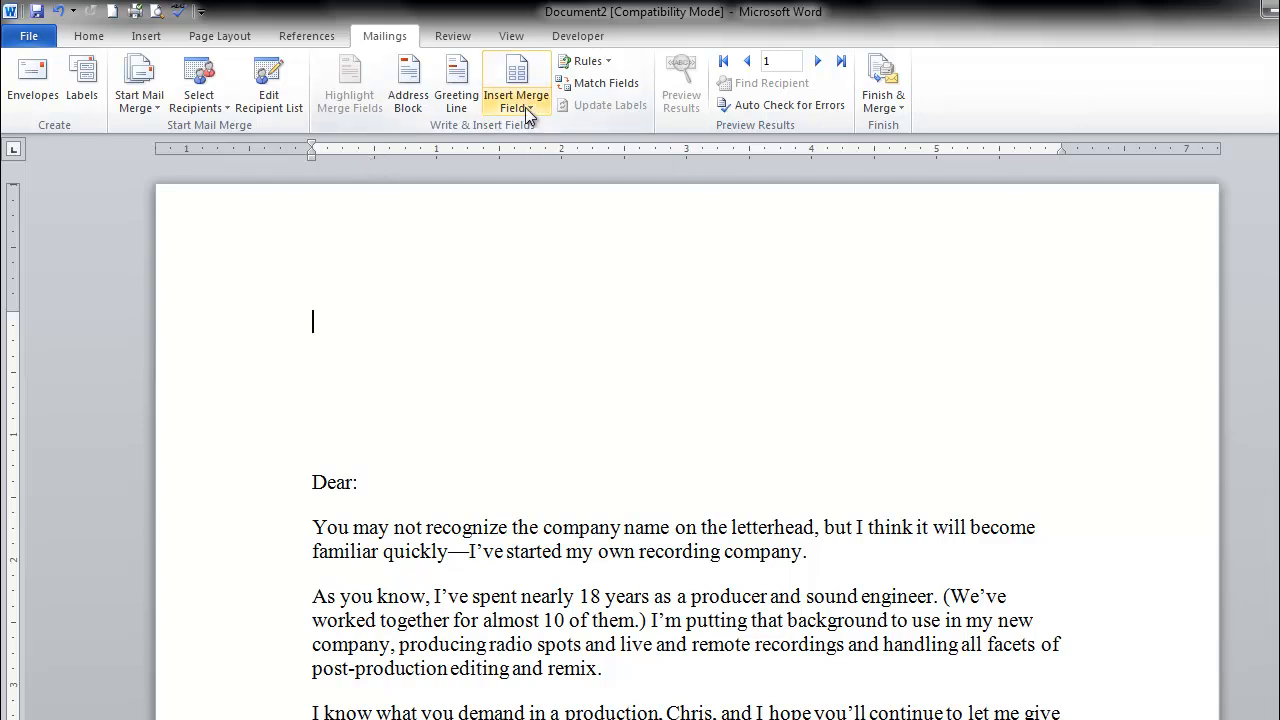
Insert First_Name and Last_Name merge fields at the top of the letter, then start a new line
left_click(516, 80)
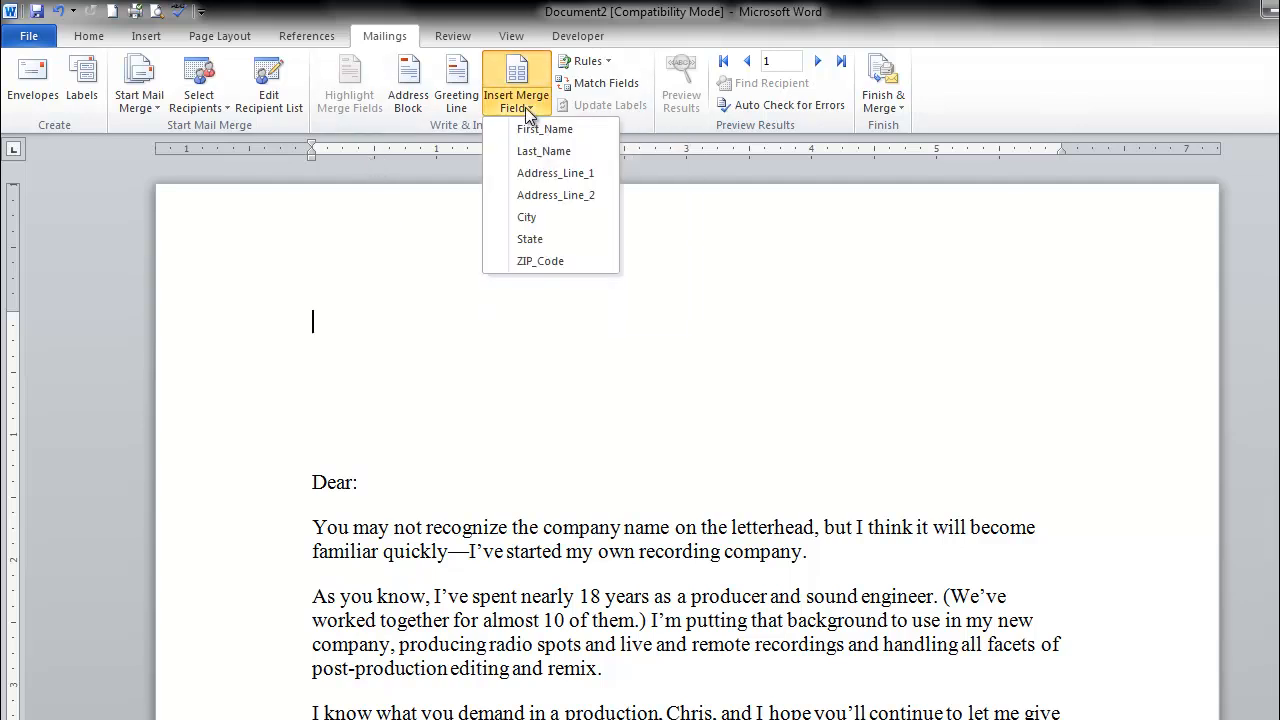
left_click(545, 128)
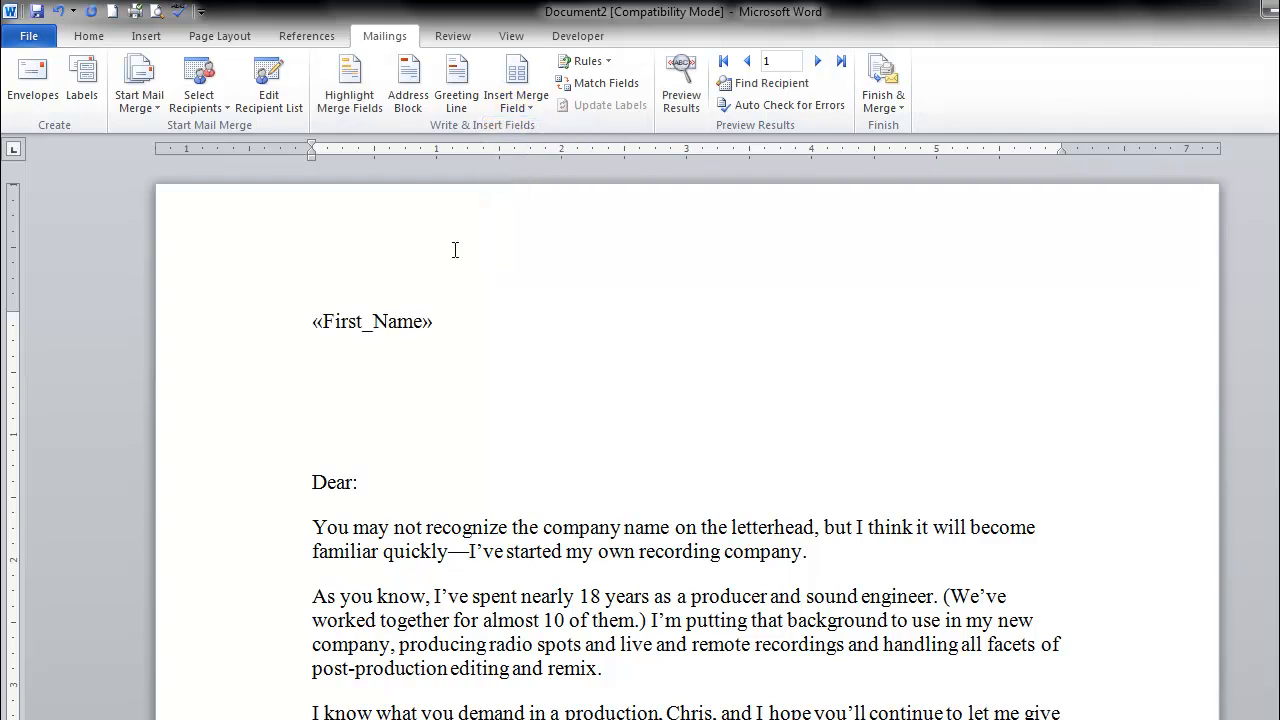
left_click(437, 321)
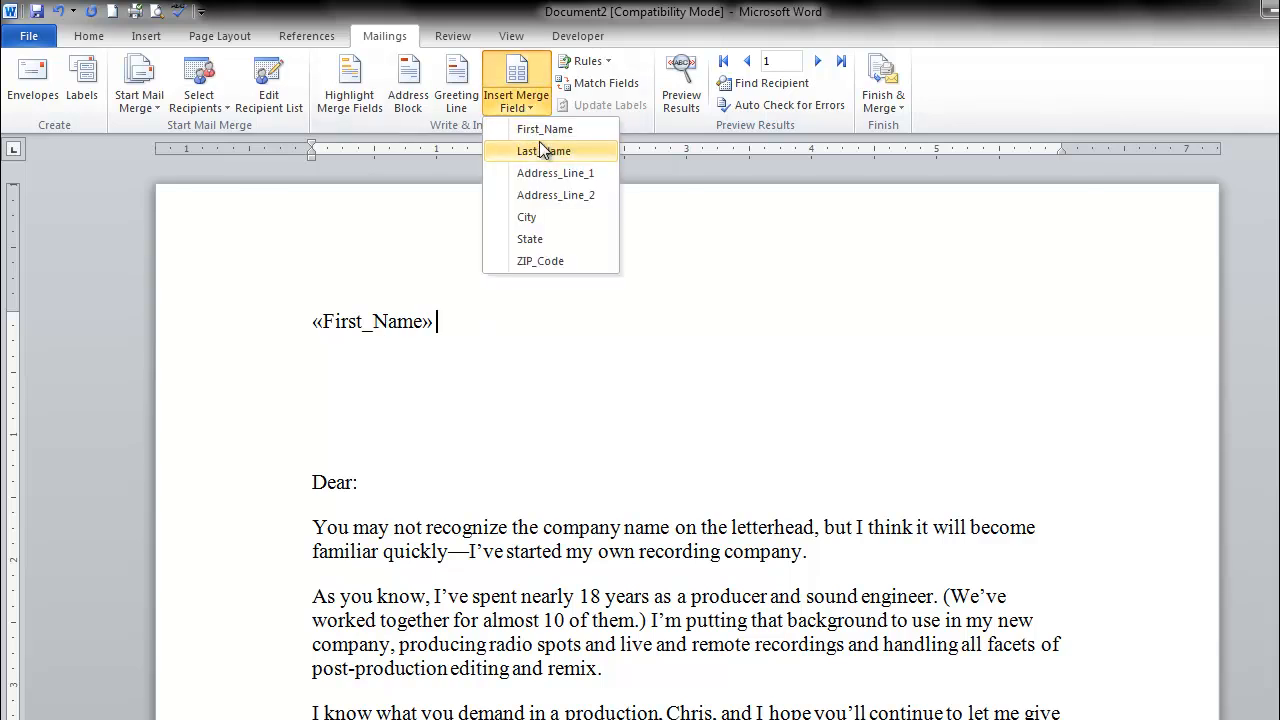
left_click(543, 150)
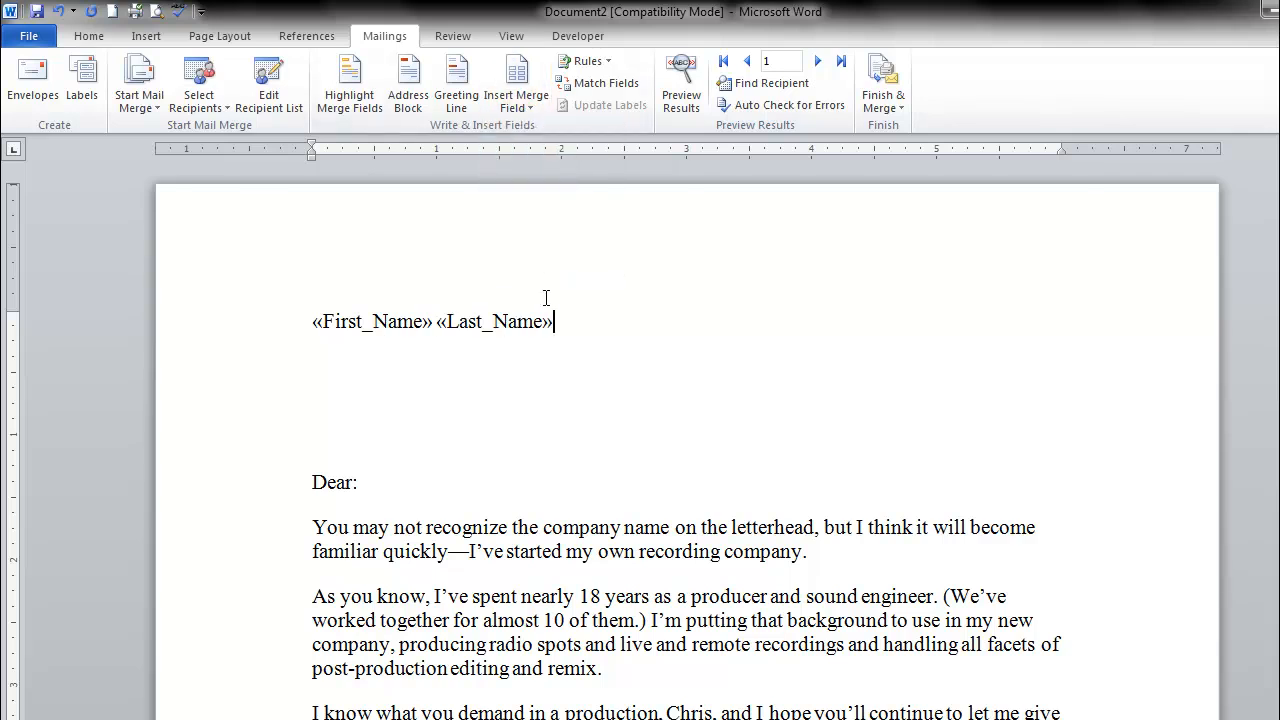
key("enter")
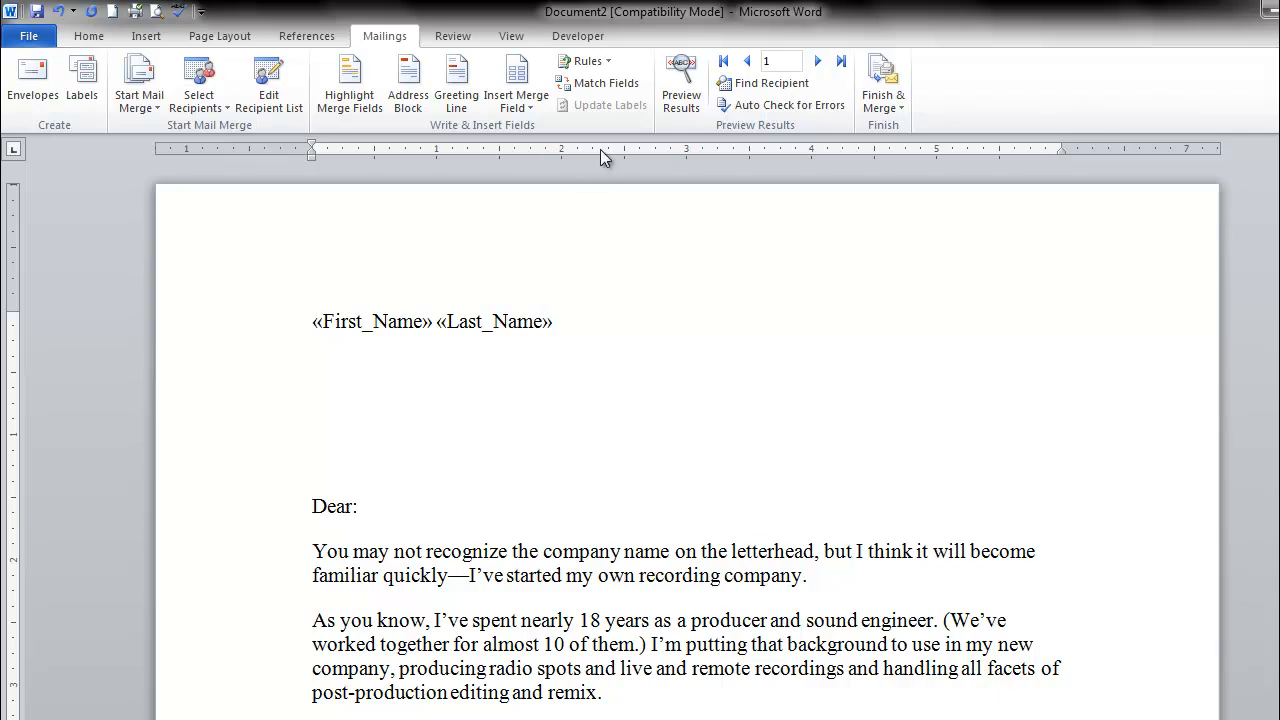
Add Address_Line_1, Address_Line_2, City and State merge fields below the name
left_click(516, 80)
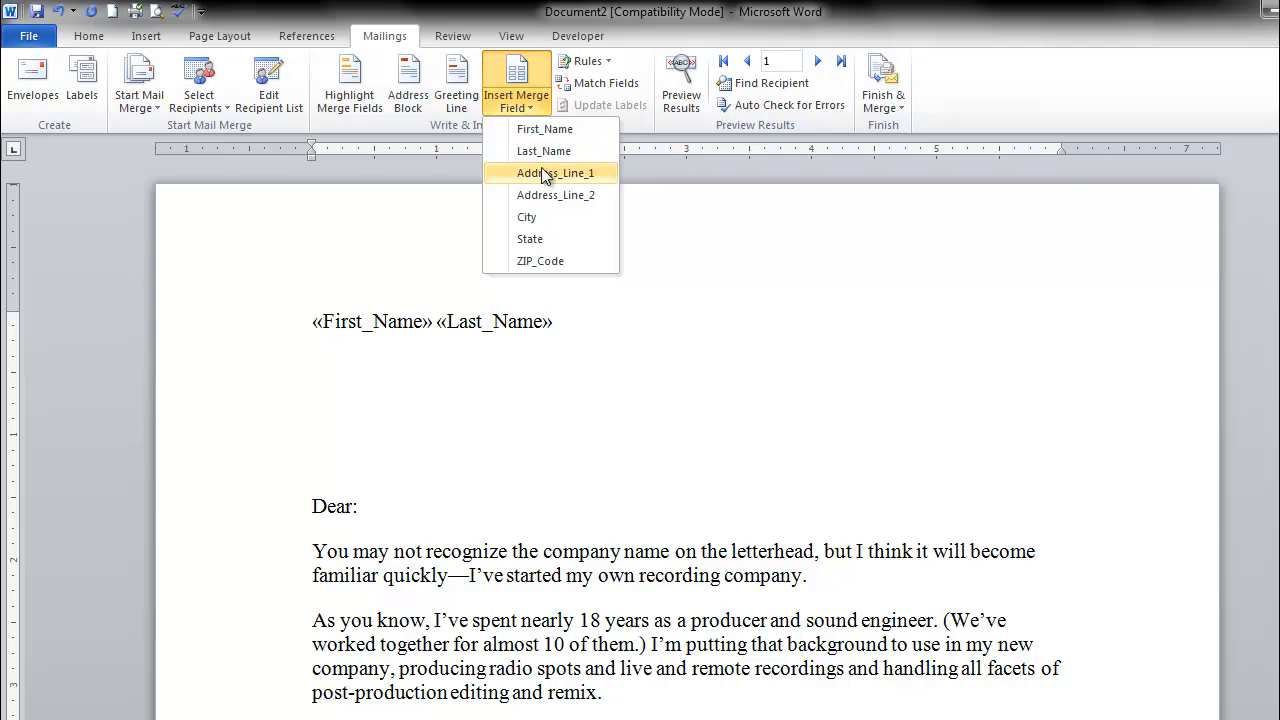
left_click(555, 173)
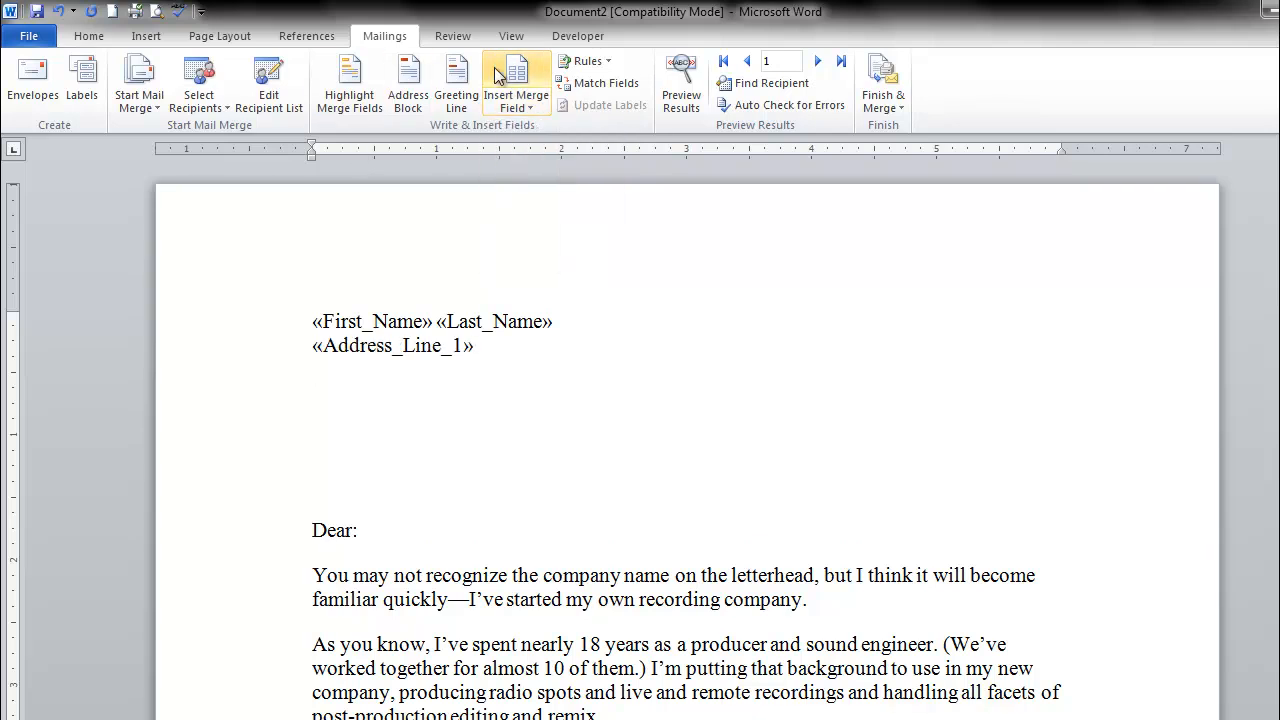
left_click(516, 82)
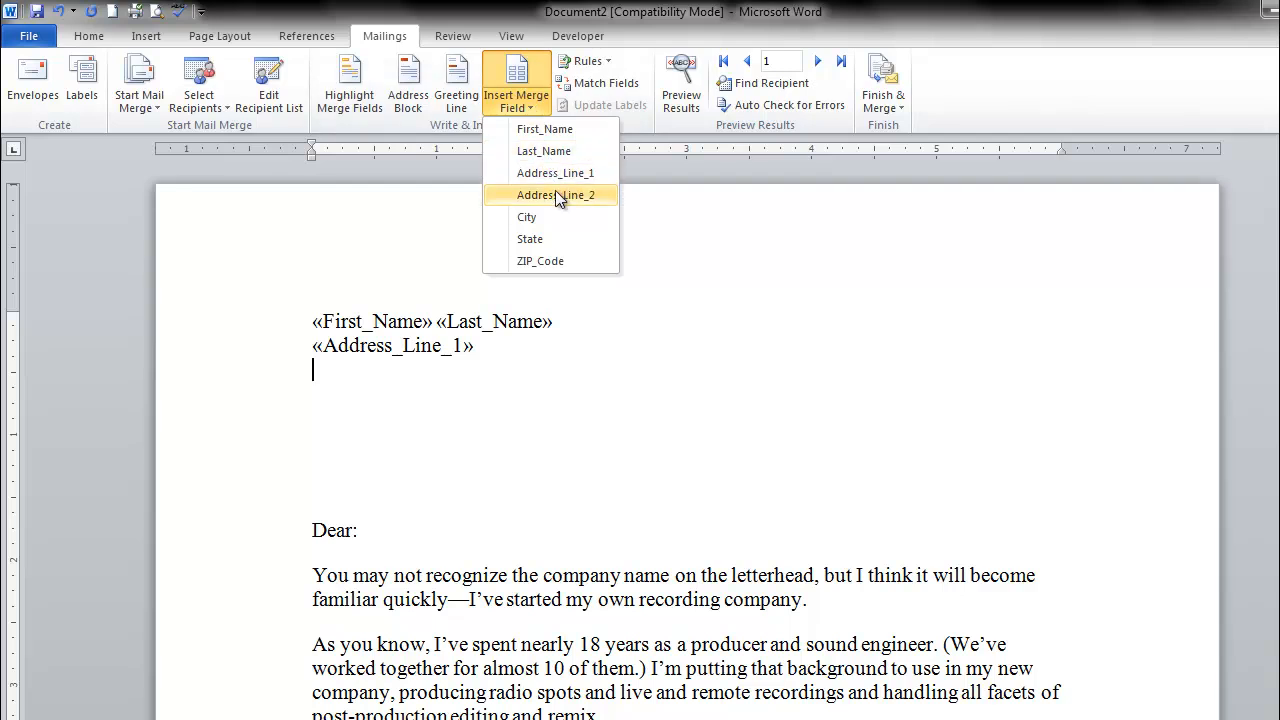
left_click(555, 195)
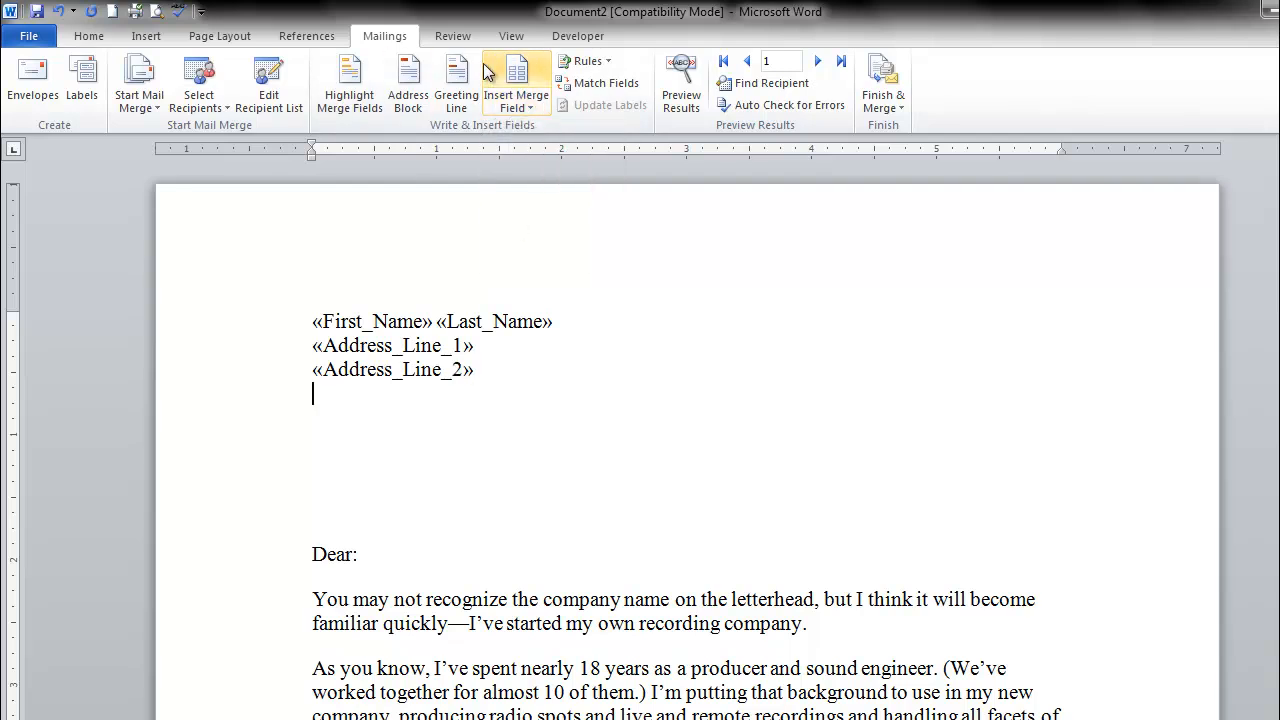
left_click(516, 82)
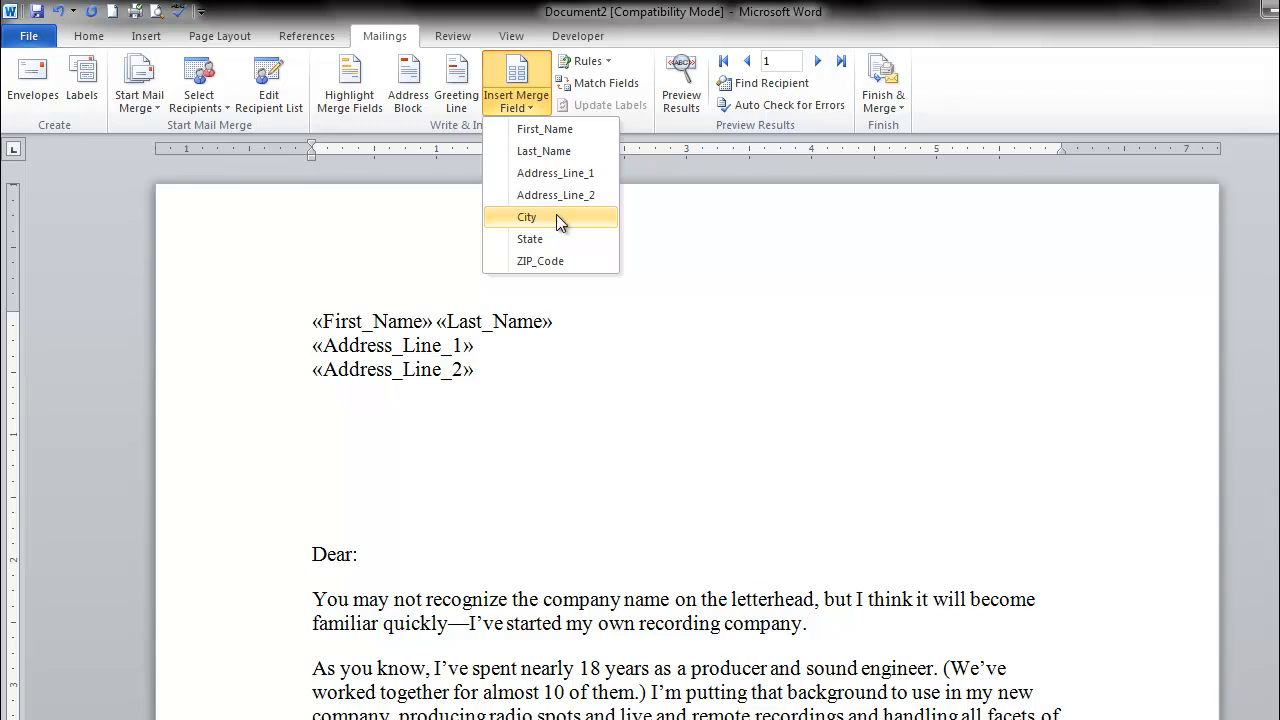
left_click(526, 217)
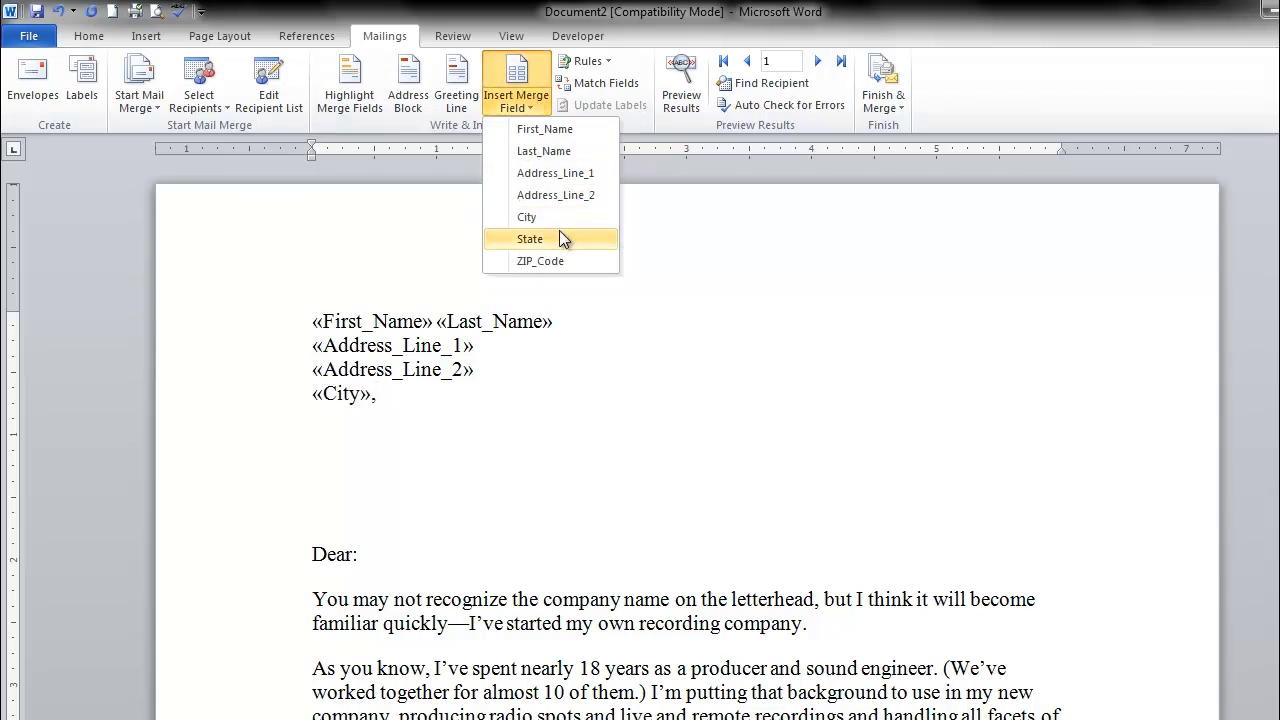
left_click(530, 238)
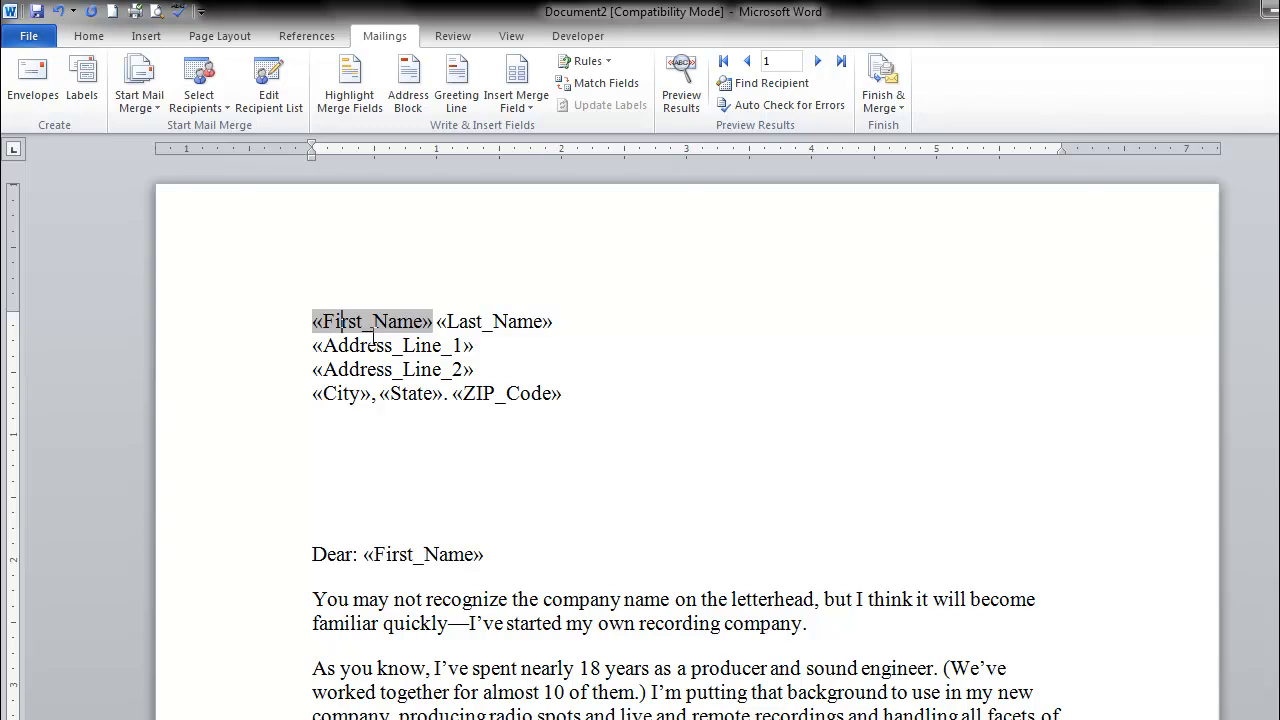
left_click(500, 554)
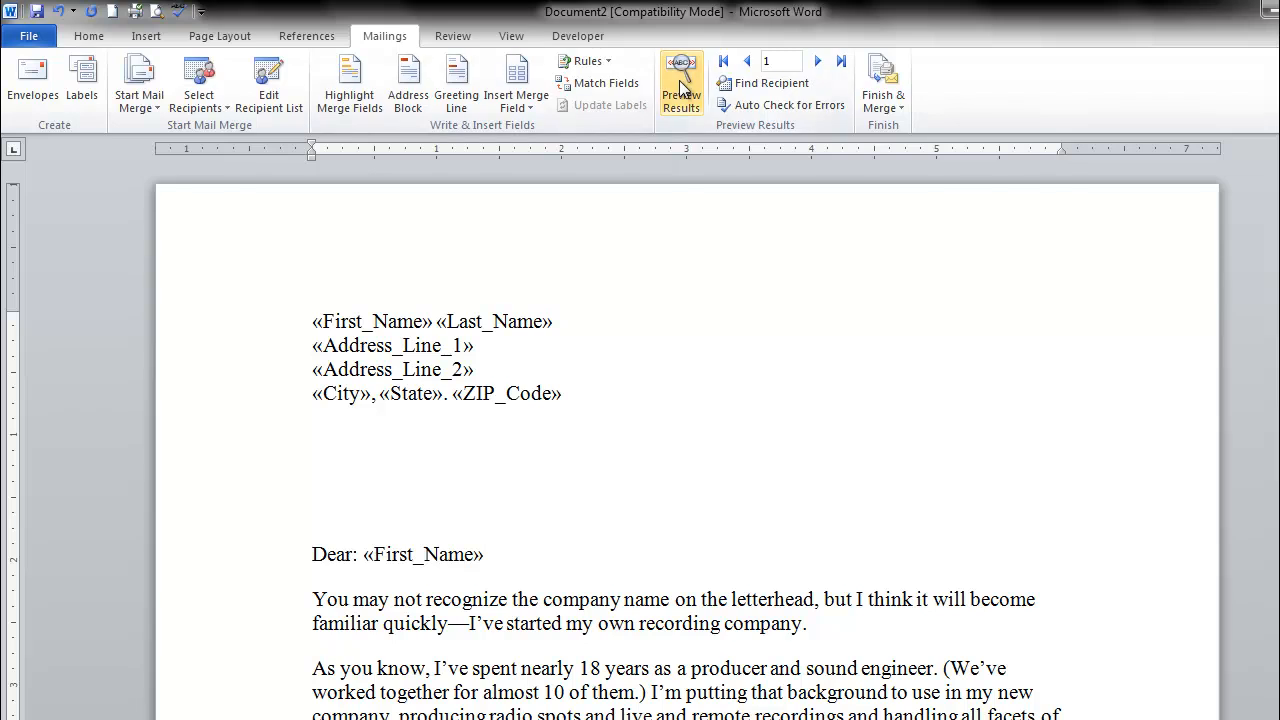
Preview the merged letter and advance from John Doe's record to Jane Doe's
left_click(681, 82)
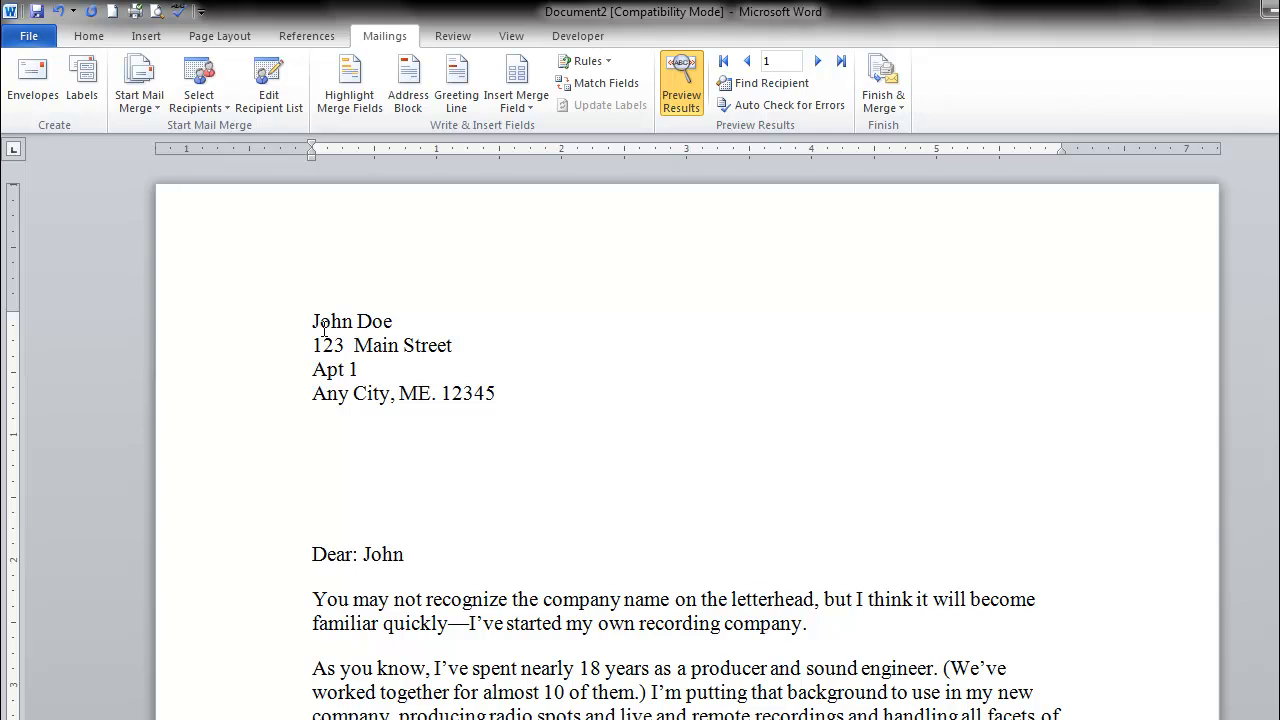
left_click(404, 554)
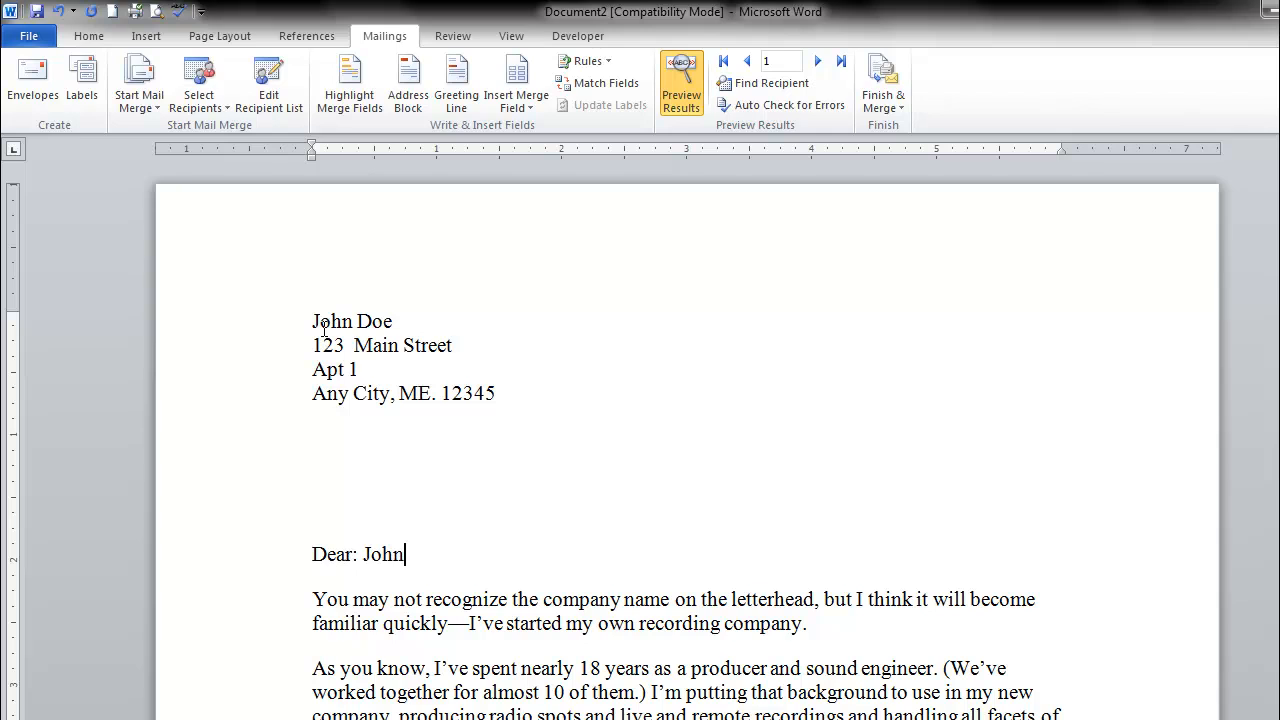
mouse_move(324, 346)
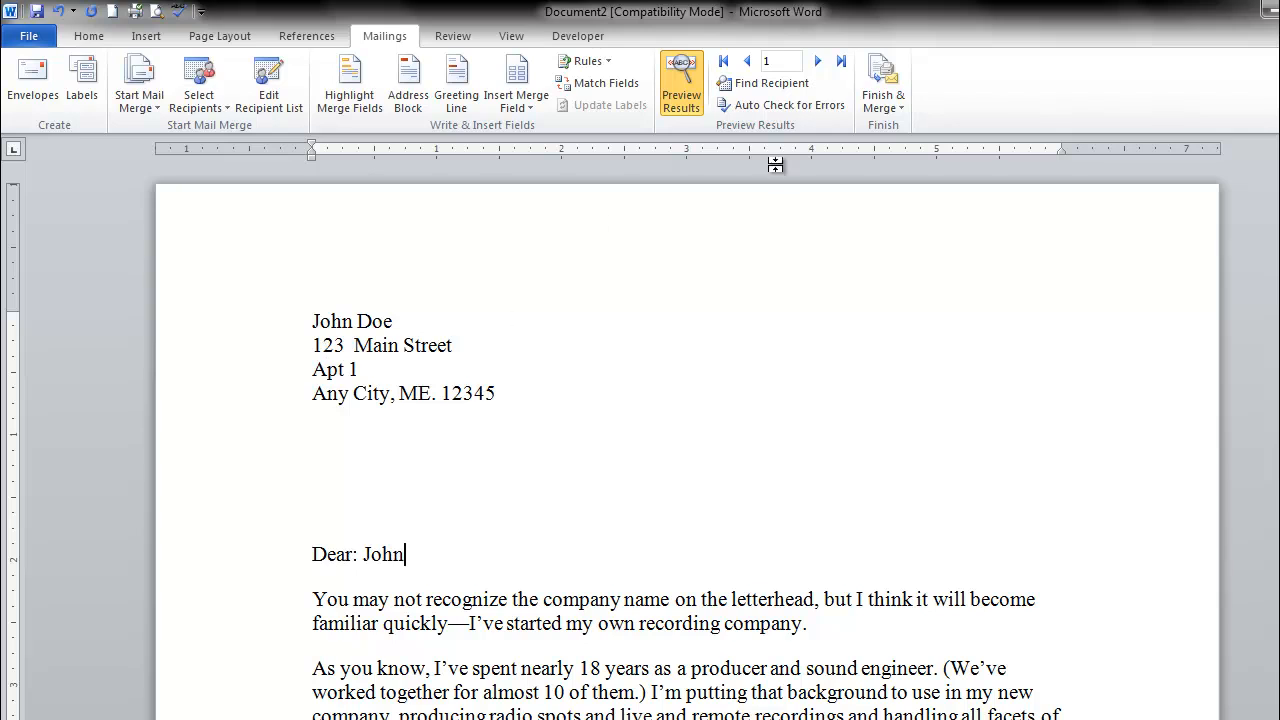
left_click(817, 61)
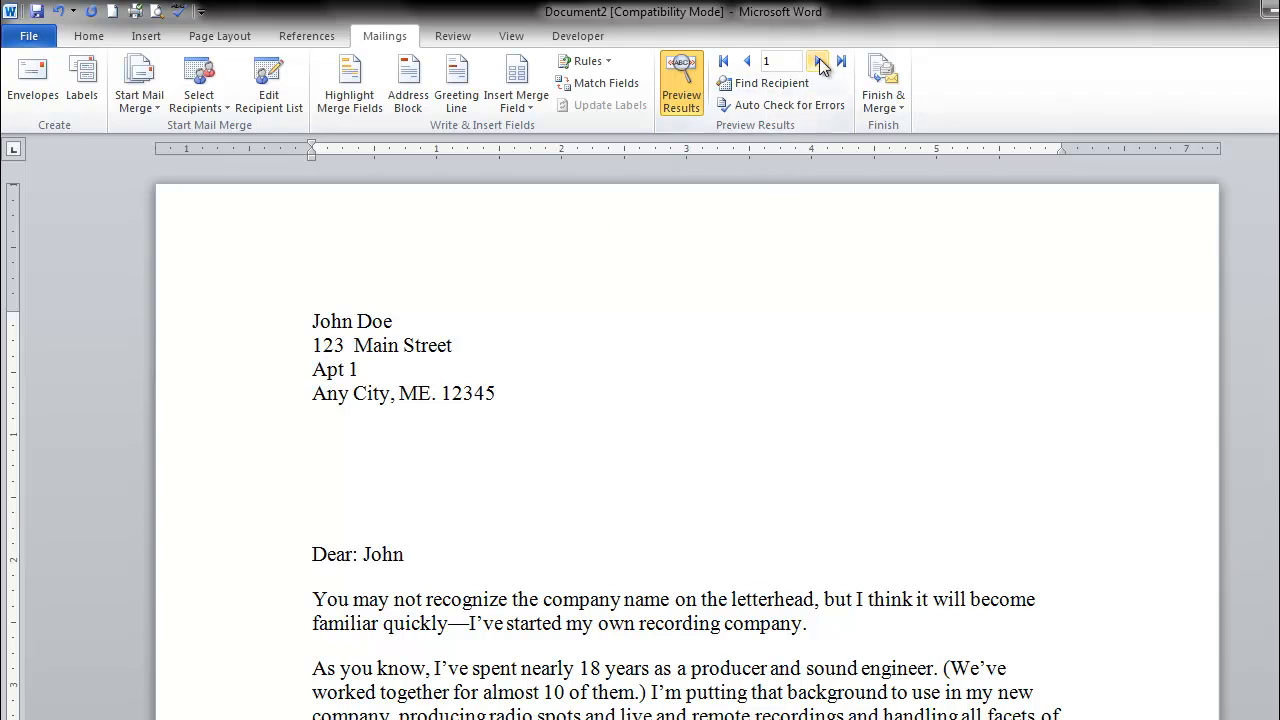
mouse_move(819, 61)
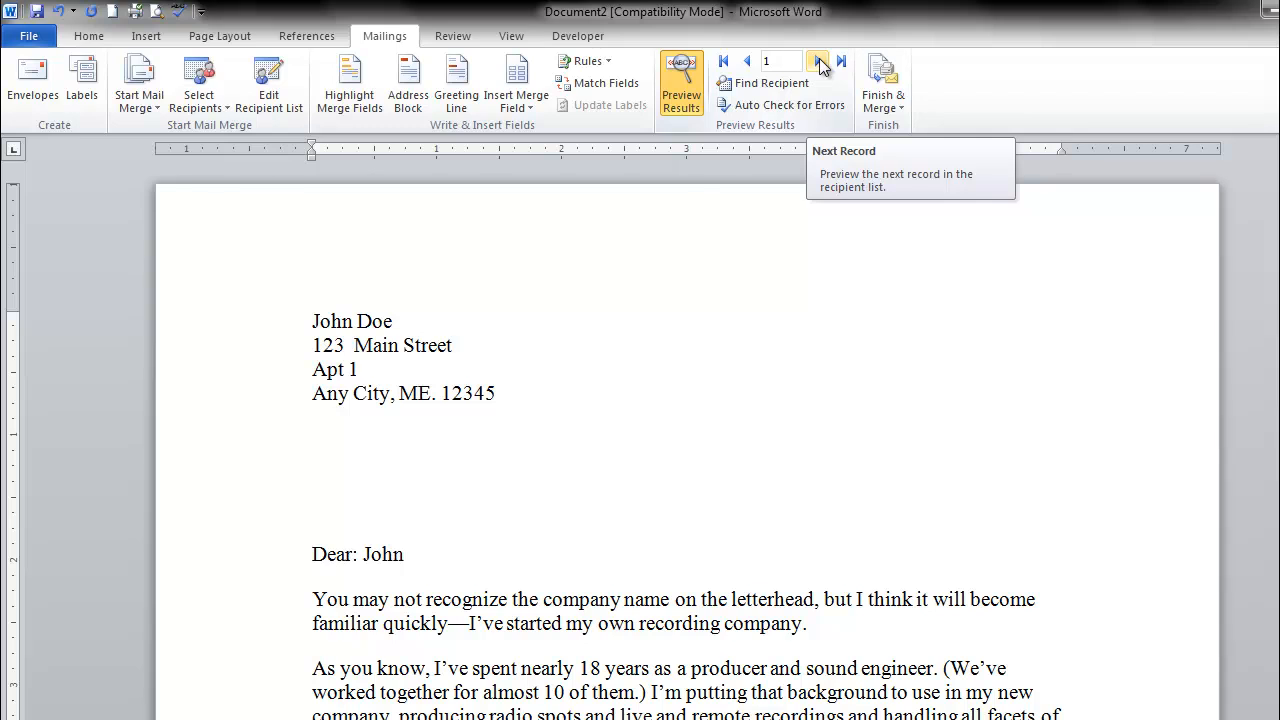
left_click(405, 554)
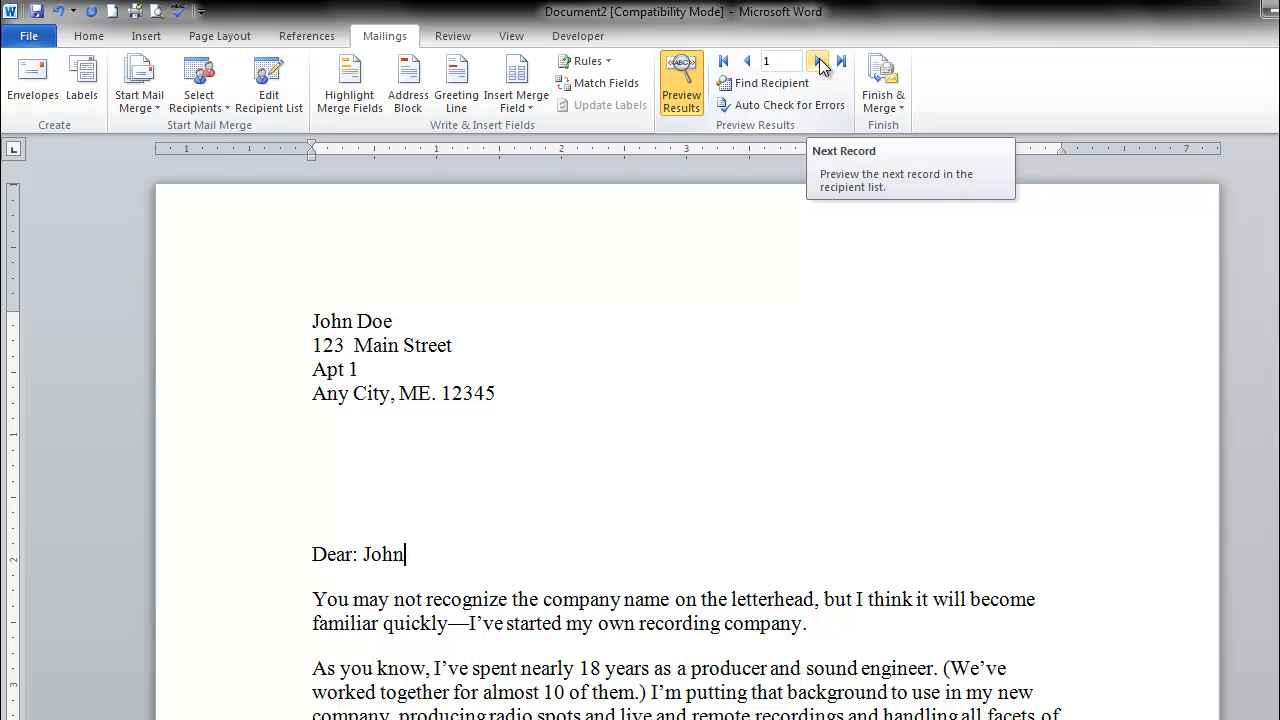
left_click(818, 61)
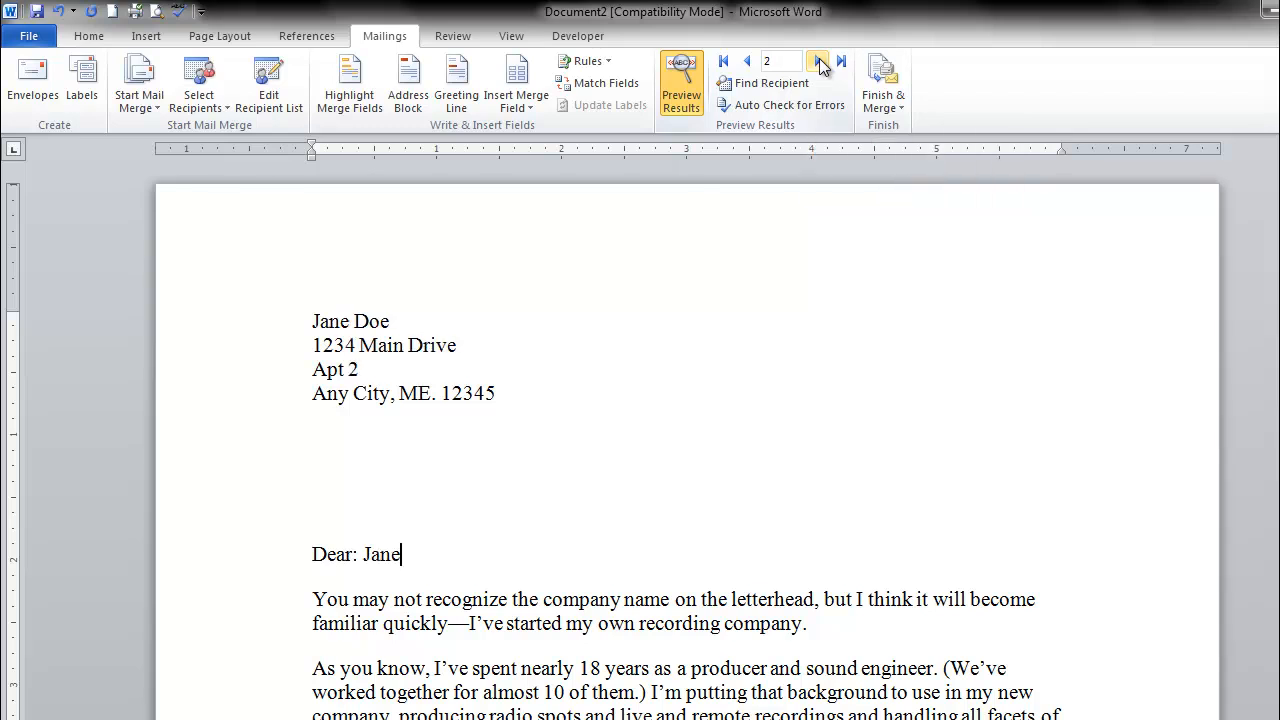
left_click(817, 61)
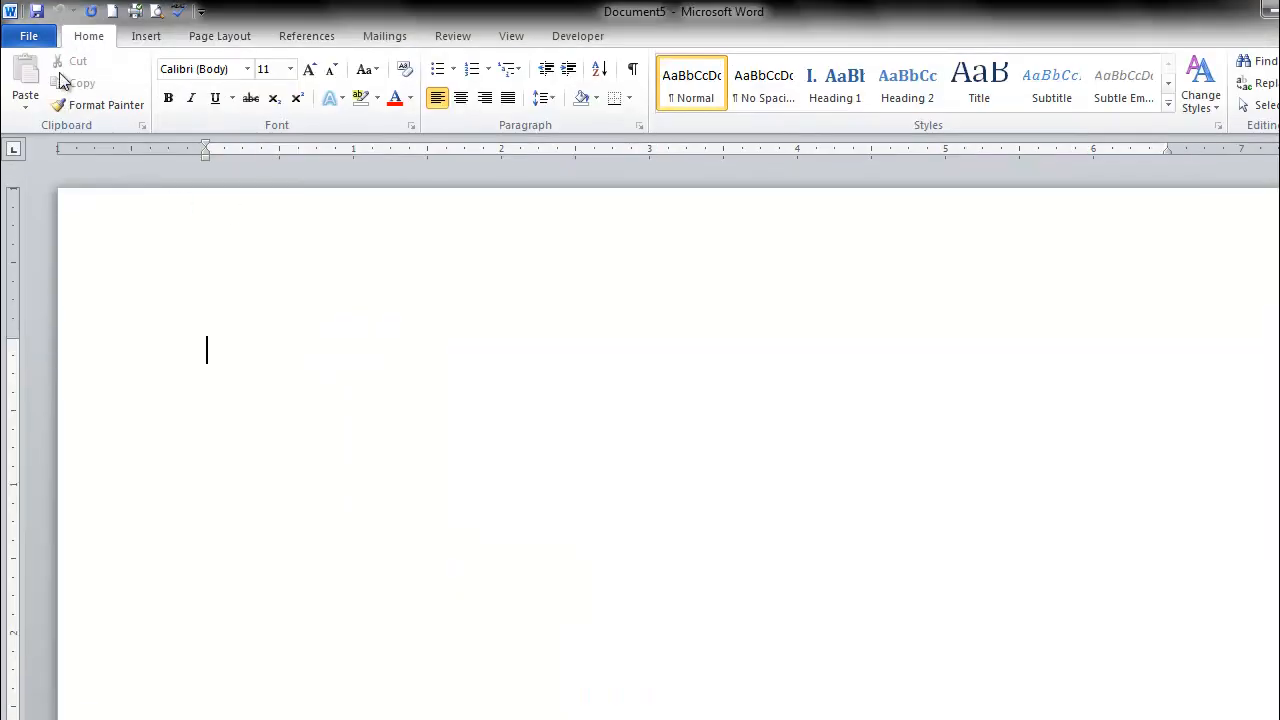
Start an Envelopes merge, check the delivery address font unchanged, and accept Size 10
left_click(385, 36)
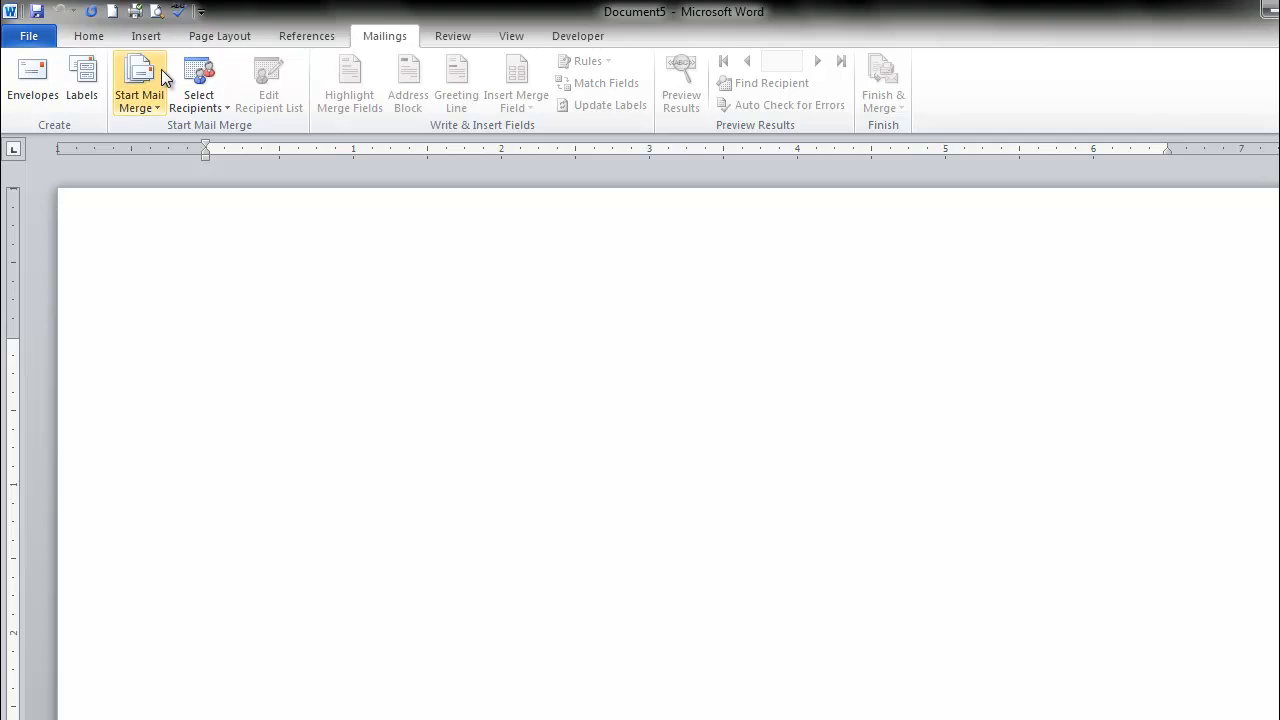
left_click(139, 80)
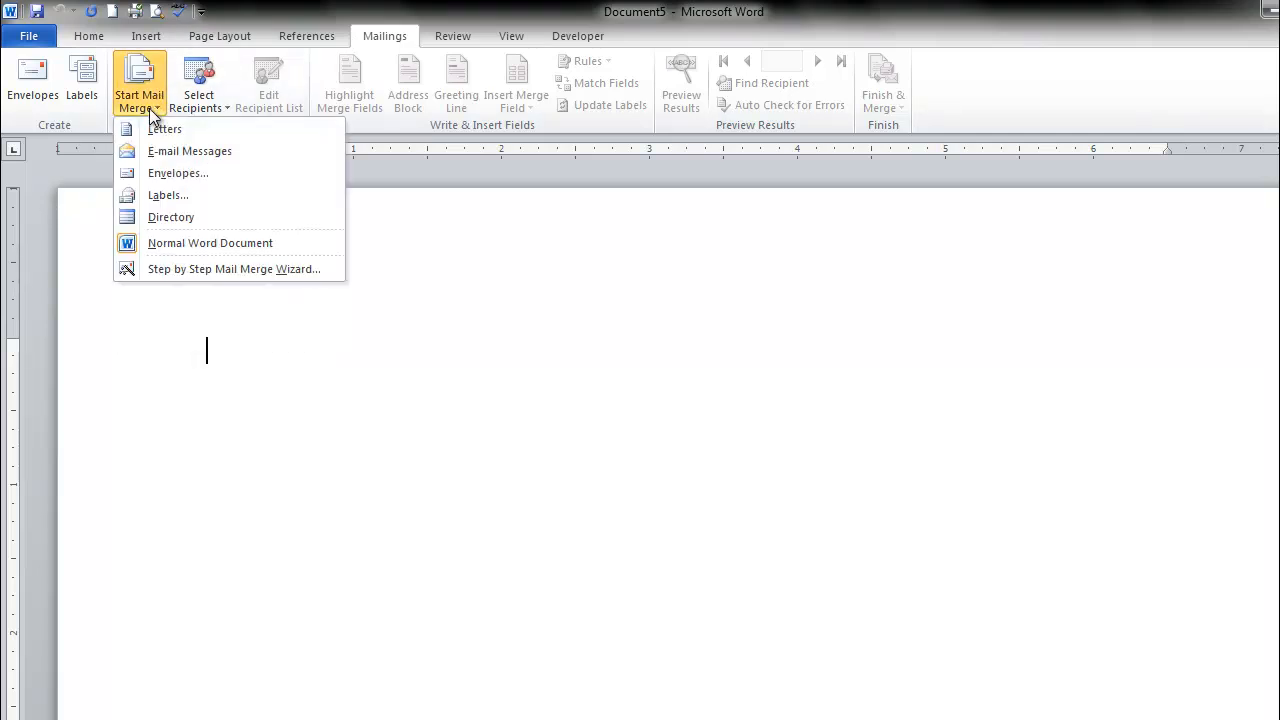
left_click(178, 173)
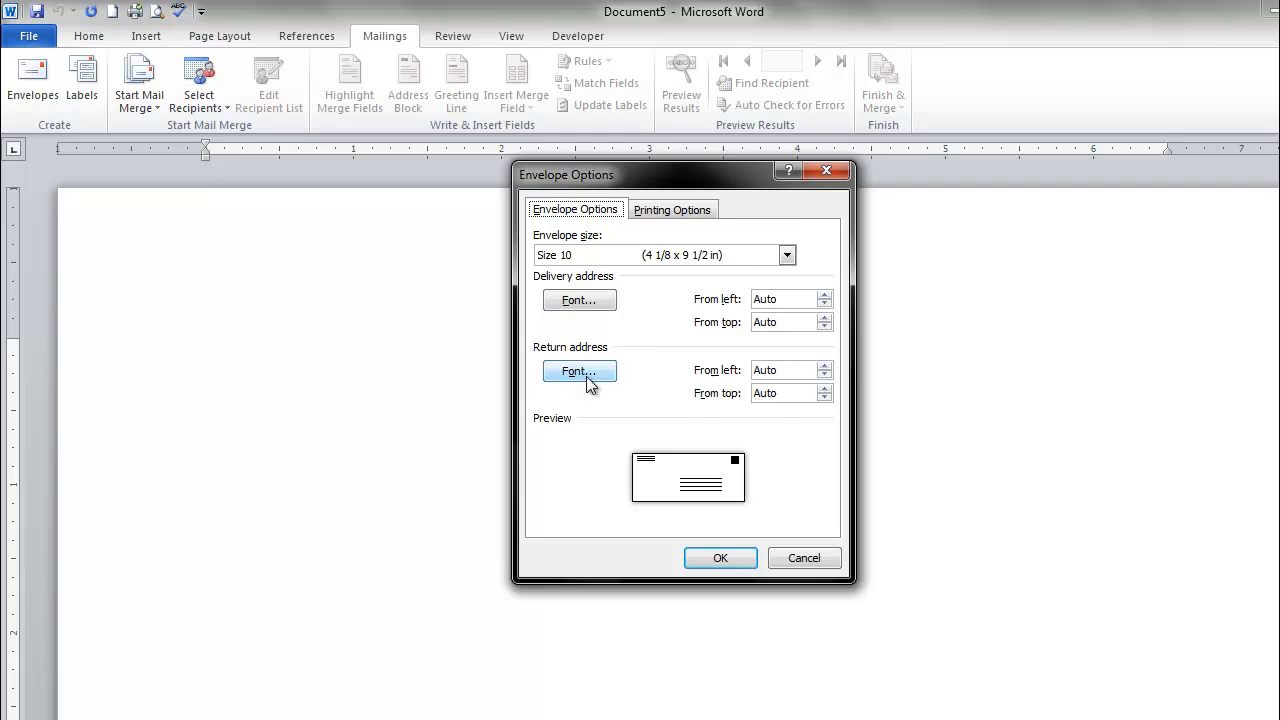
left_click(579, 371)
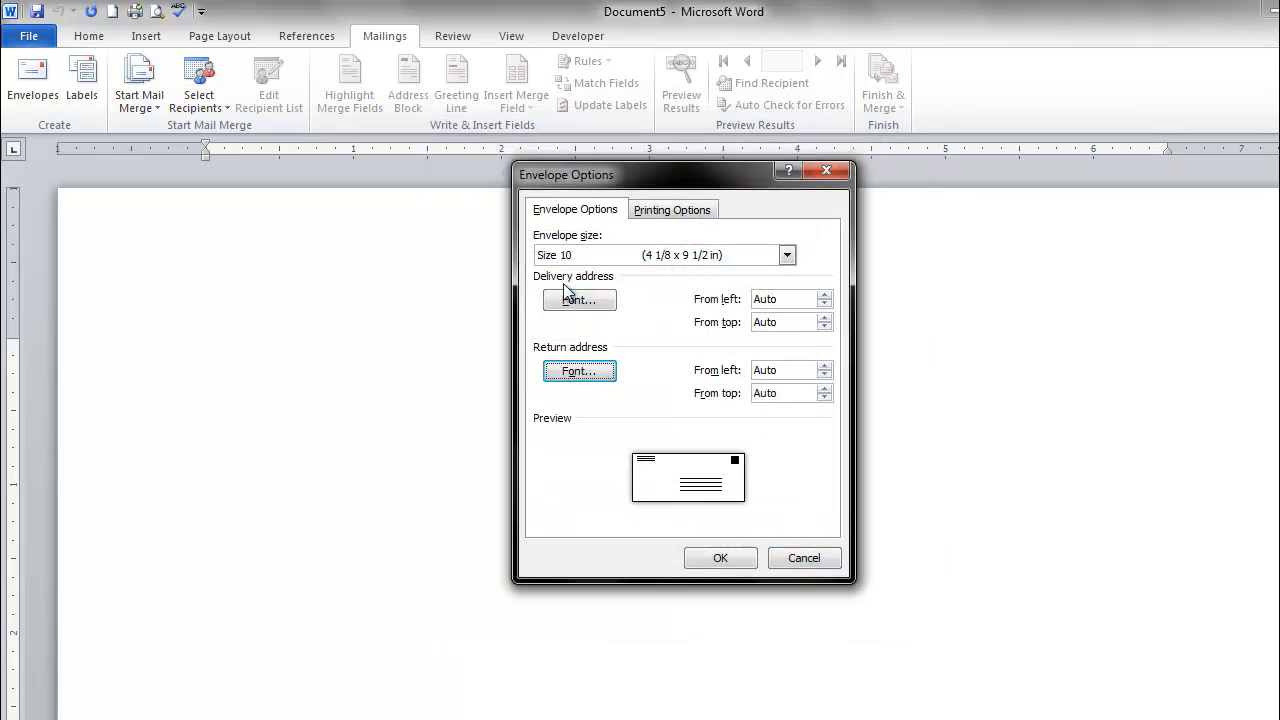
left_click(578, 299)
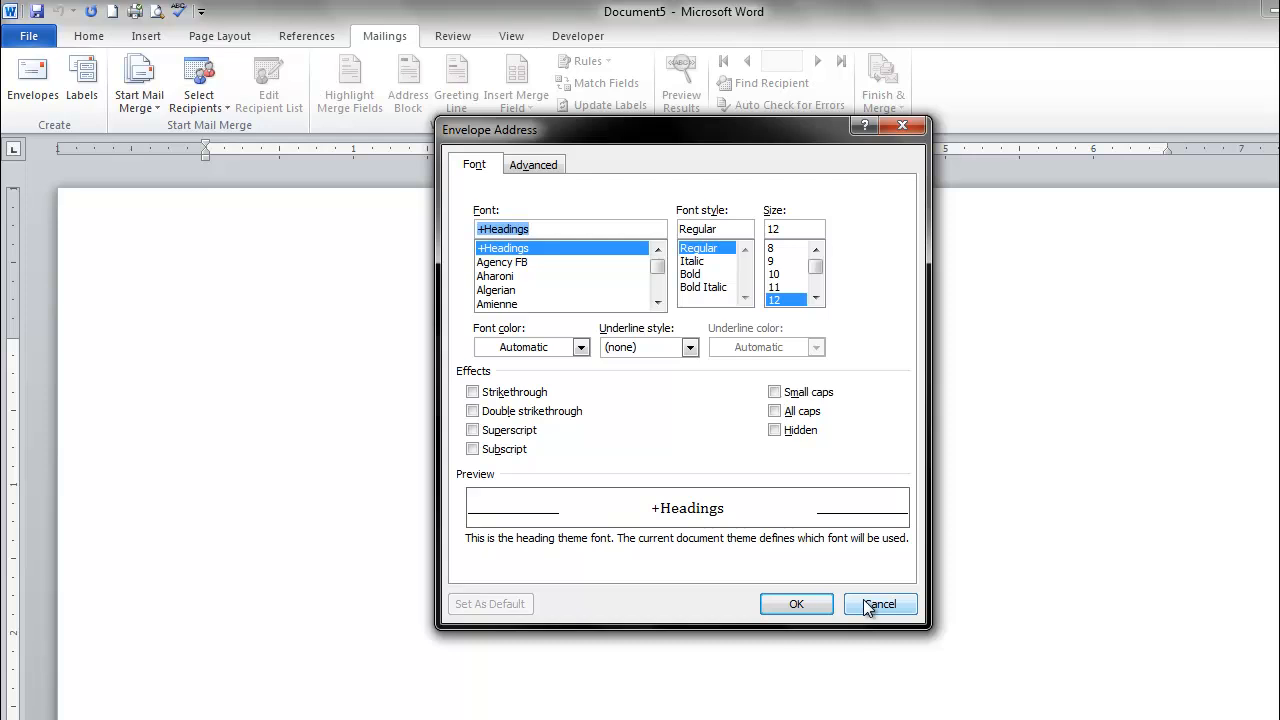
left_click(879, 604)
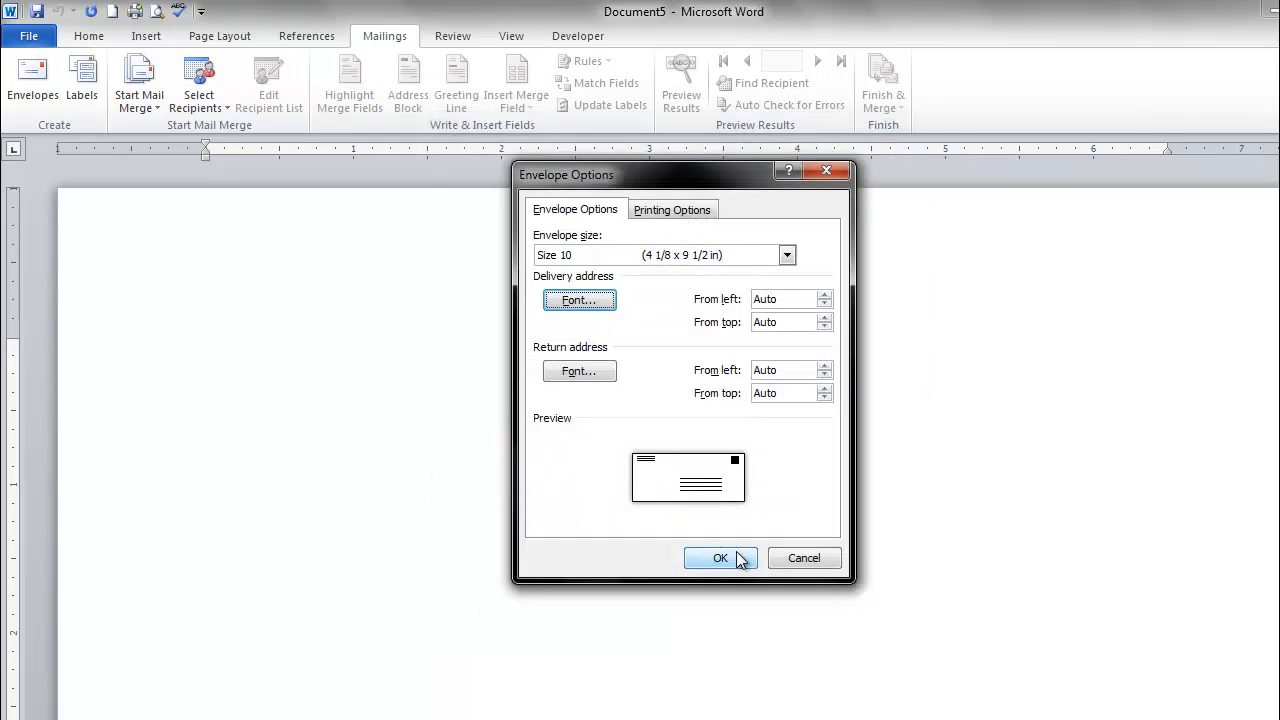
left_click(720, 558)
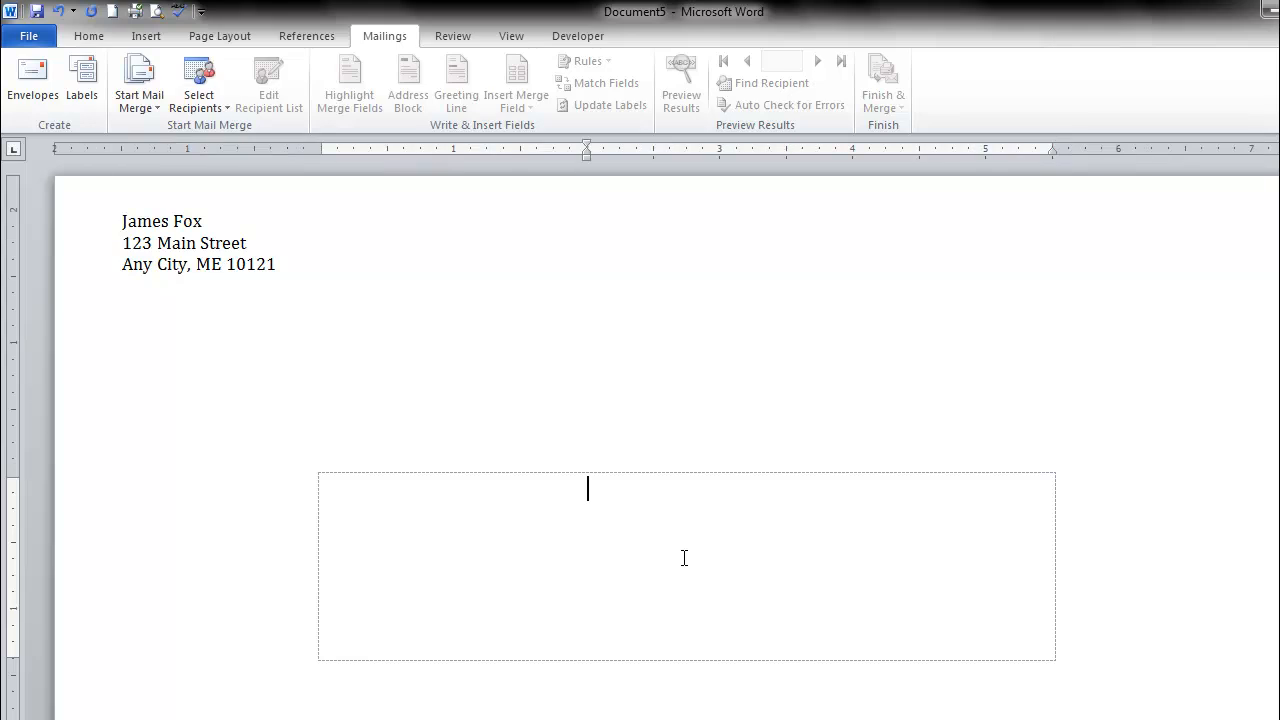
mouse_move(638, 507)
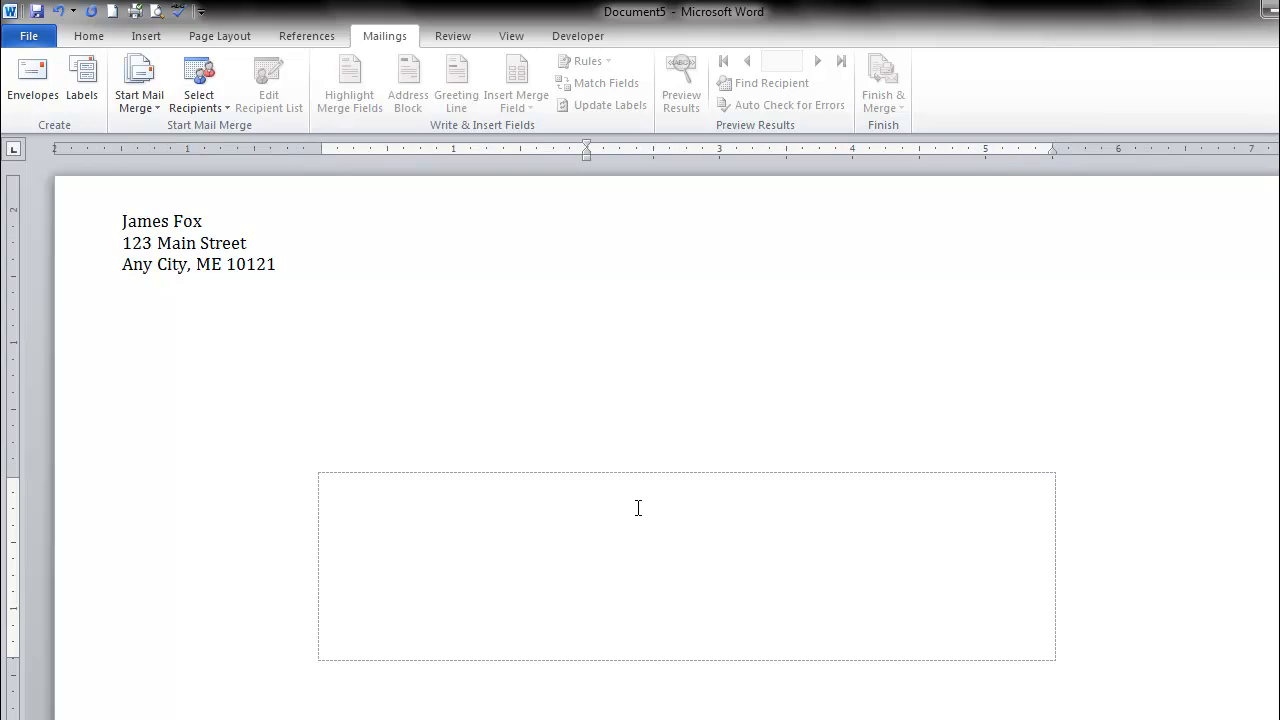
mouse_move(387, 288)
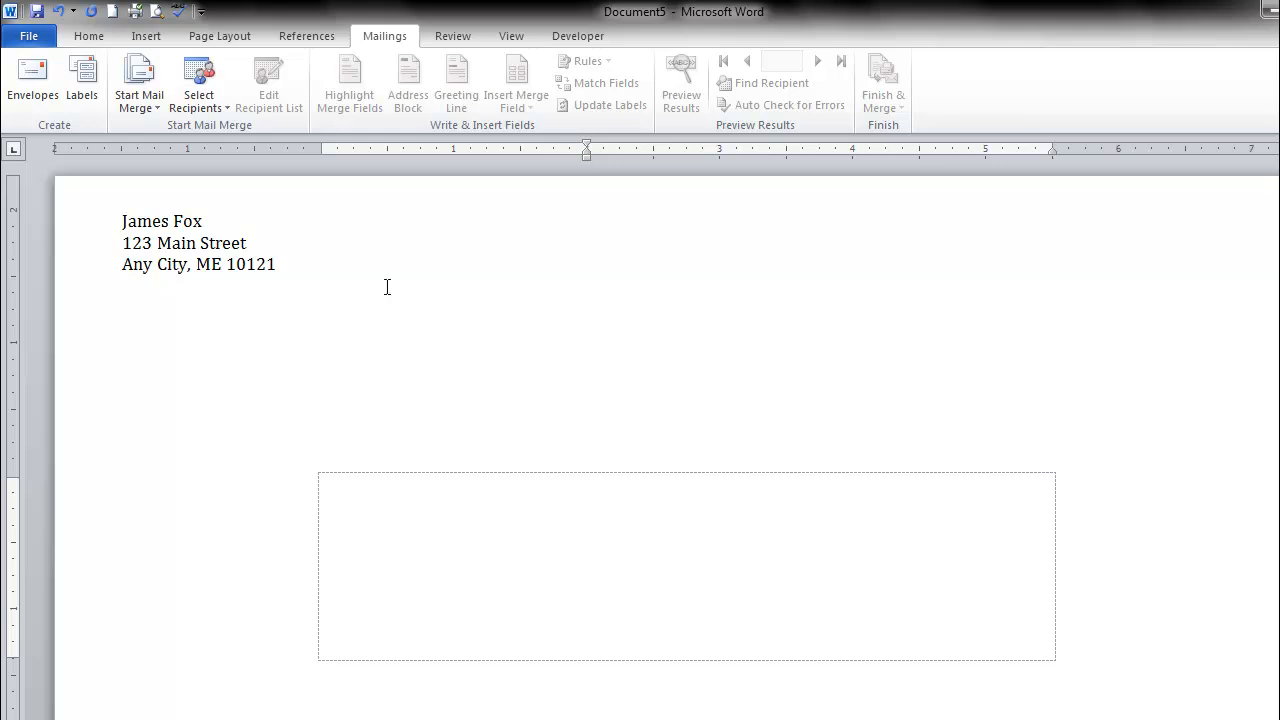
Pick the existing 'Test' list from My Data Sources as the envelope's recipients
left_click(198, 82)
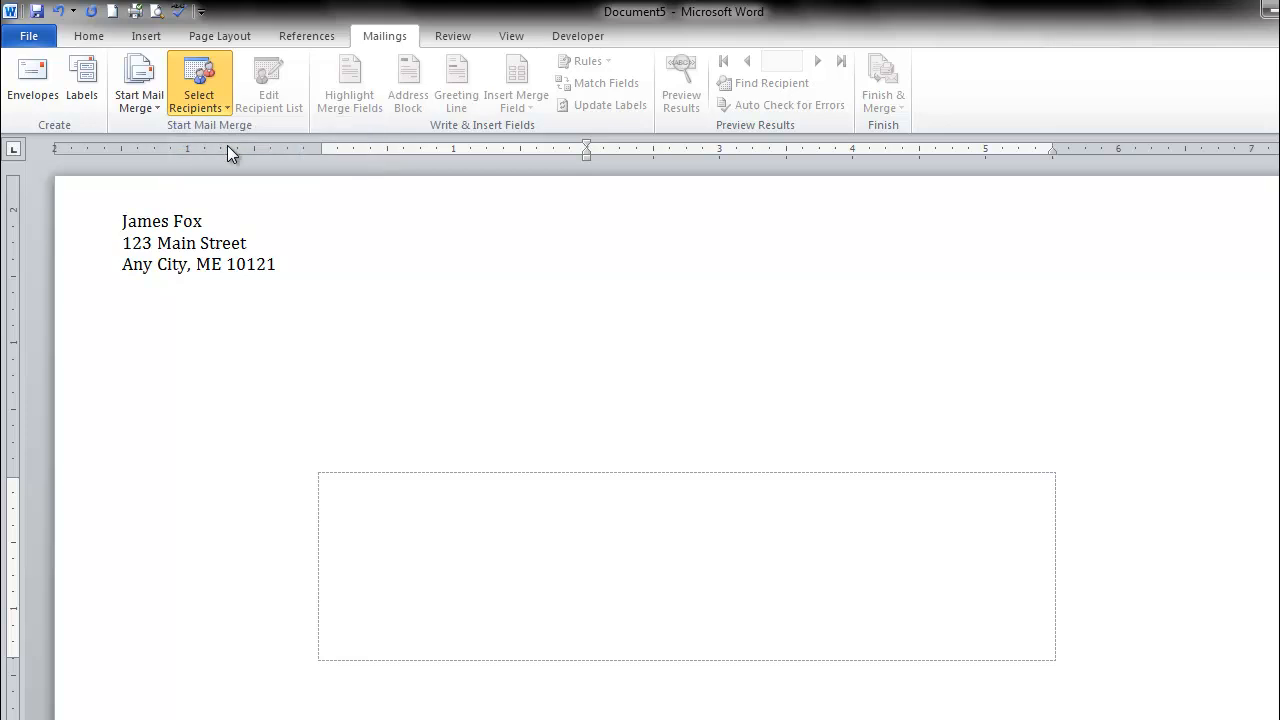
left_click(198, 82)
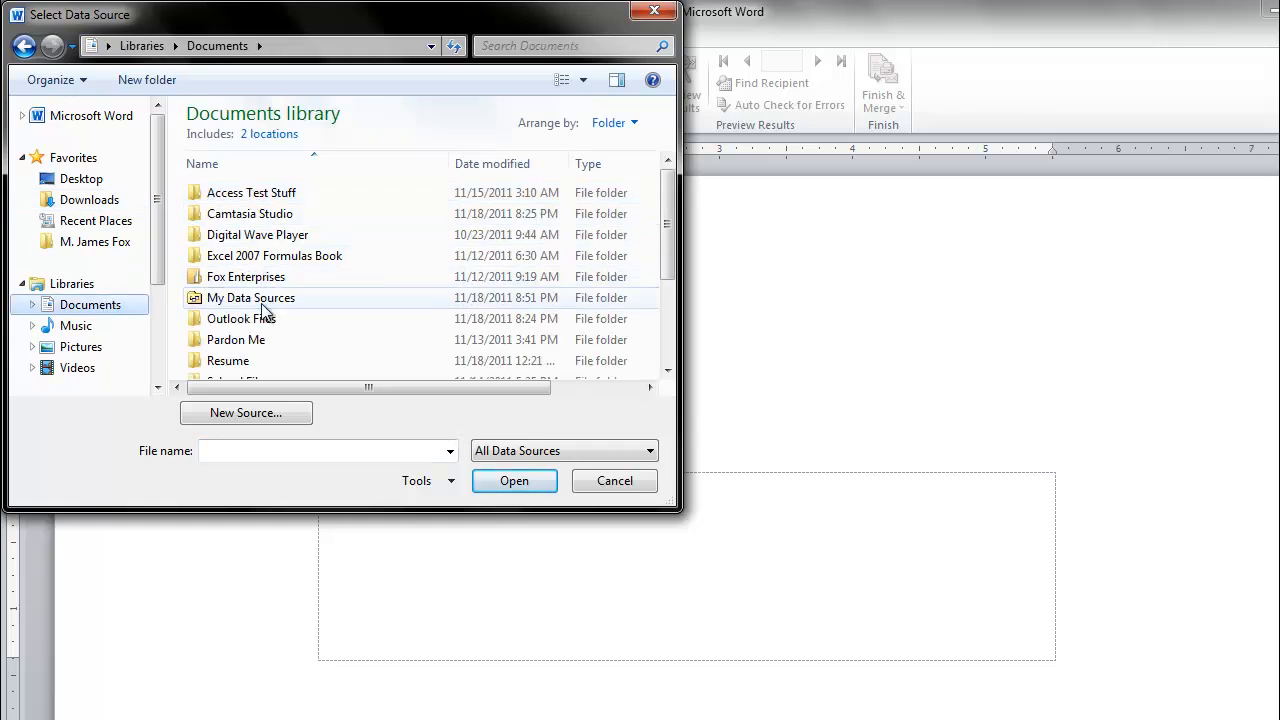
double_click(251, 297)
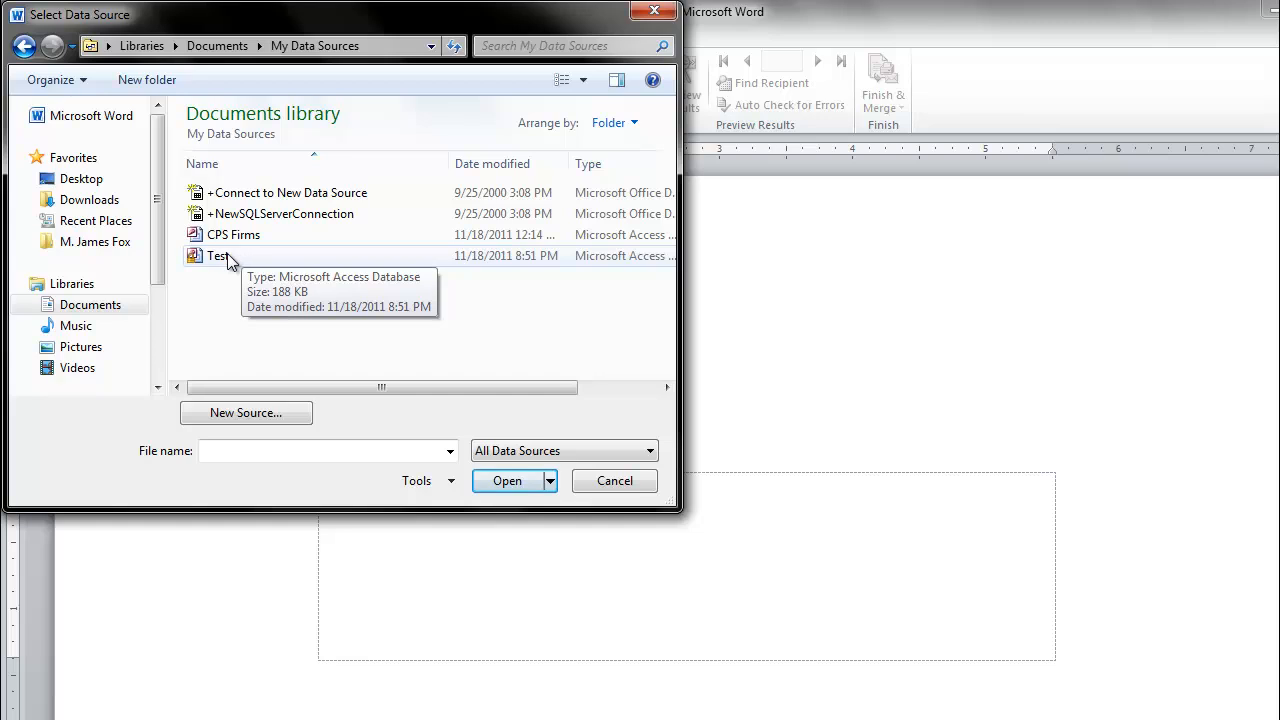
left_click(507, 481)
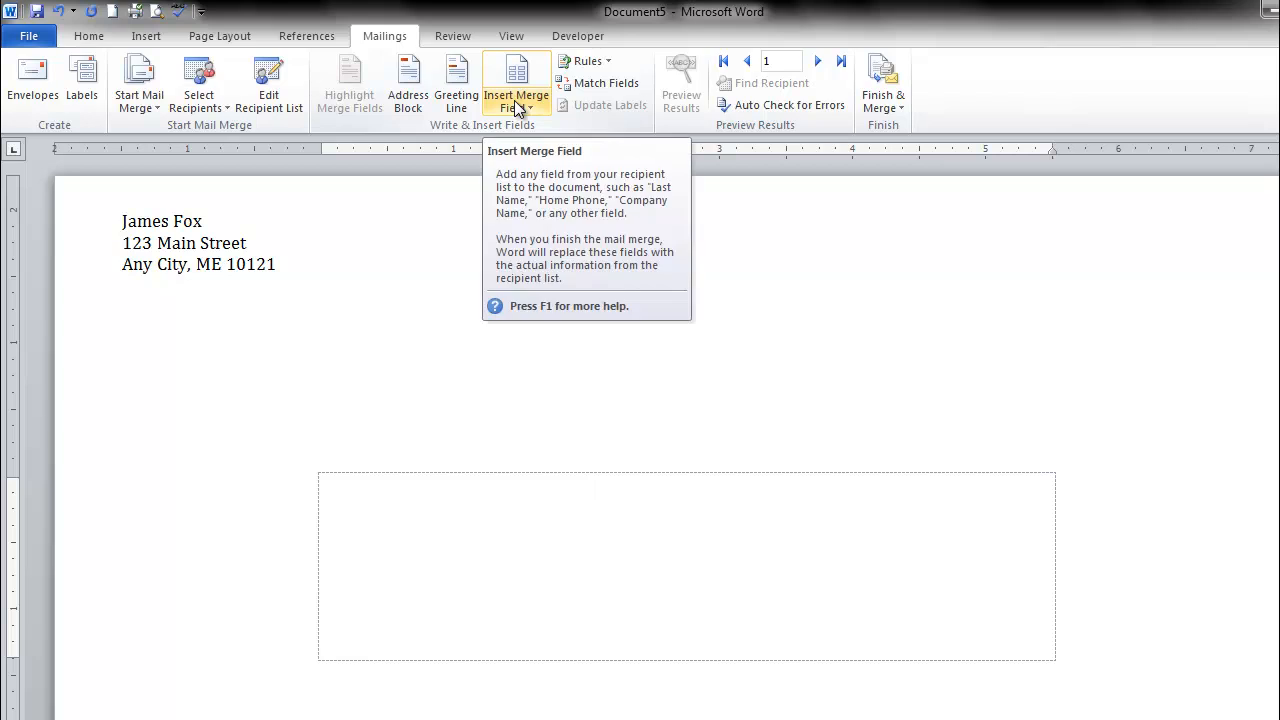
Insert Last_Name, Address_Line_1, Address_Line_2 and City merge fields into the delivery address
left_click(516, 82)
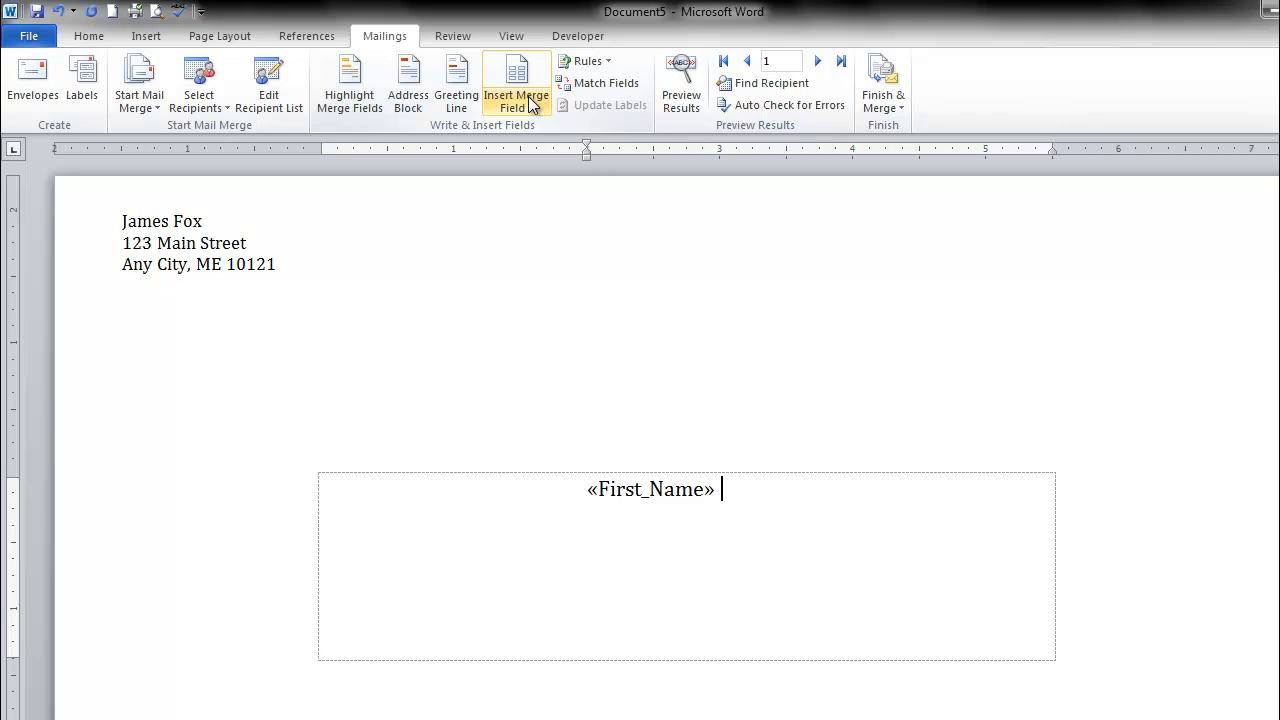
left_click(516, 84)
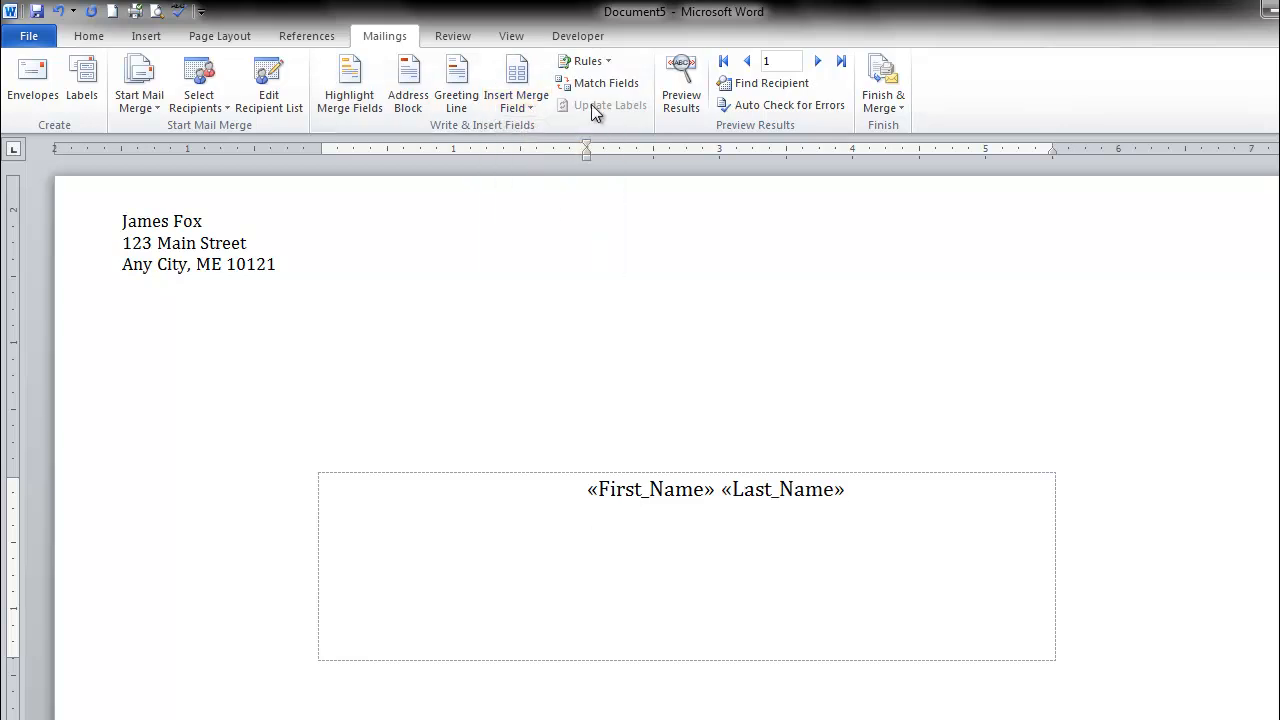
left_click(555, 172)
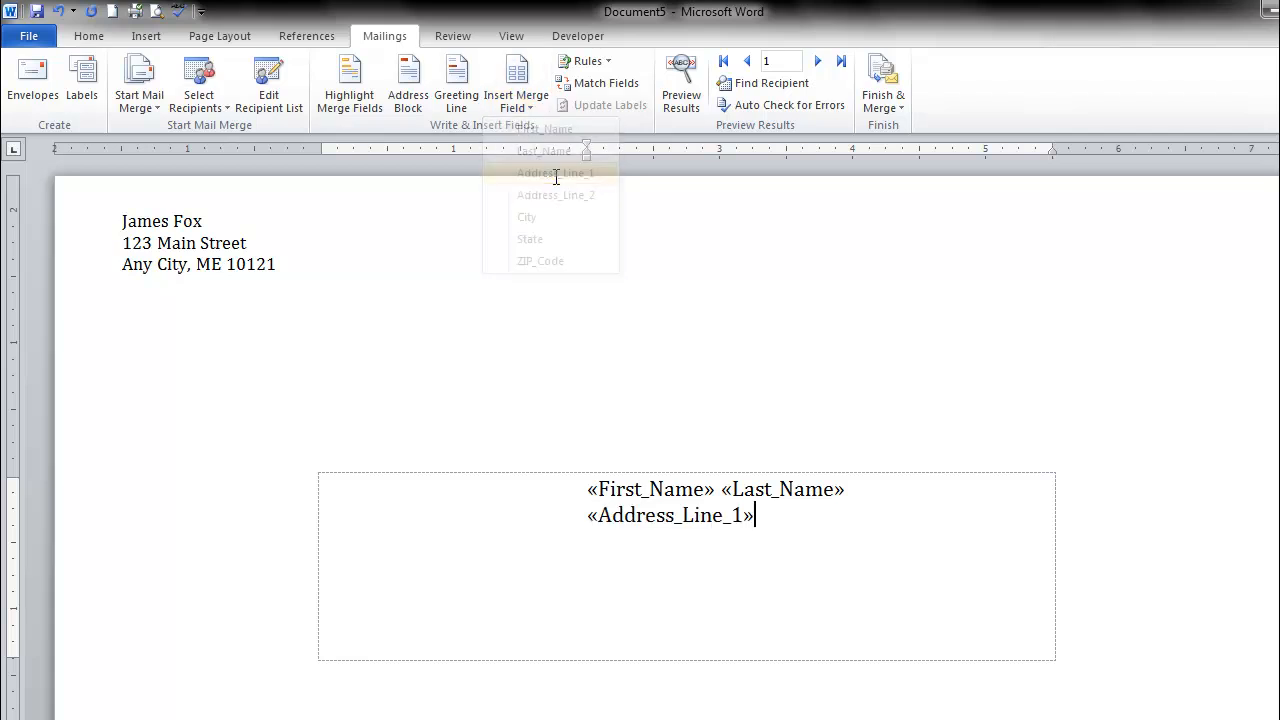
left_click(555, 172)
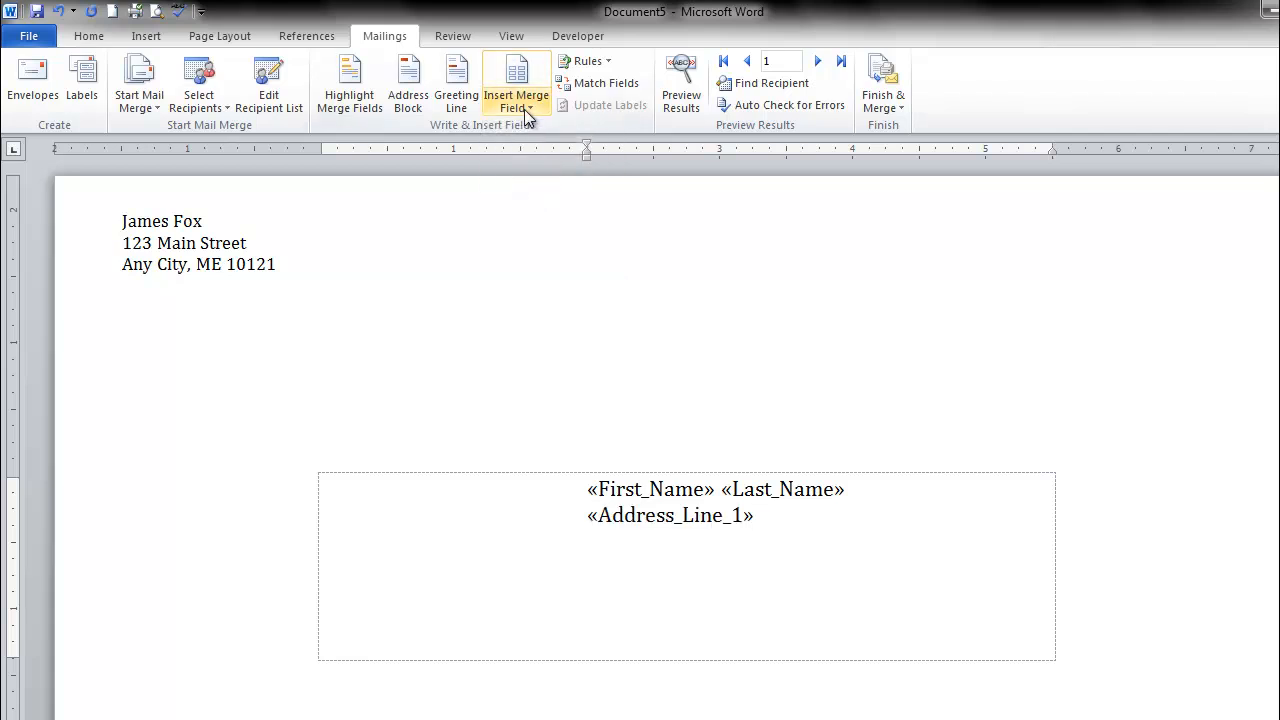
left_click(516, 83)
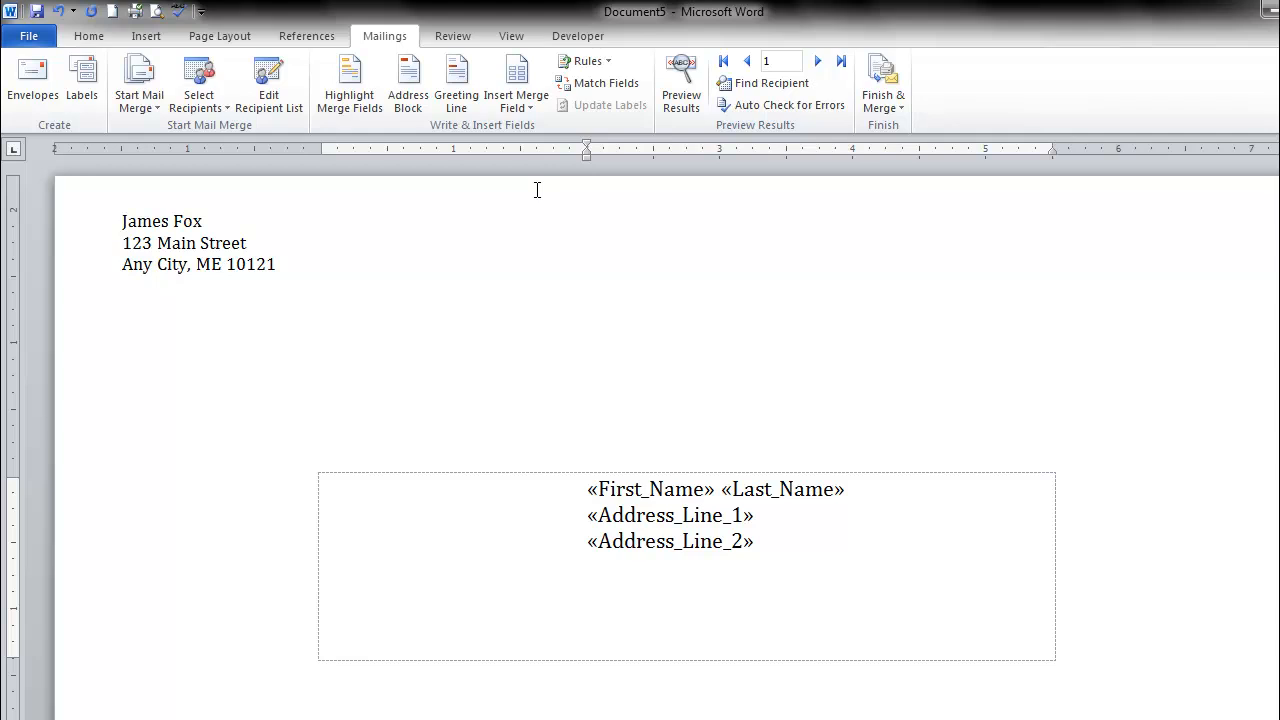
left_click(516, 80)
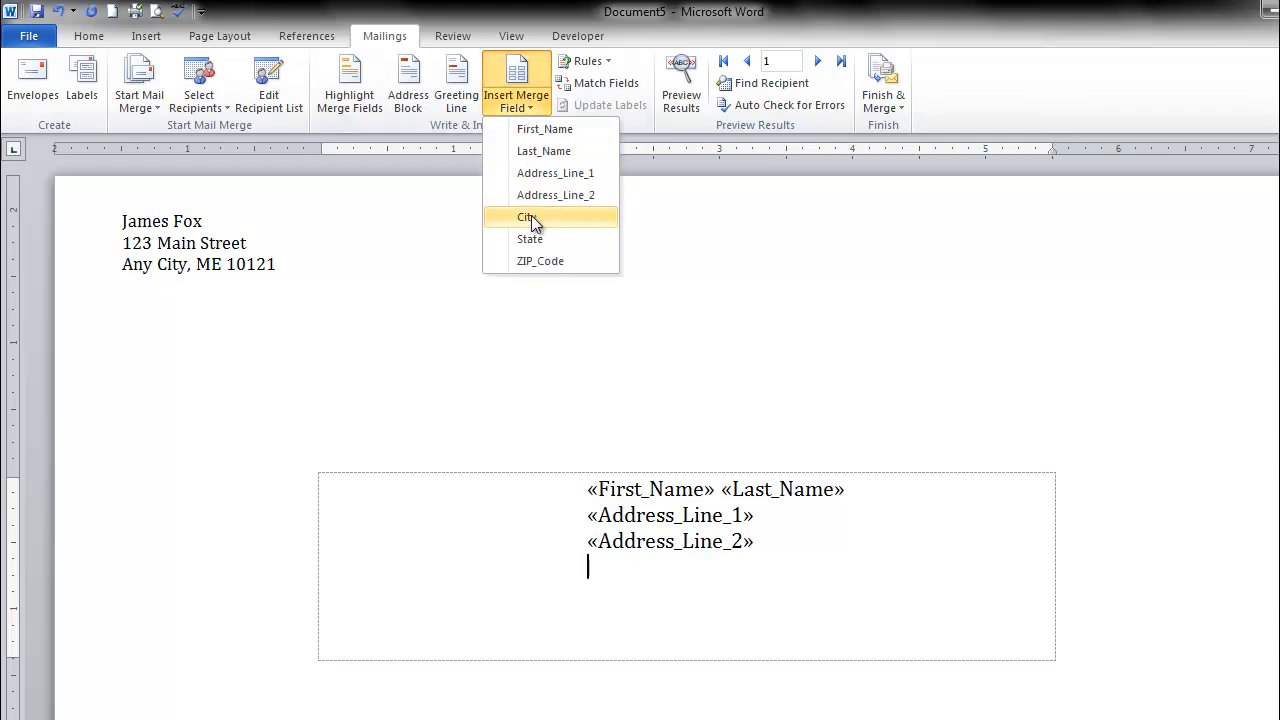
left_click(526, 217)
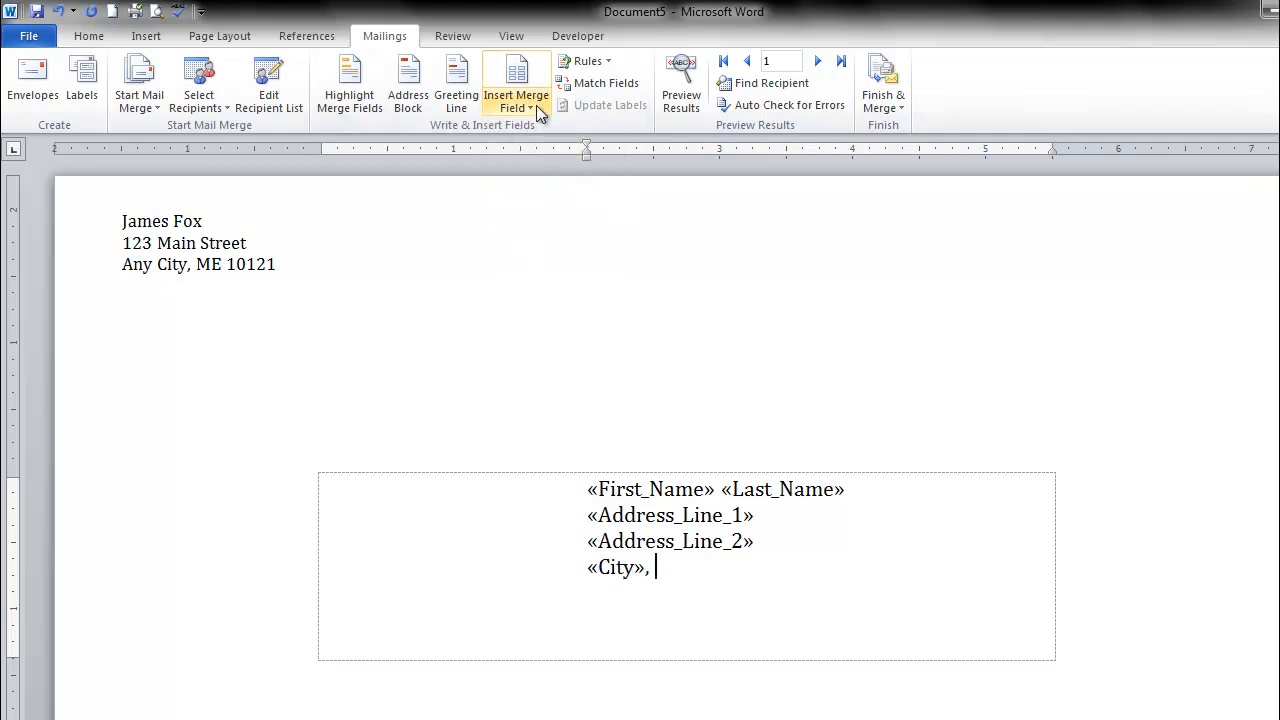
left_click(516, 83)
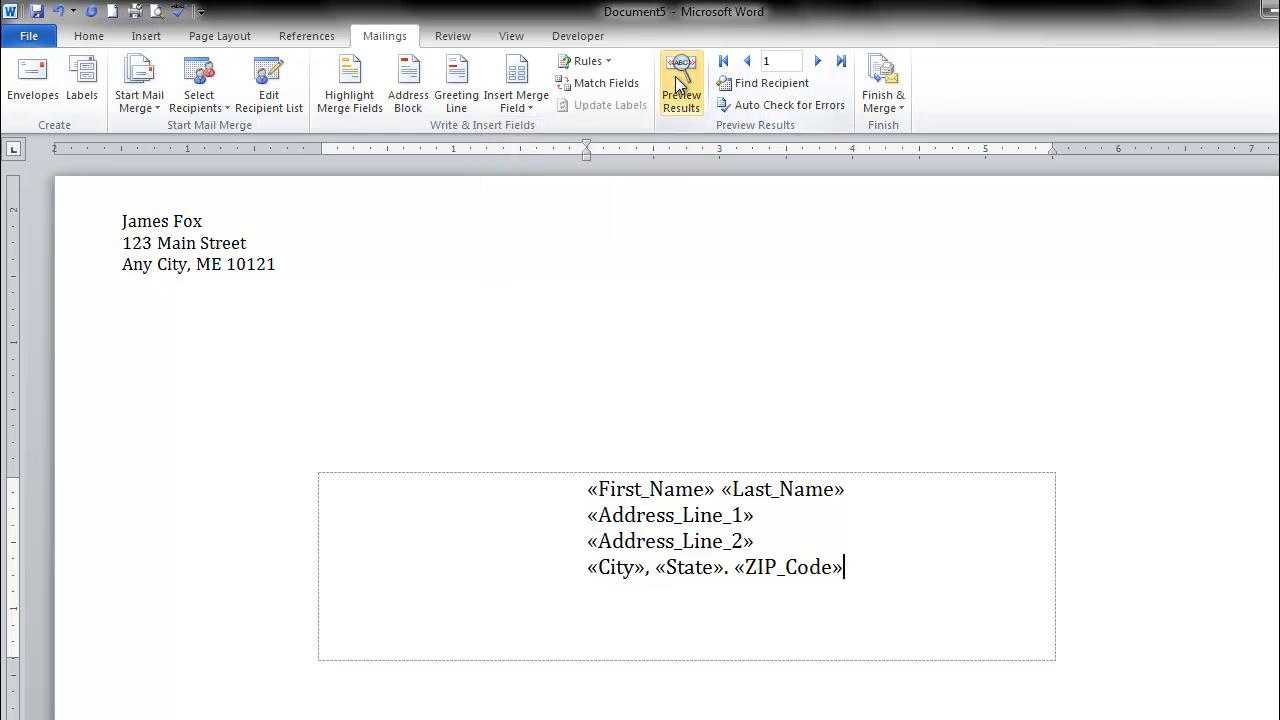
Preview the merged envelope and advance to record 2, Jane Doe at 1234 Main Drive, Apt 2
left_click(681, 85)
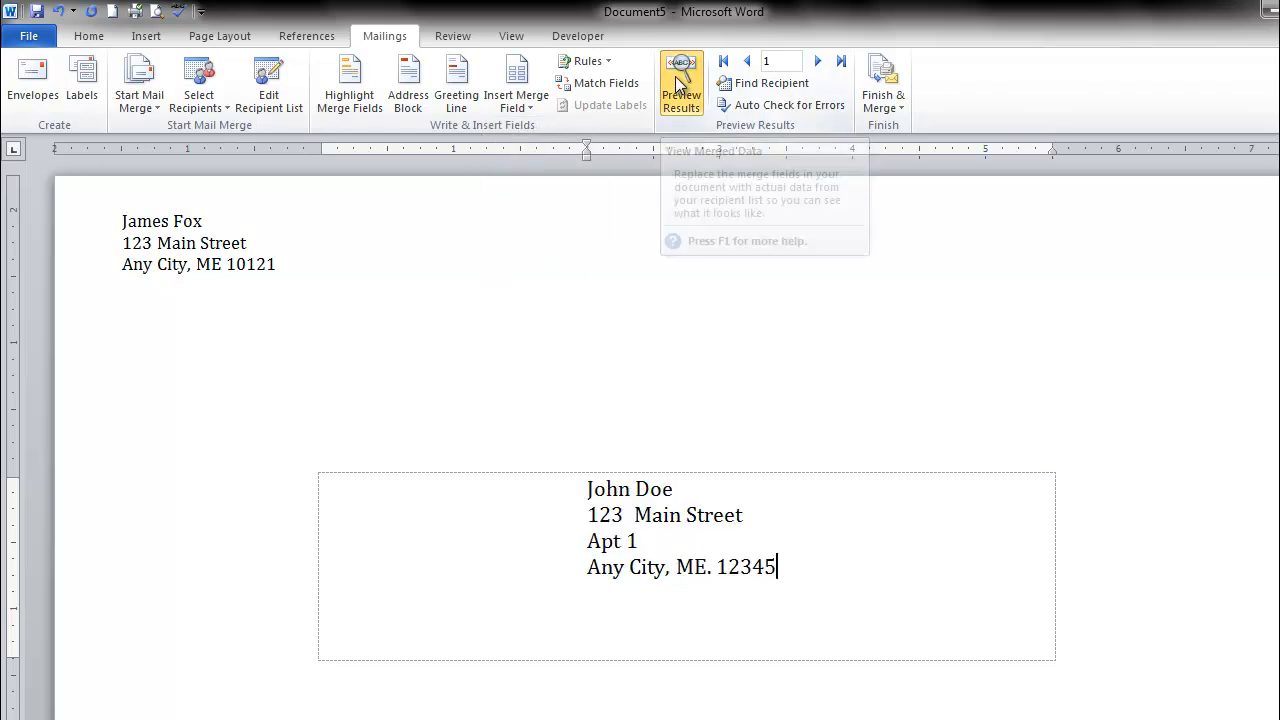
mouse_move(850, 150)
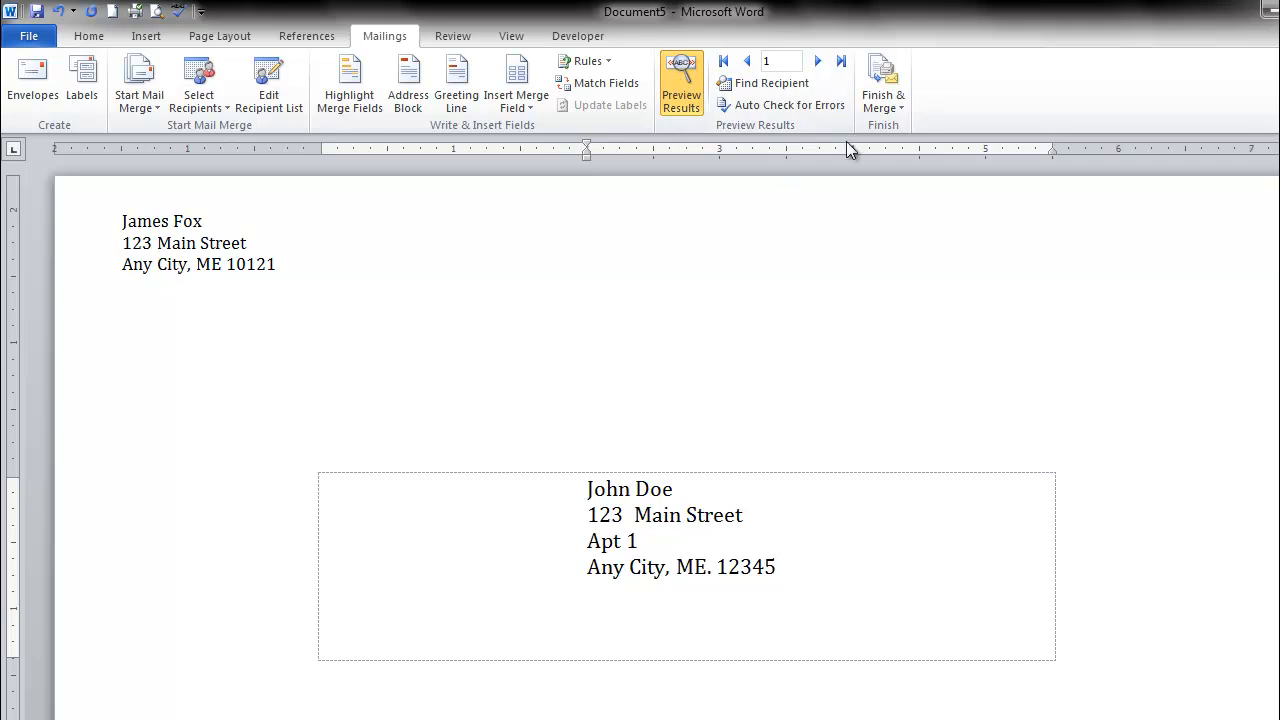
mouse_move(817, 61)
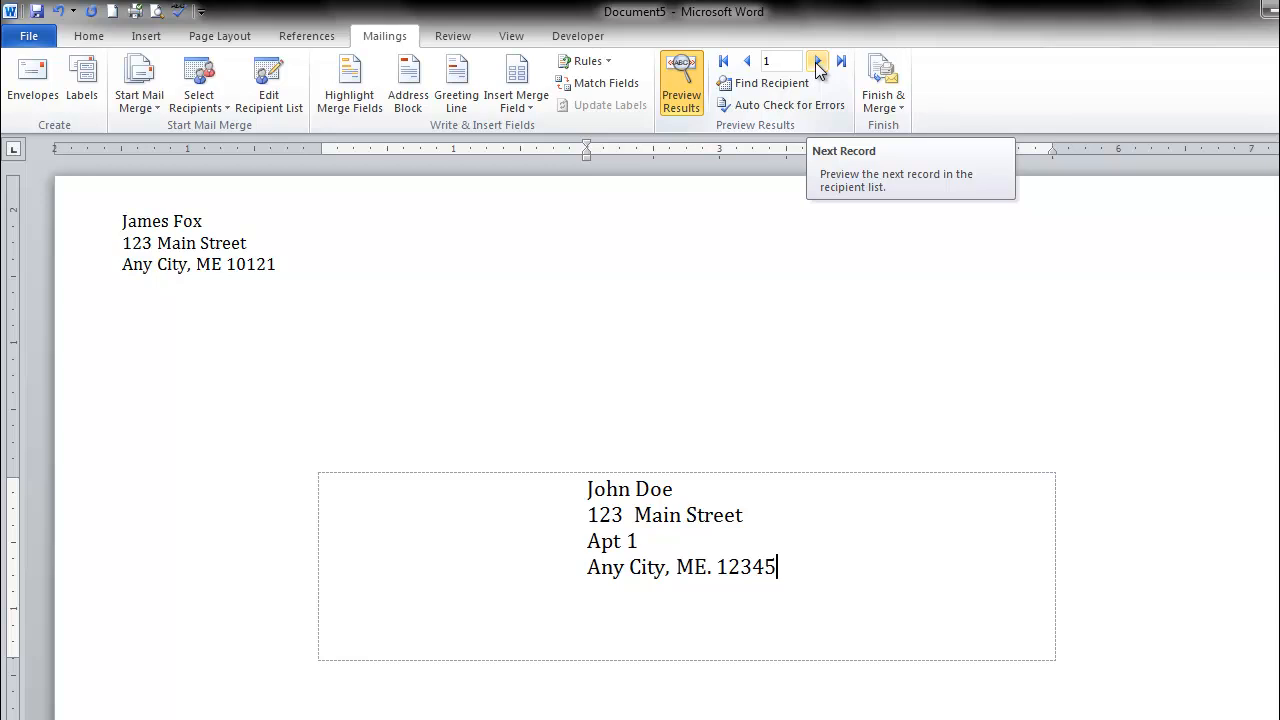
left_click(817, 61)
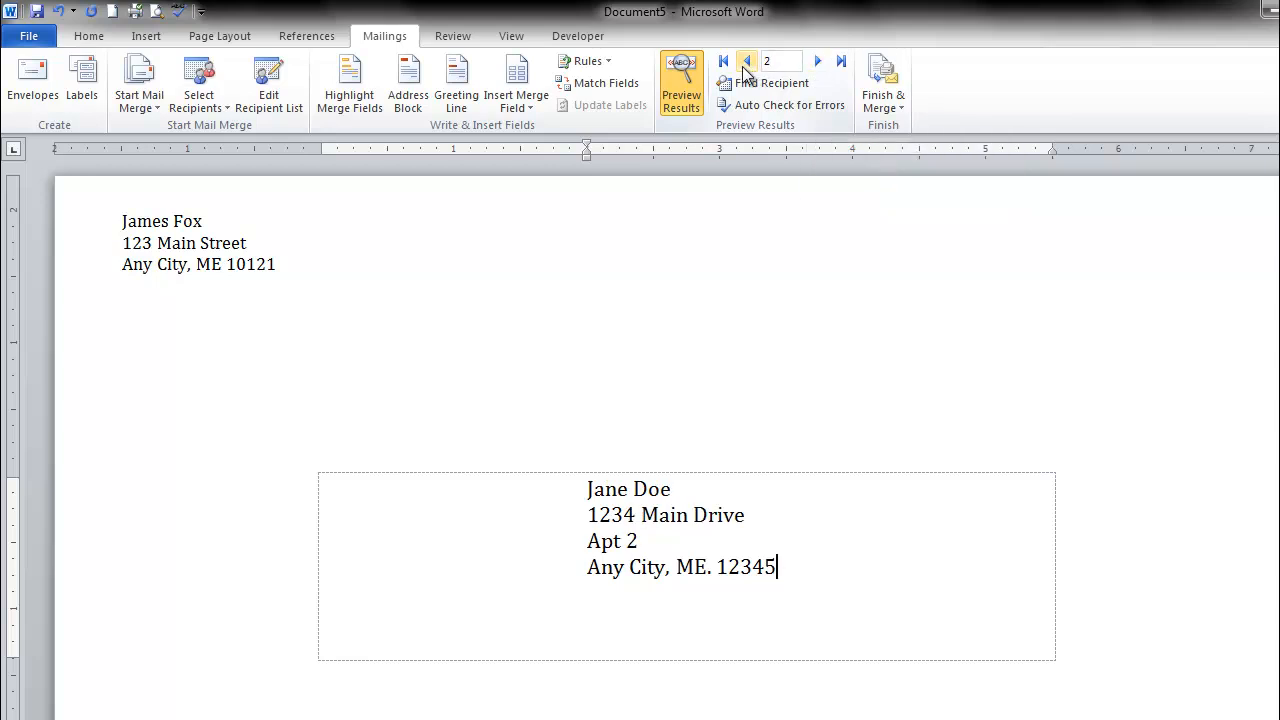
mouse_move(747, 61)
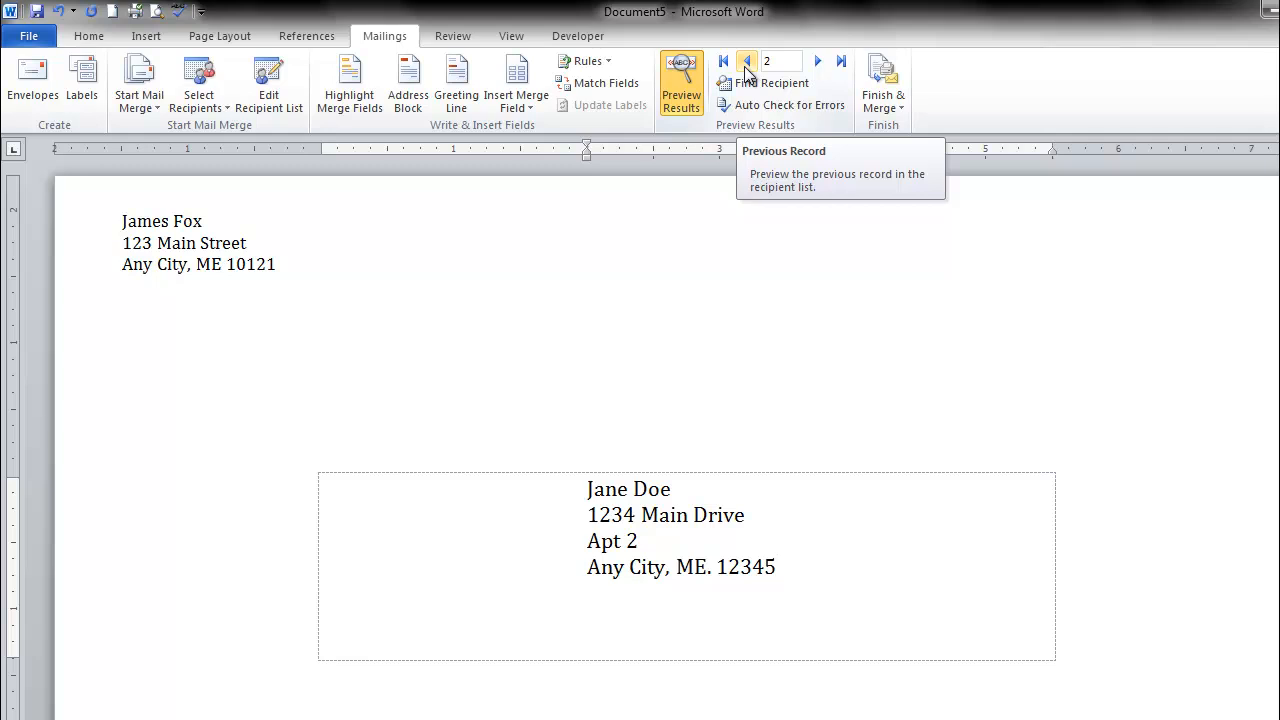
mouse_move(676, 405)
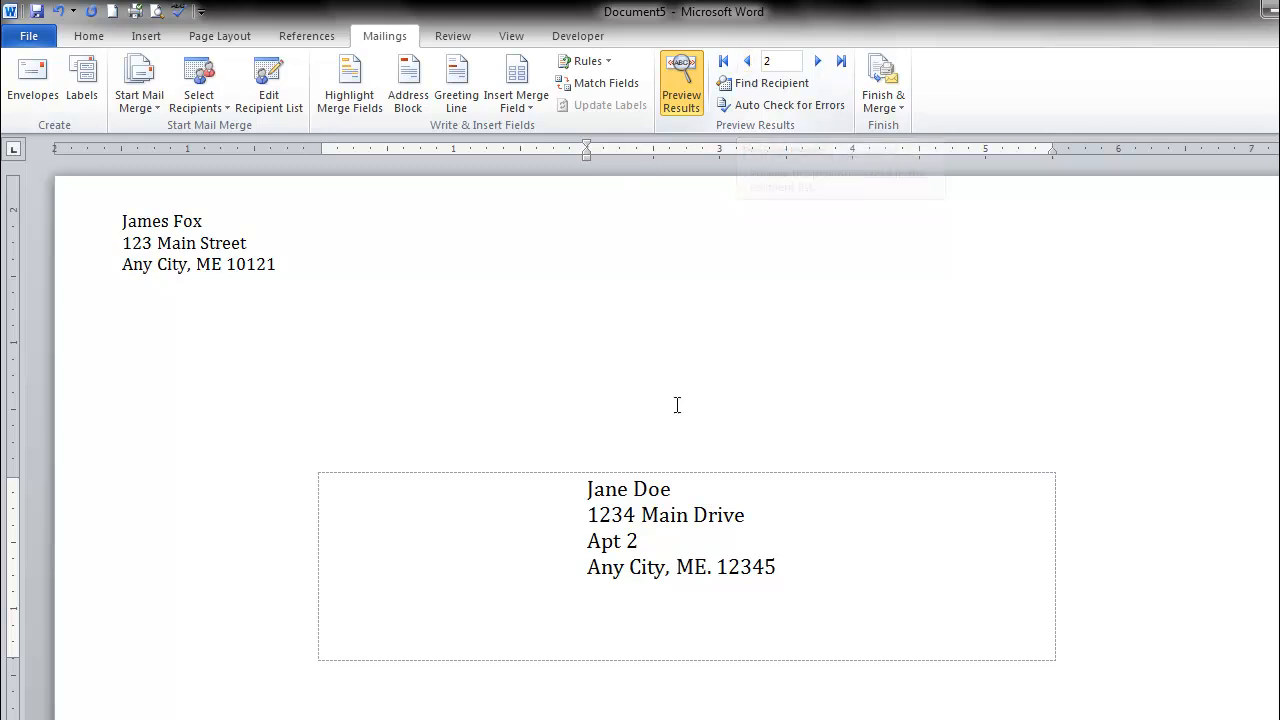